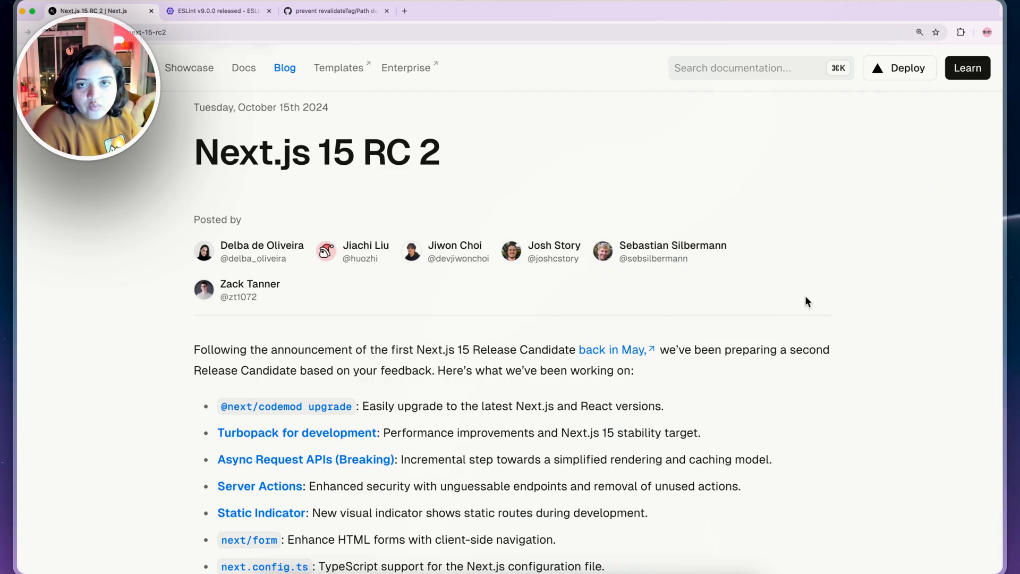
mouse_move(783, 301)
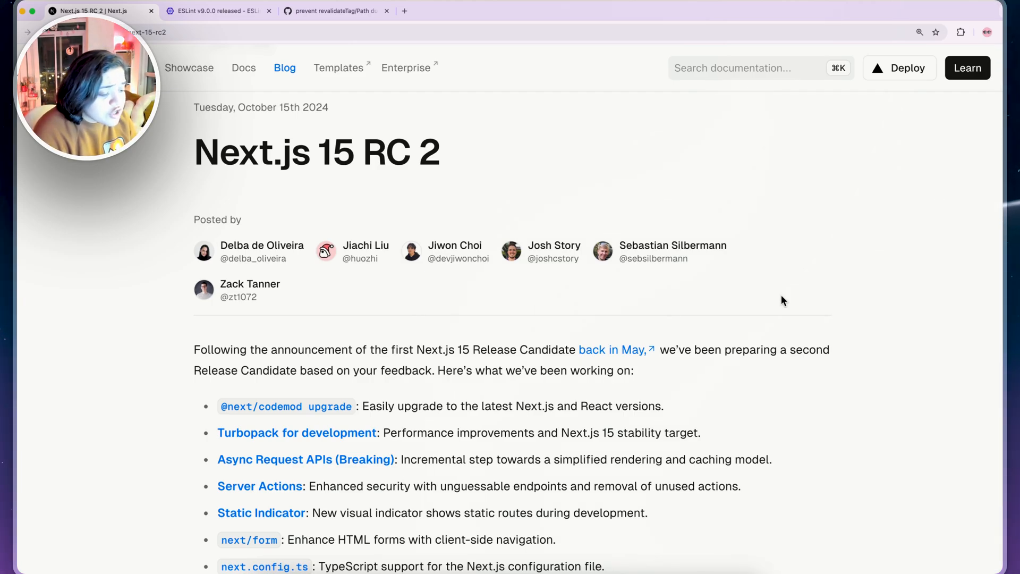
mouse_move(536, 316)
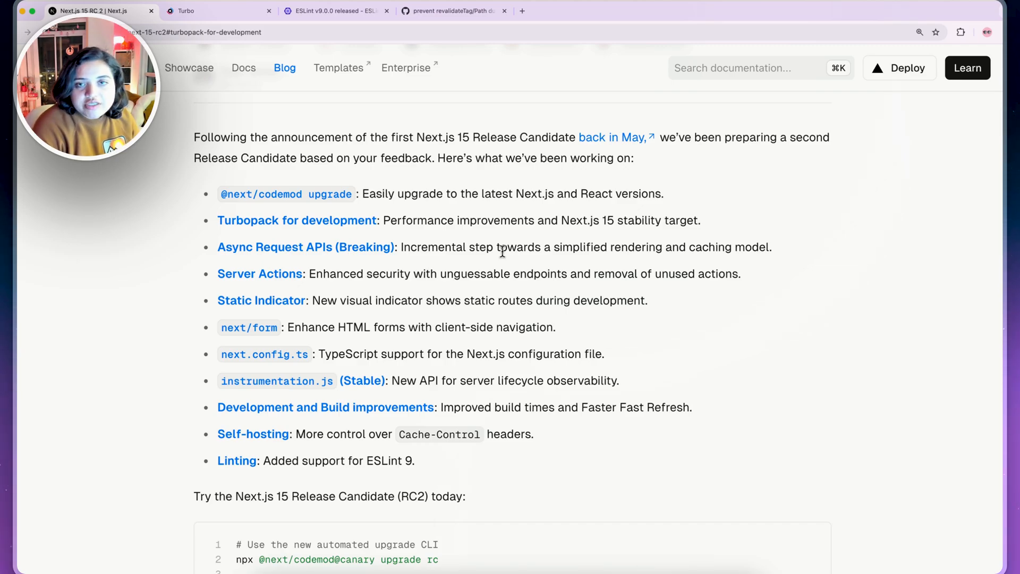
mouse_move(324, 194)
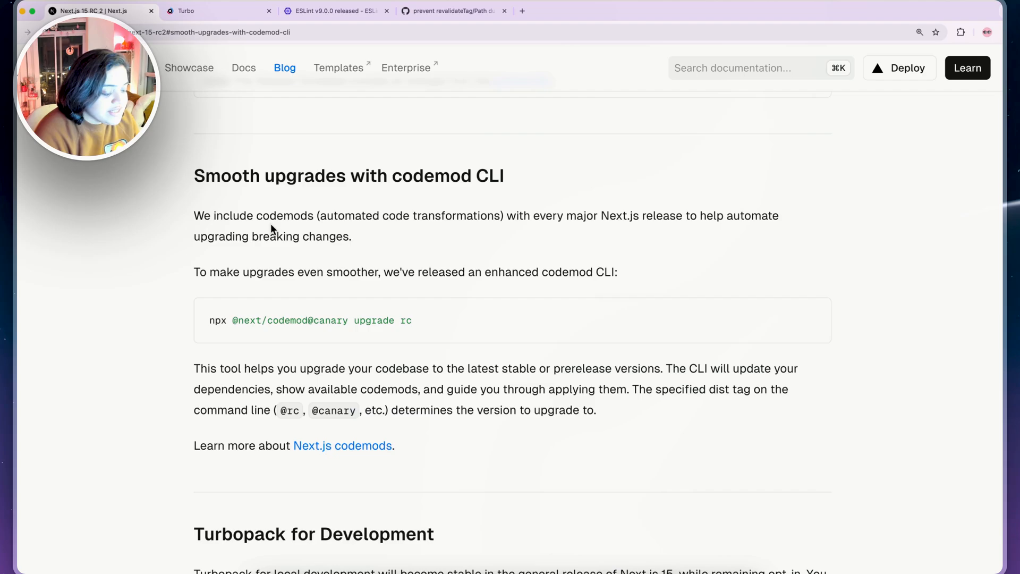
Scroll past the codemod section to Turbopack for Development, then switch to the Turbo homepage
scroll("down", 3)
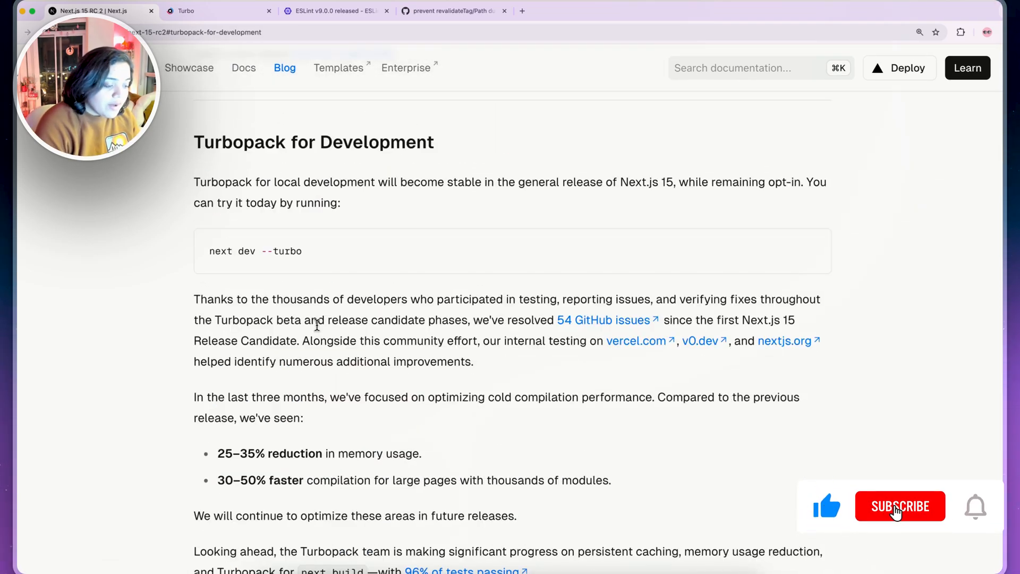
left_click(900, 507)
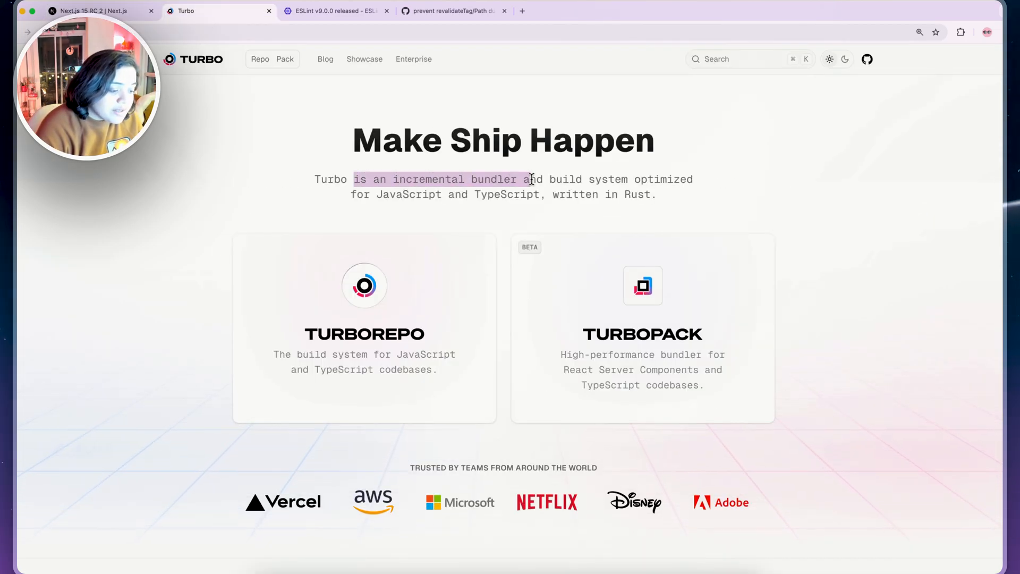
left_click_drag(530, 180, 693, 179)
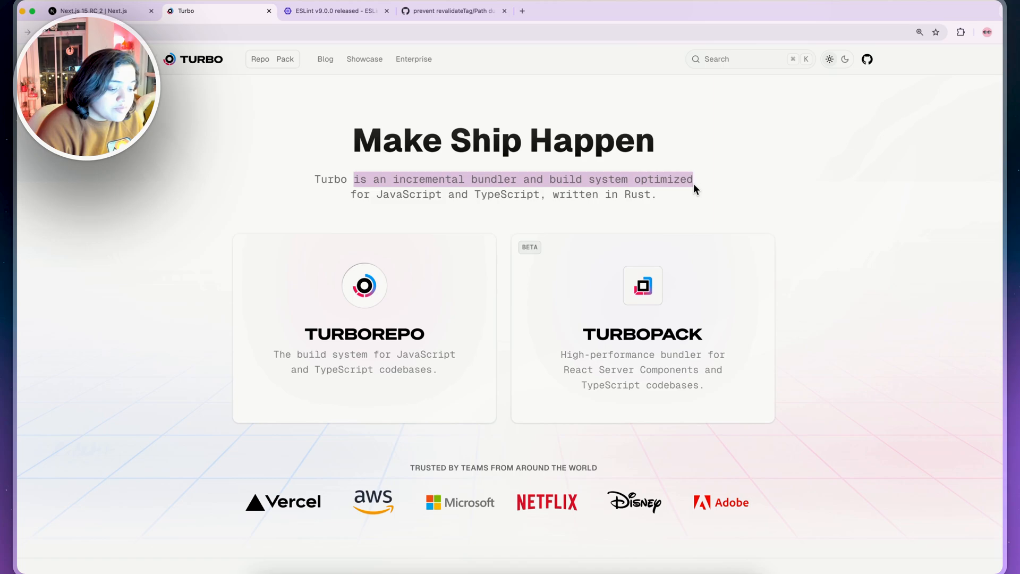
left_click(543, 194)
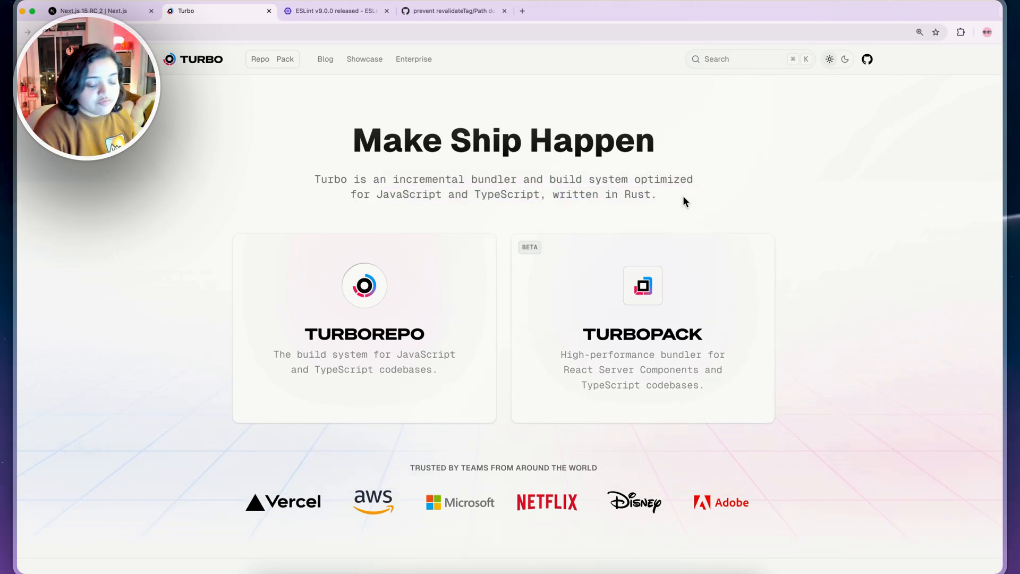
mouse_move(673, 327)
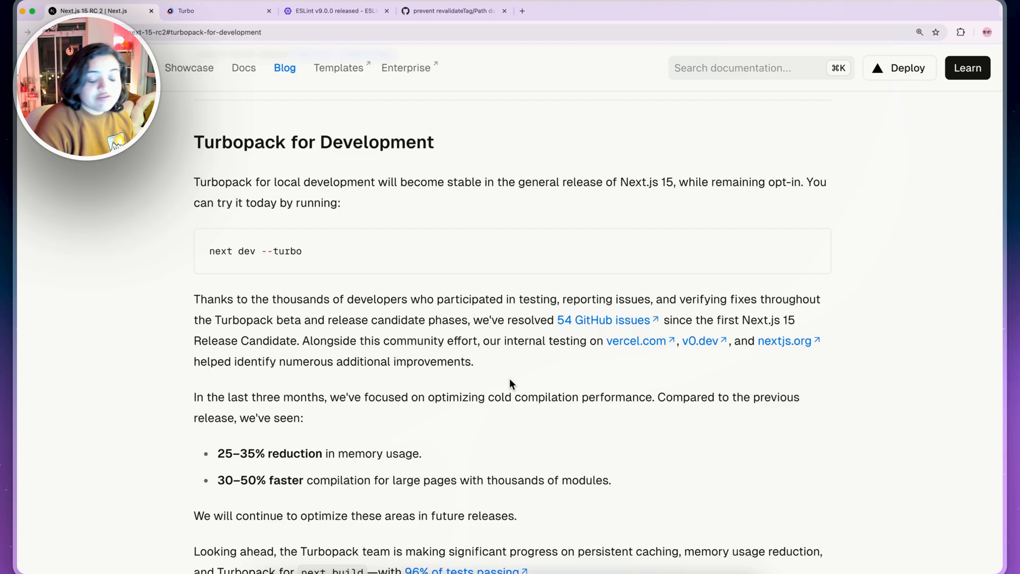
Scroll through the Turbopack for Development section down to its supported-features Note box
scroll("down", 3)
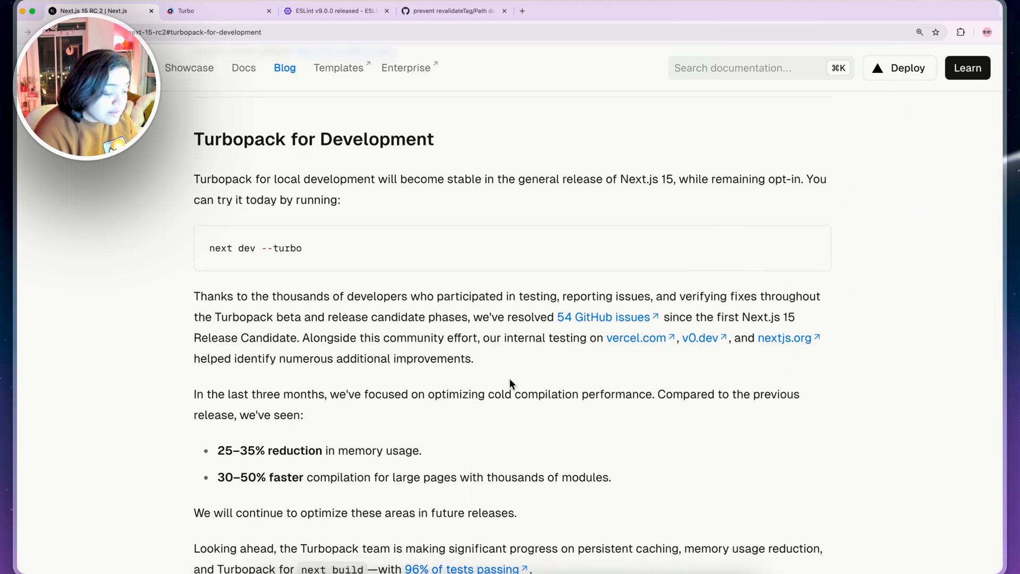
scroll("down", 3)
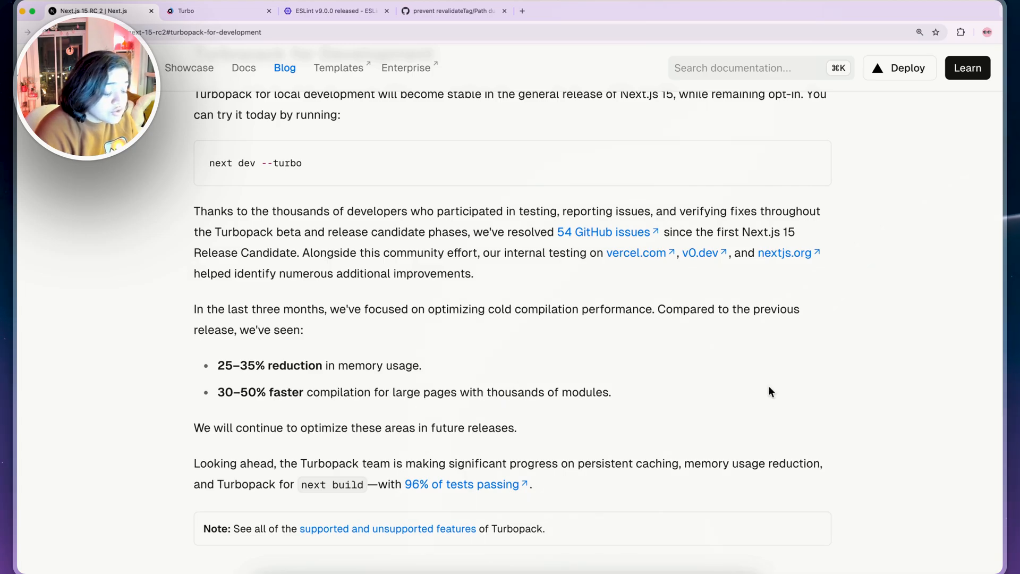
scroll("down", 3)
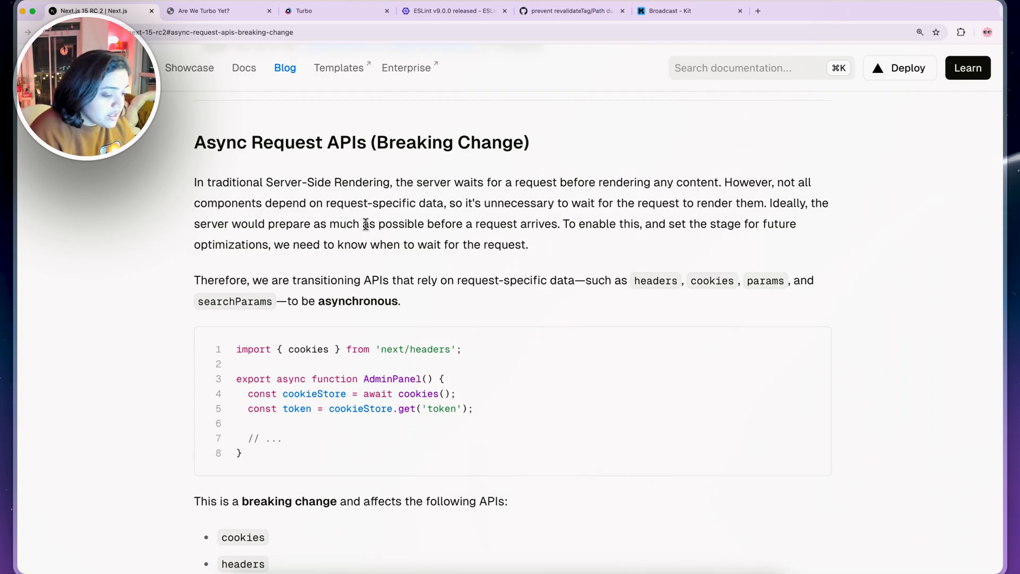
Select 'cookies' and the token lookup in the example, then scroll the affected-API list
double_click(307, 350)
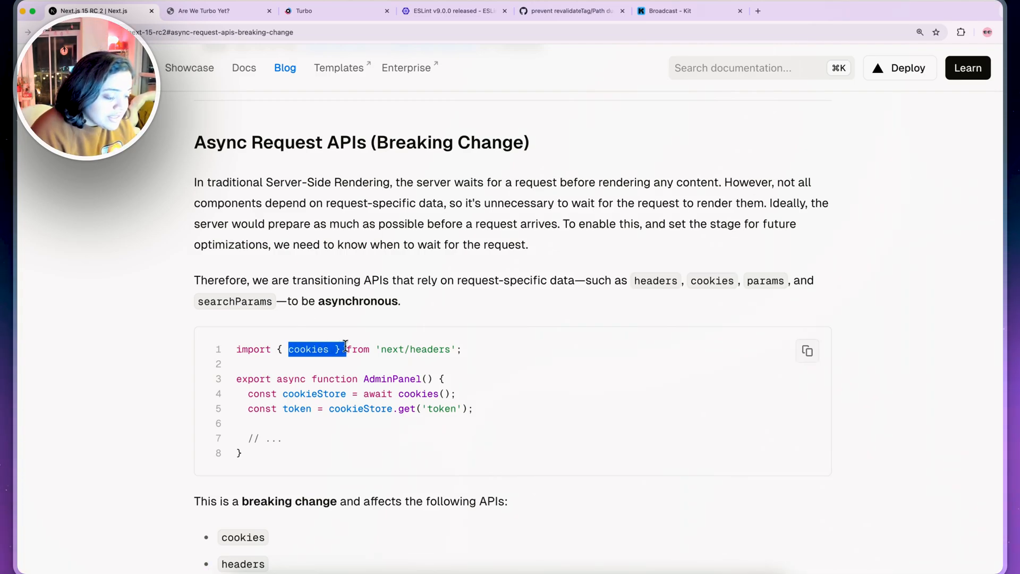
scroll("down", 3)
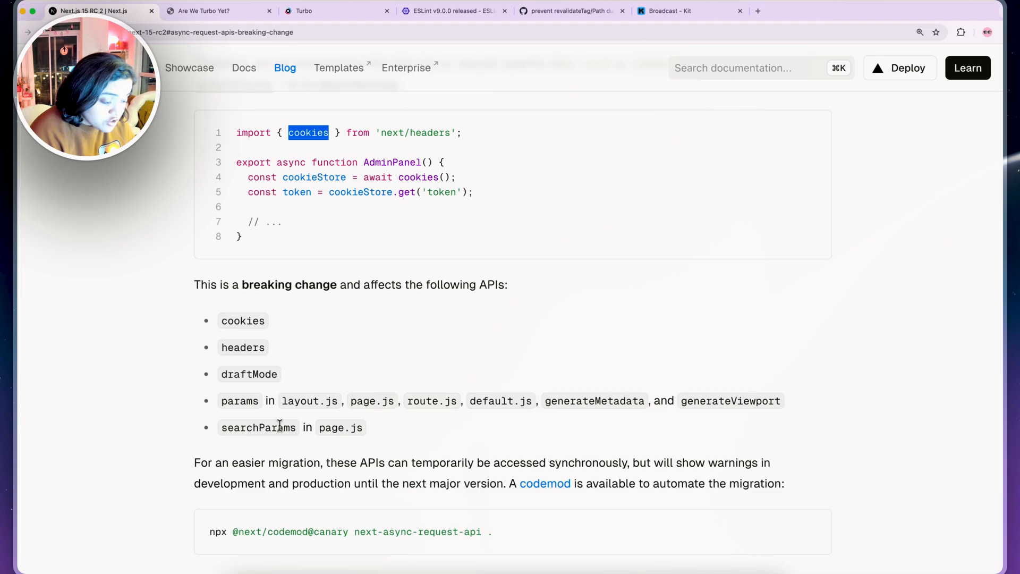
scroll("down", 3)
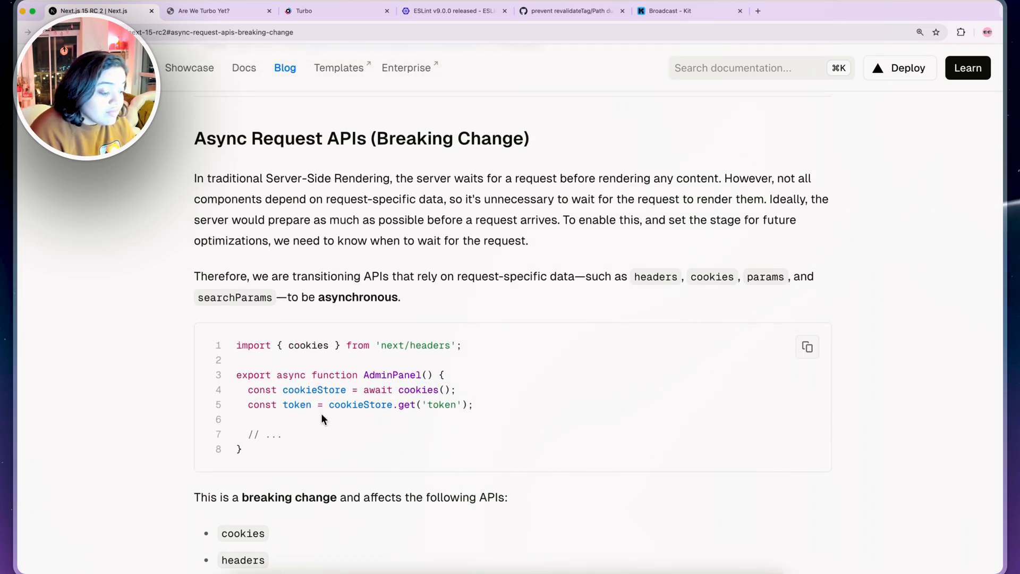
left_click_drag(330, 404, 474, 404)
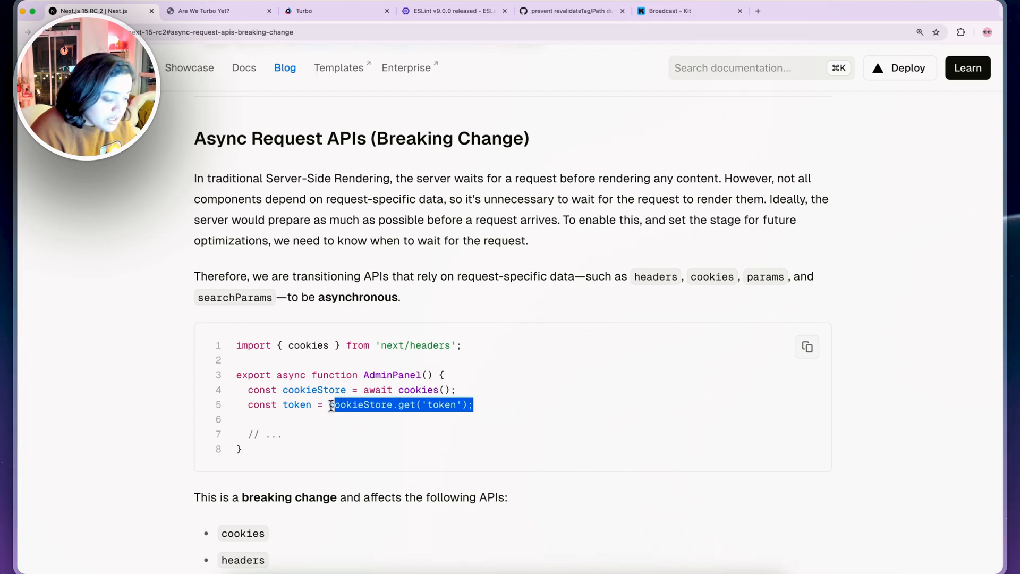
left_click(415, 422)
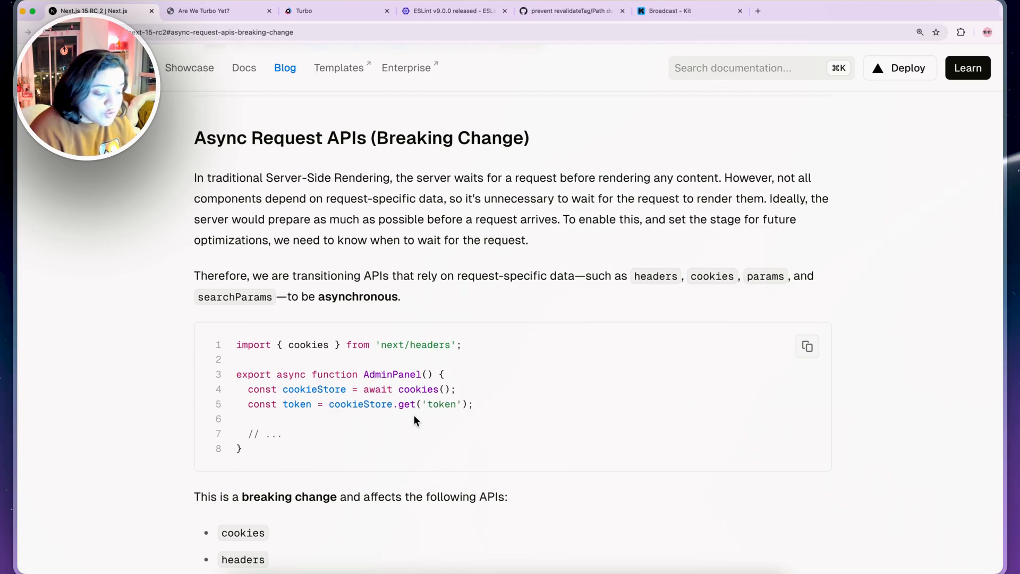
scroll("down", 3)
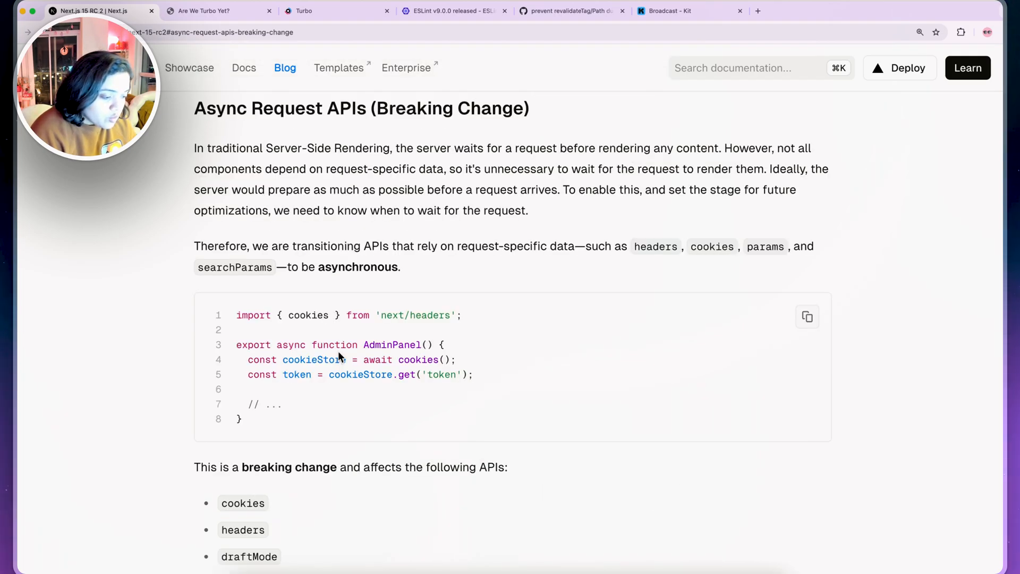
left_click_drag(364, 359, 457, 359)
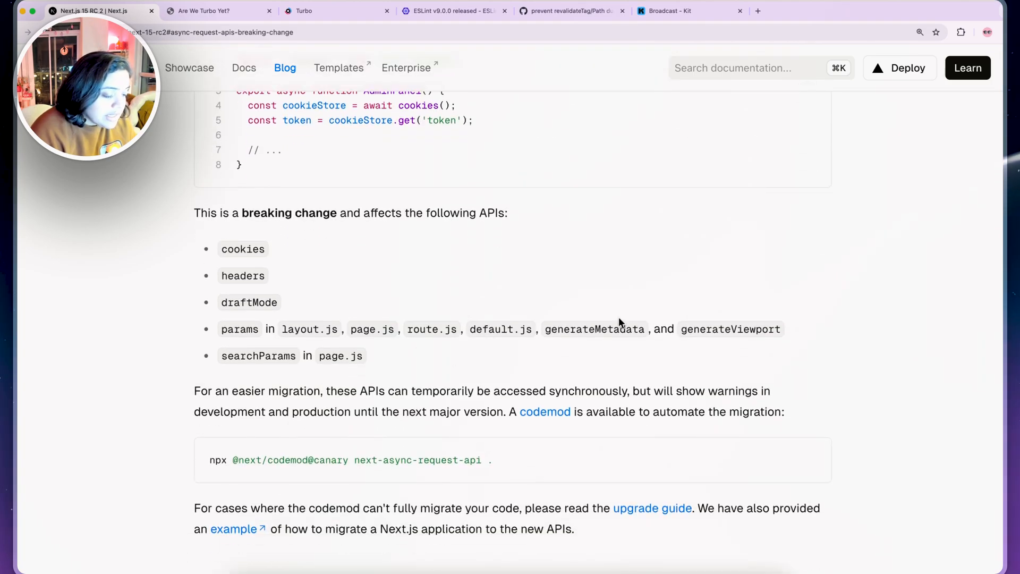
double_click(594, 329)
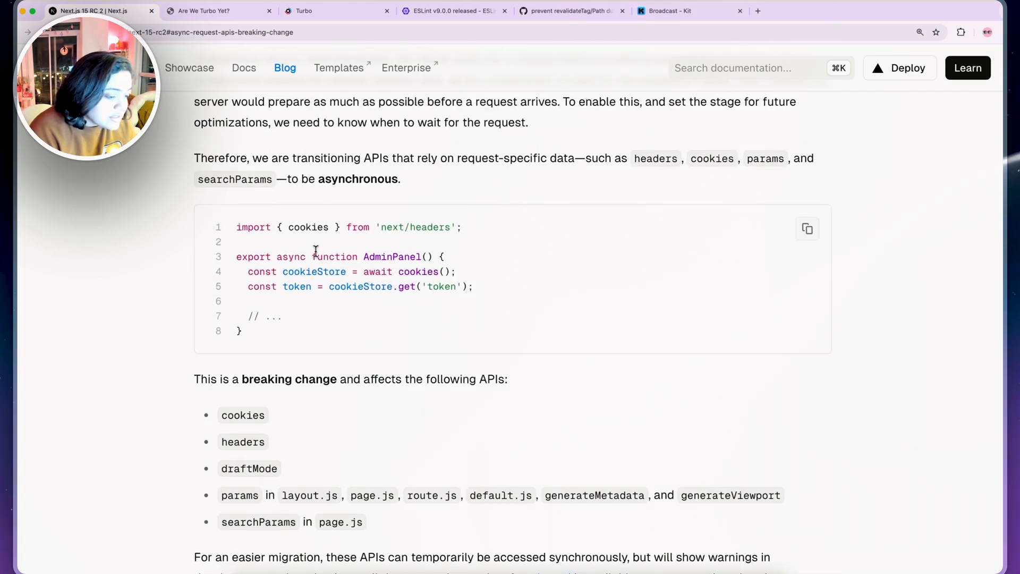
scroll("down", 3)
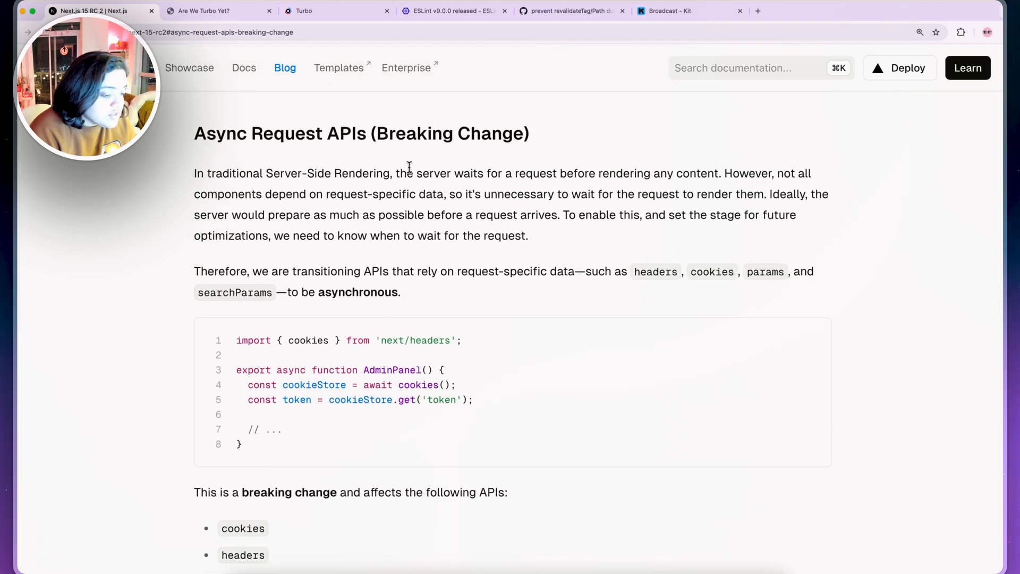
left_click_drag(400, 174, 532, 174)
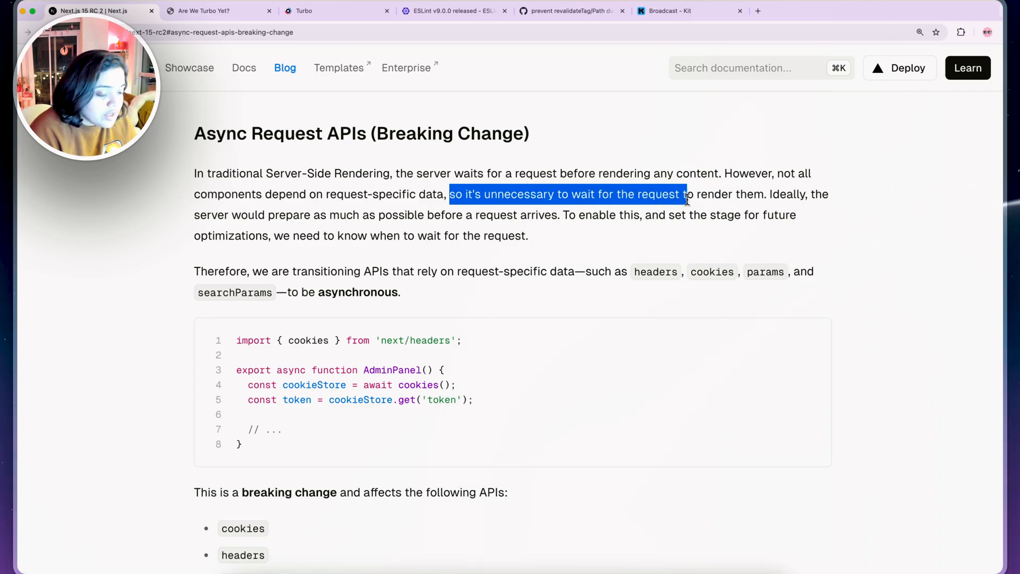
left_click(764, 194)
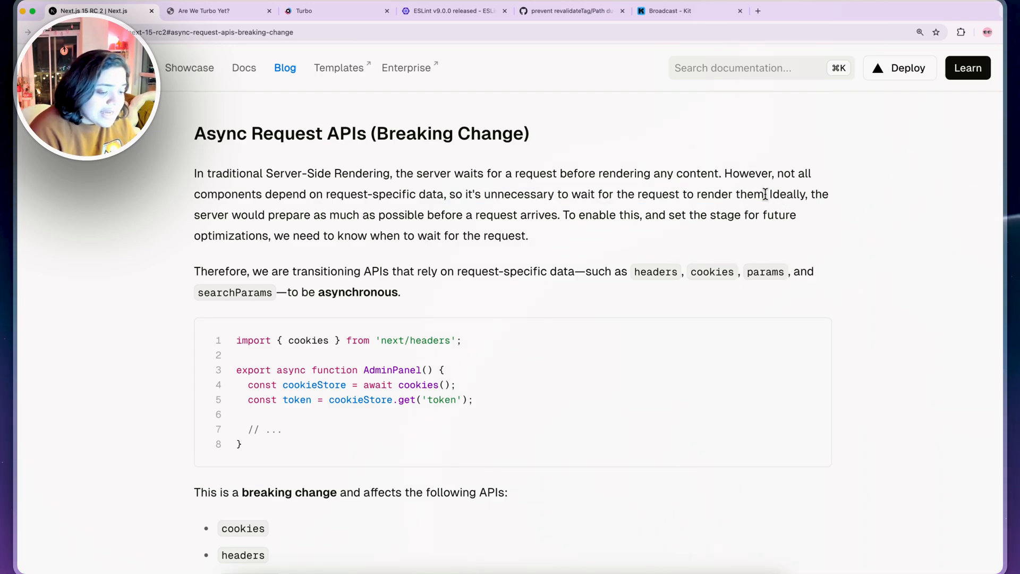
left_click_drag(768, 194, 363, 215)
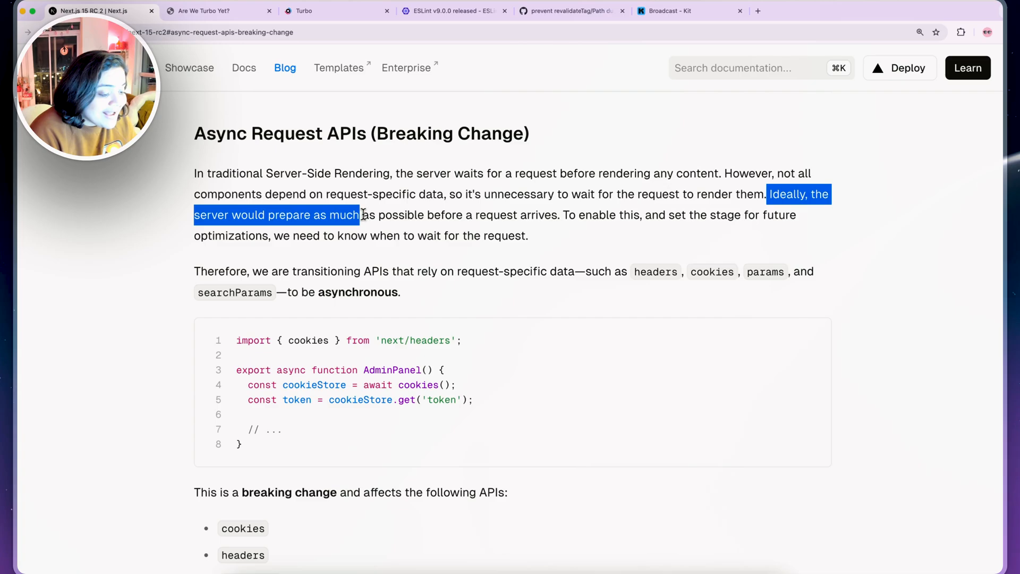
left_click_drag(361, 214, 553, 215)
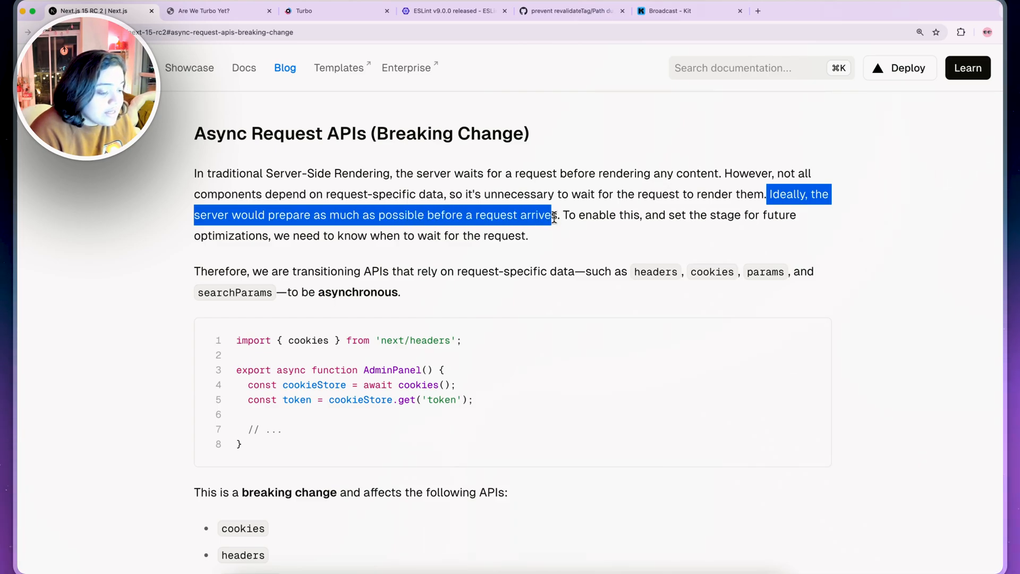
left_click(557, 216)
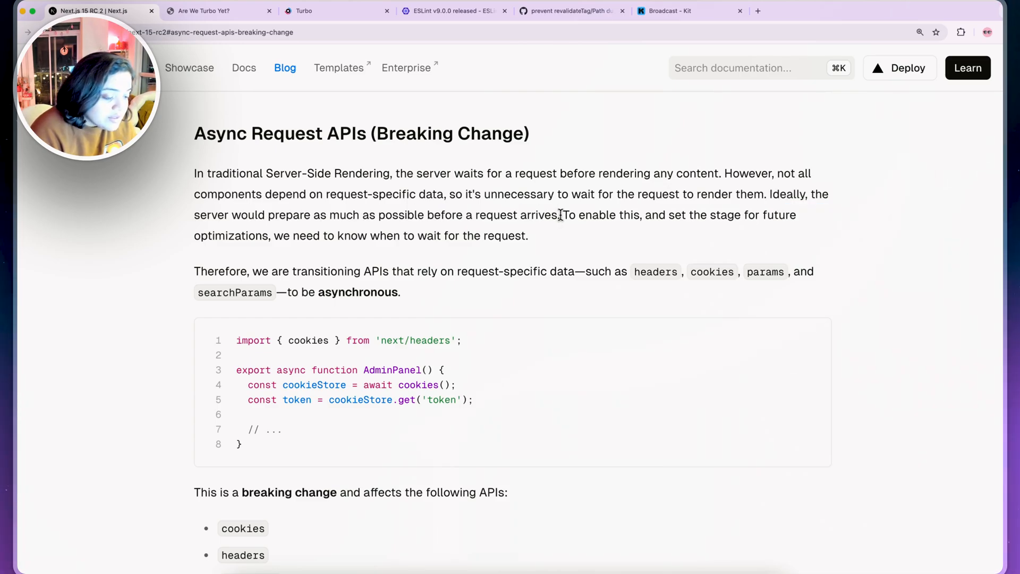
left_click_drag(562, 215, 529, 235)
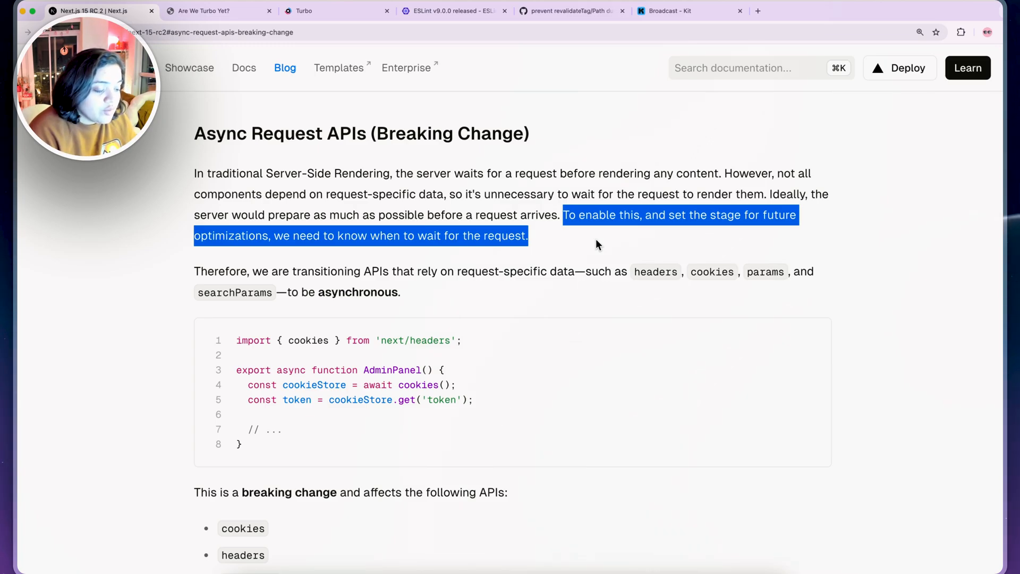
left_click(504, 267)
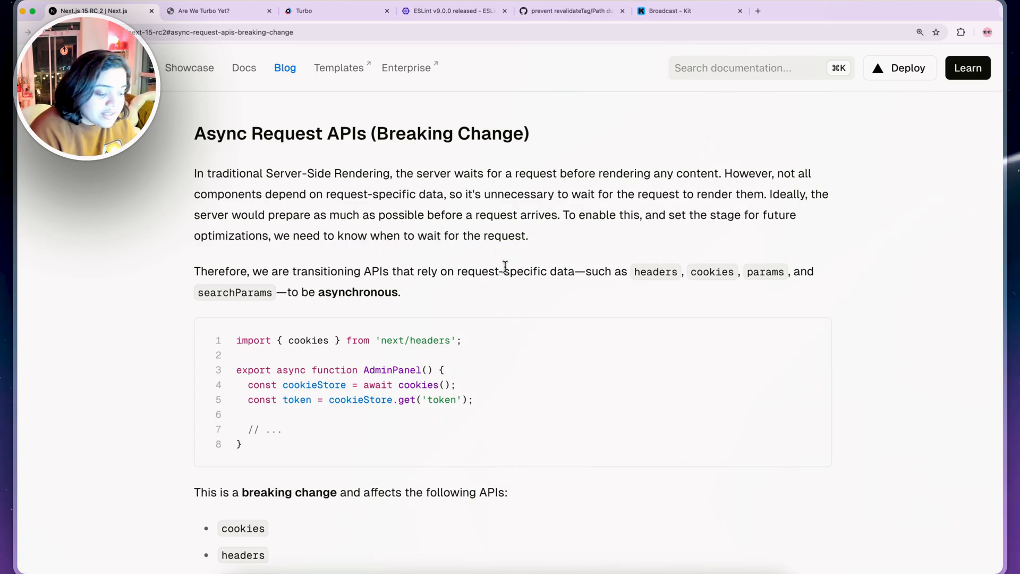
double_click(357, 292)
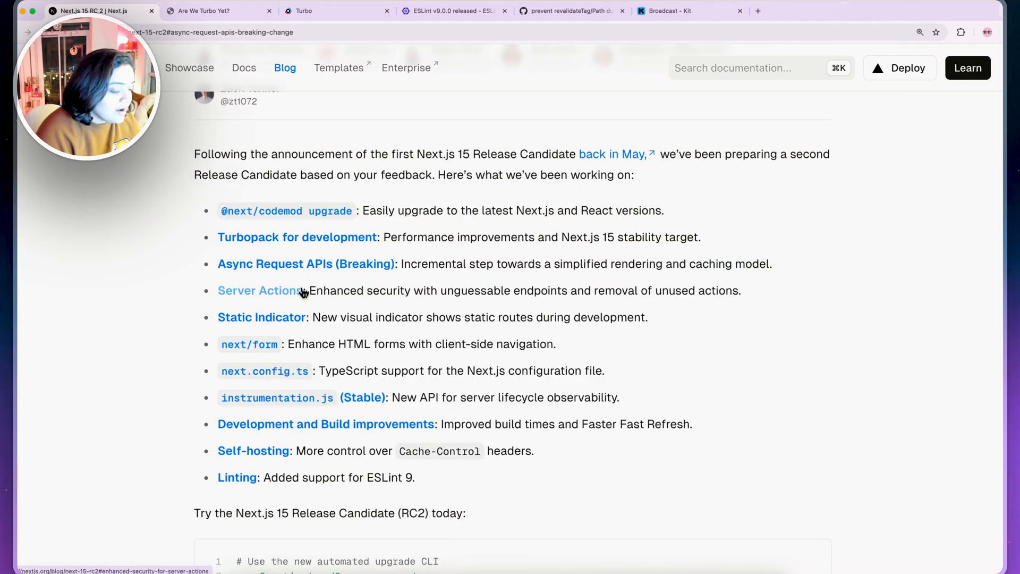
Jump to Enhanced Security for Server Actions, highlight its definition, then switch to YouTube
left_click(258, 290)
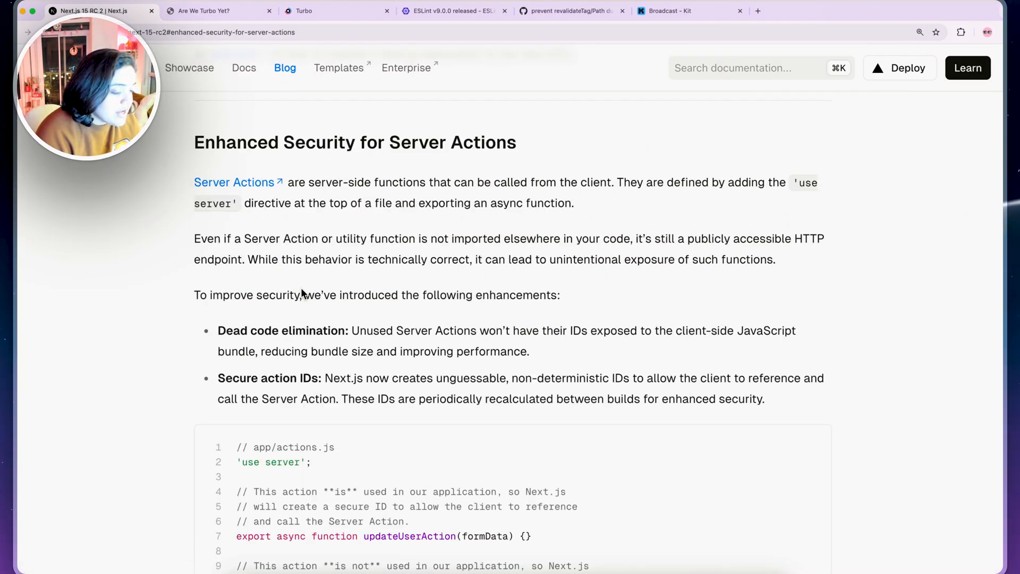
left_click_drag(290, 182, 446, 182)
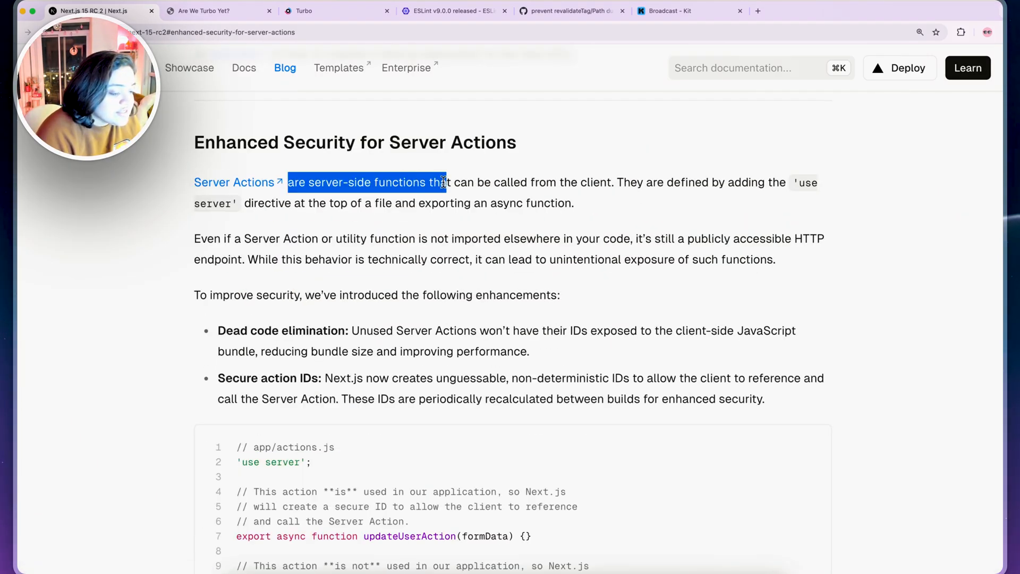
left_click_drag(443, 182, 612, 183)
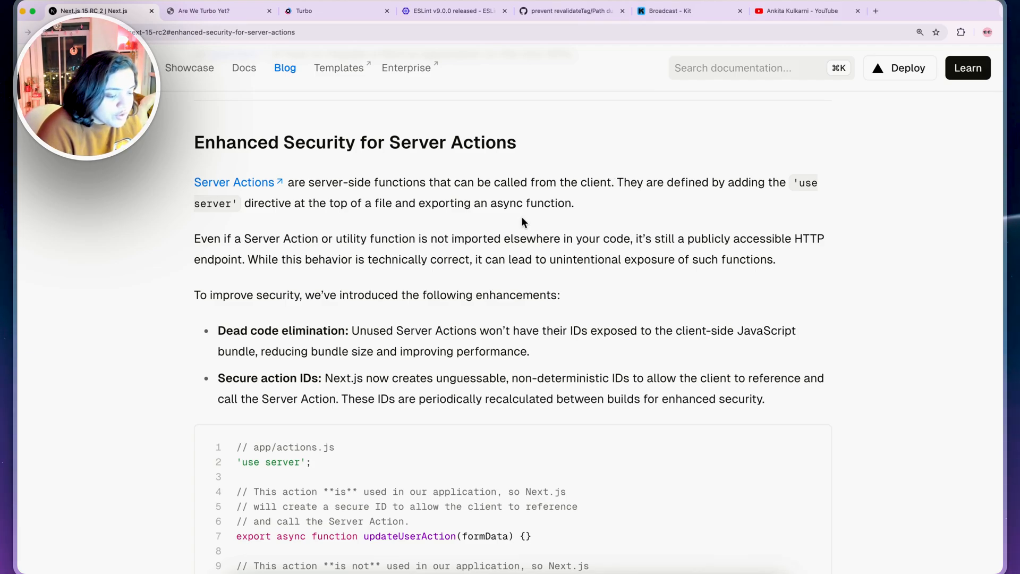
left_click(805, 11)
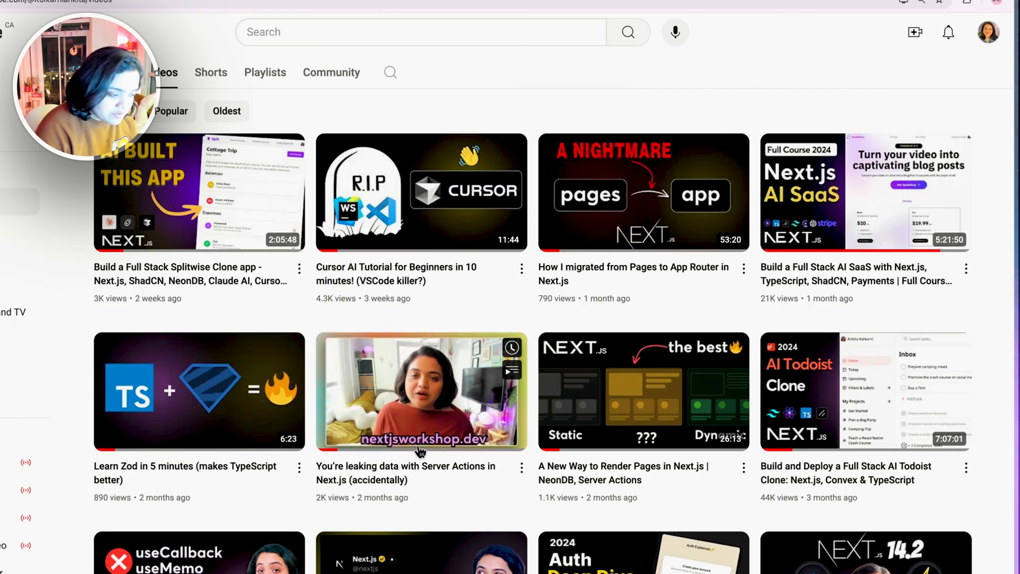
Return to the Next.js 15 RC 2 blog post tab
left_click(98, 10)
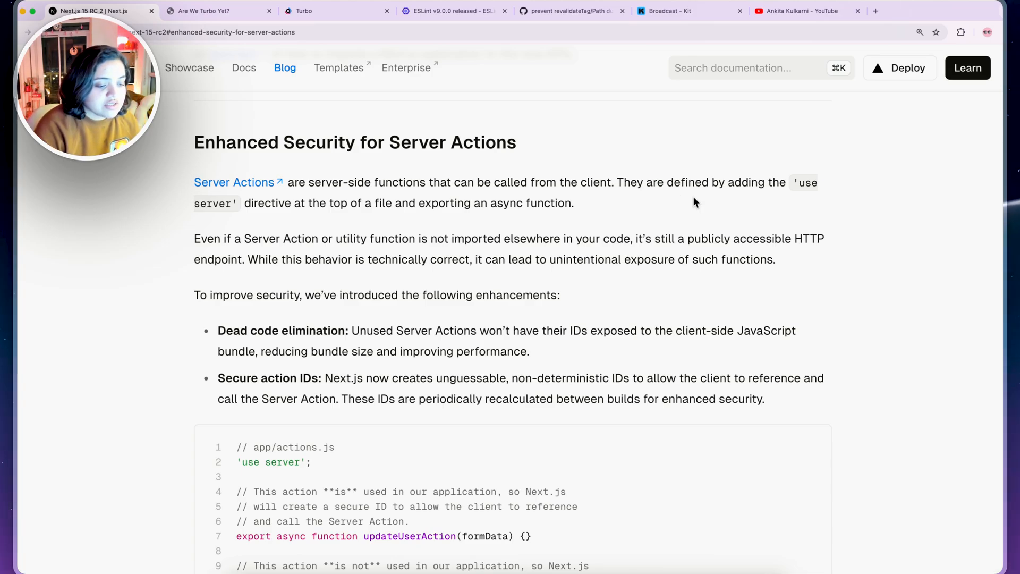
Highlight the point that unimported Server Actions remain public endpoints
left_click_drag(198, 238, 683, 238)
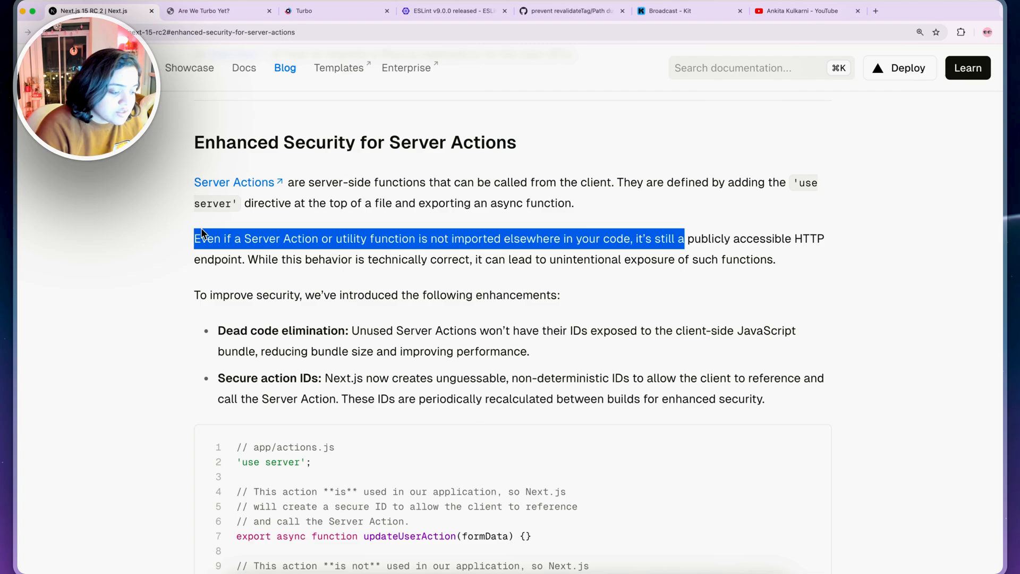
left_click(244, 258)
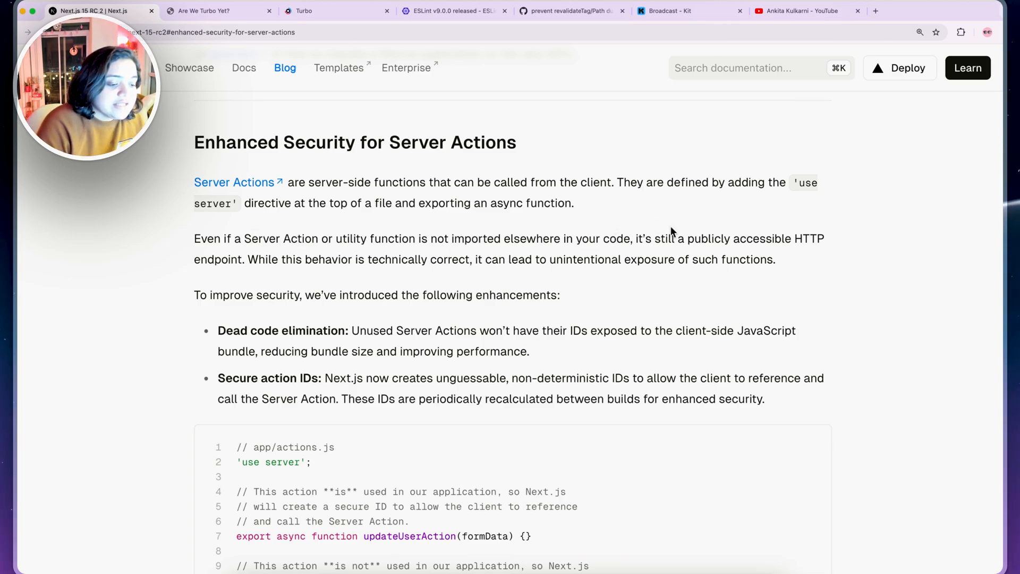
left_click_drag(220, 238, 634, 238)
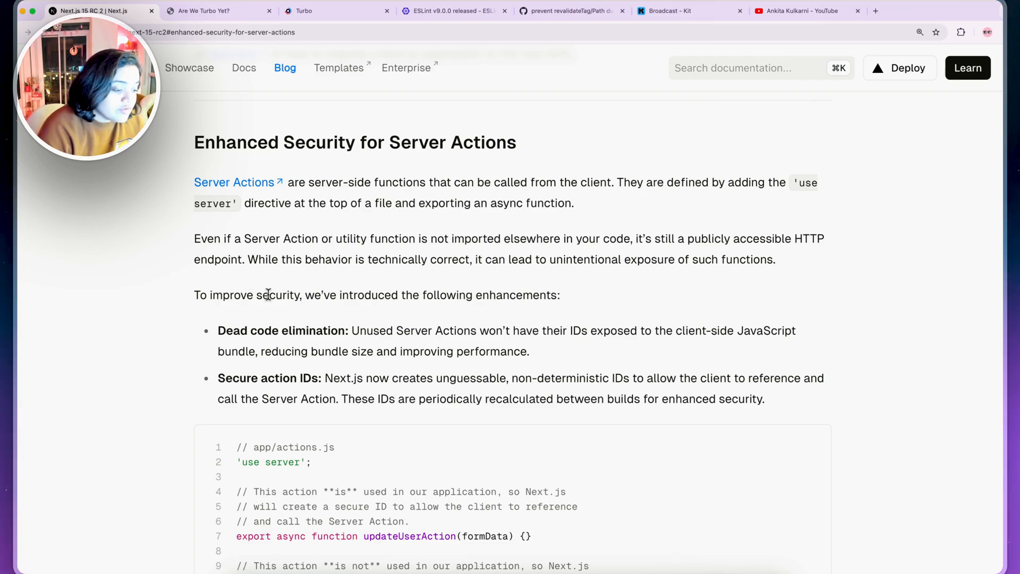
scroll("down", 3)
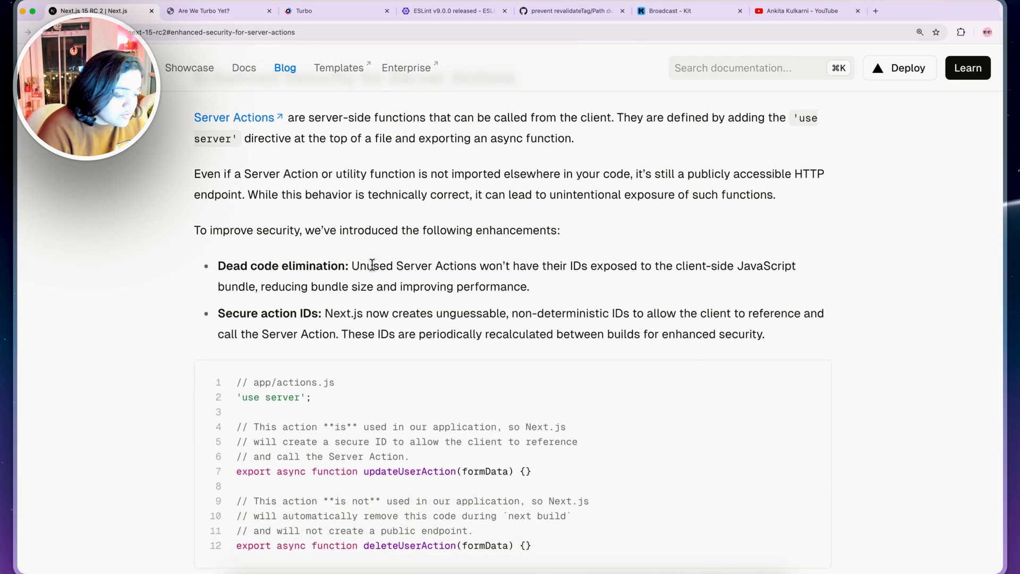
scroll("down", 3)
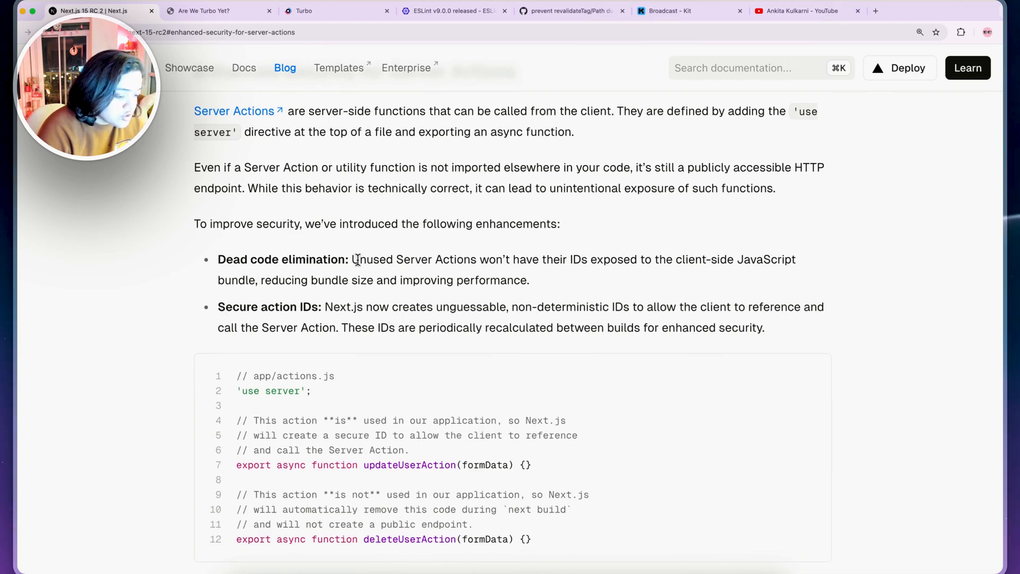
left_click_drag(353, 258, 487, 259)
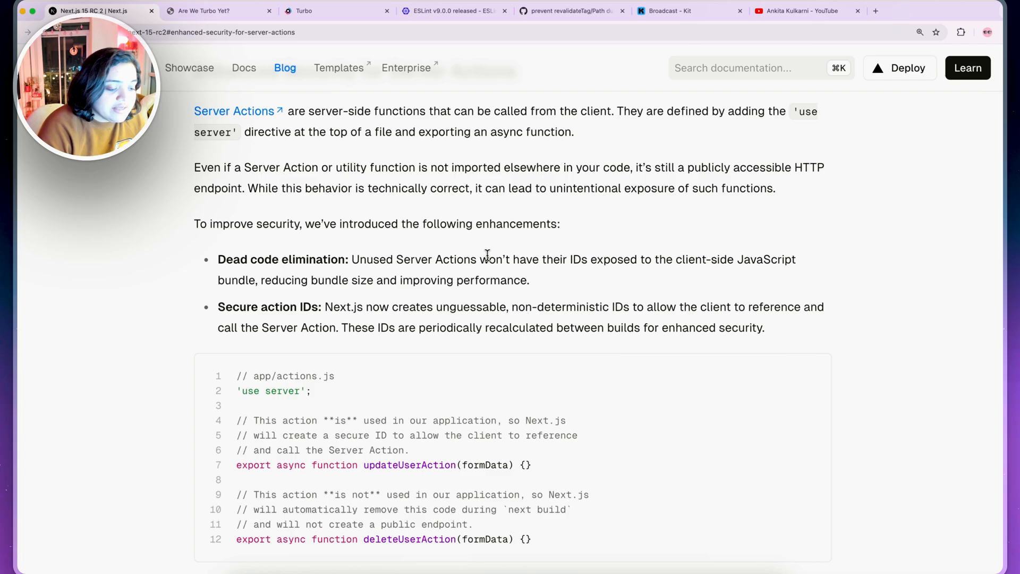
mouse_move(269, 273)
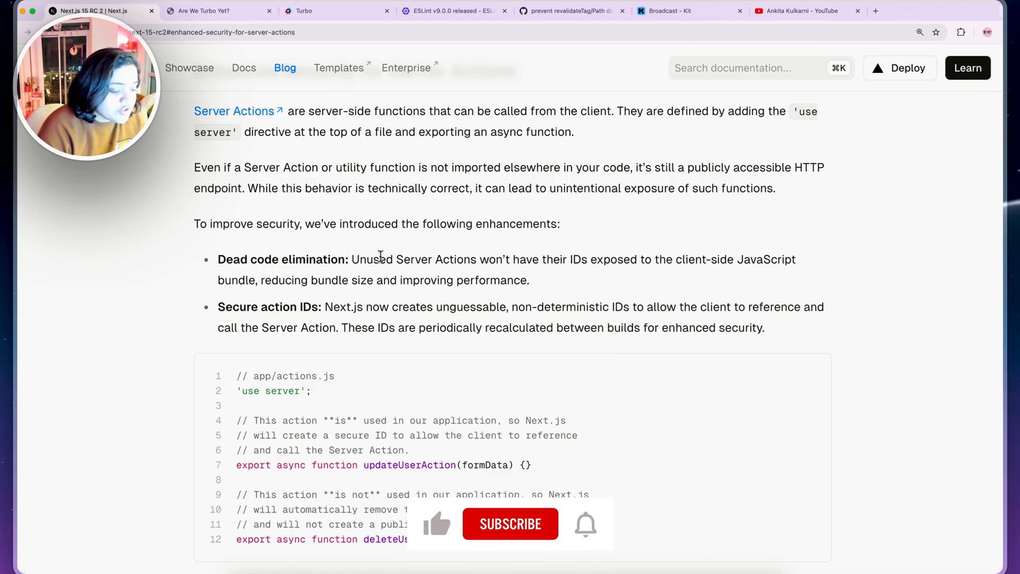
Highlight the dead code elimination explanation and its reduced bundle size benefit
left_click_drag(350, 259, 603, 260)
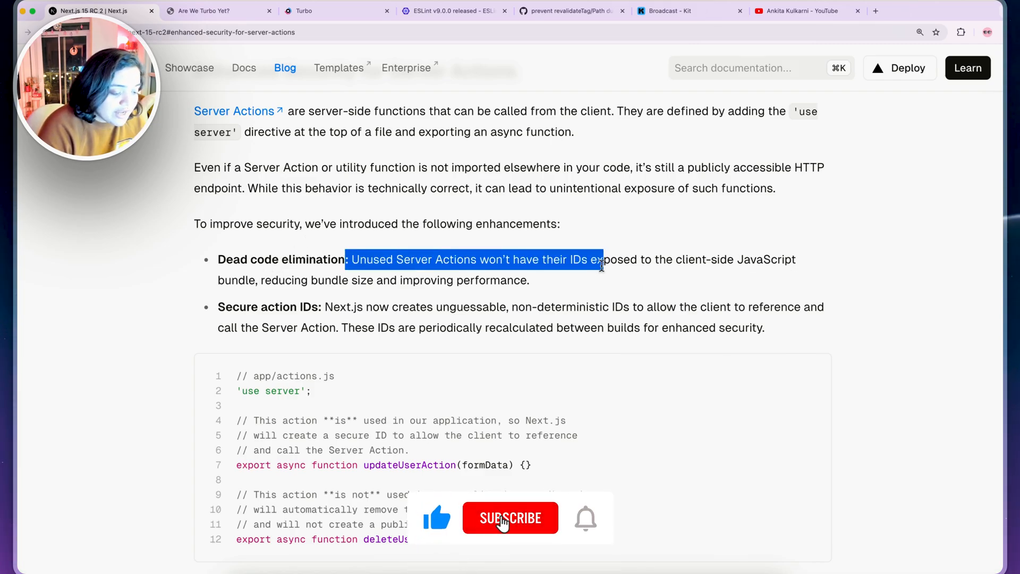
left_click(510, 518)
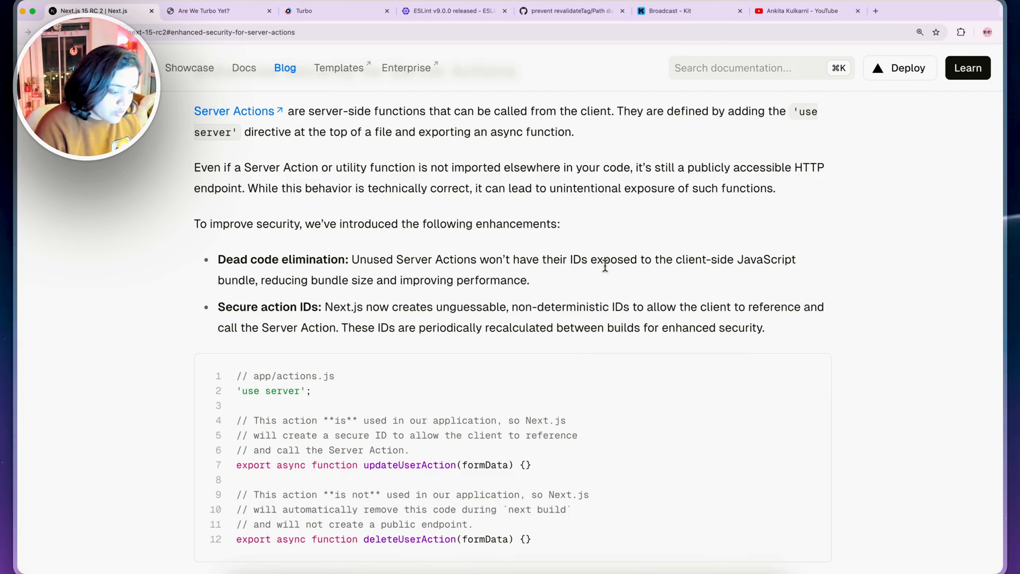
left_click_drag(259, 280, 403, 280)
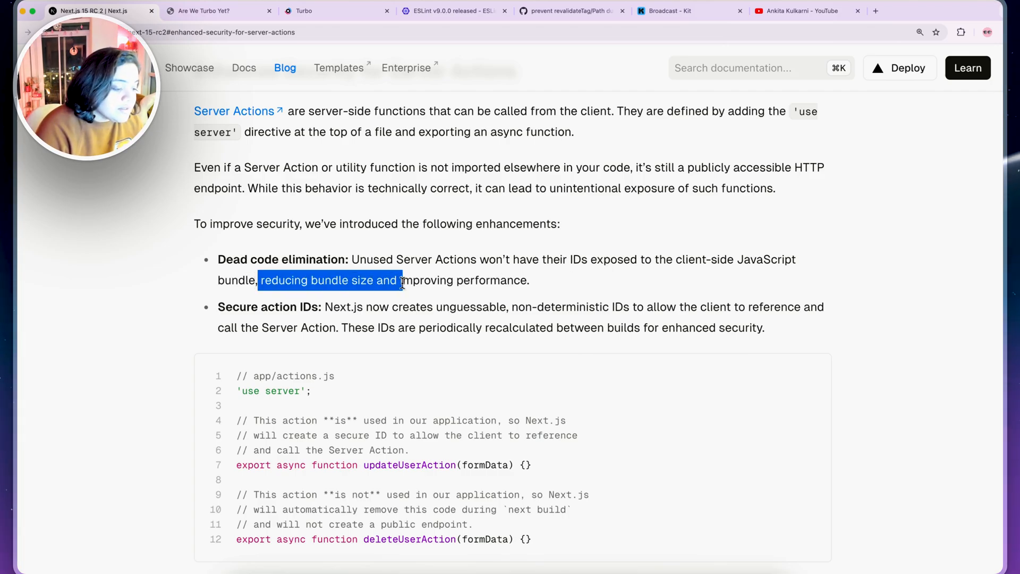
left_click(530, 287)
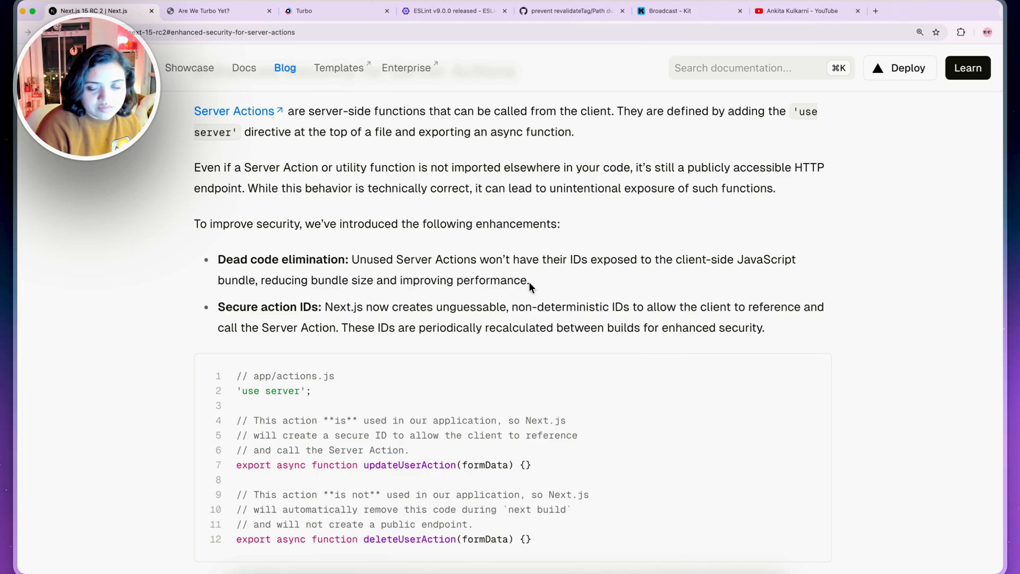
Highlight that action IDs are unguessable, non-deterministic and recalculated between builds
scroll("down", 3)
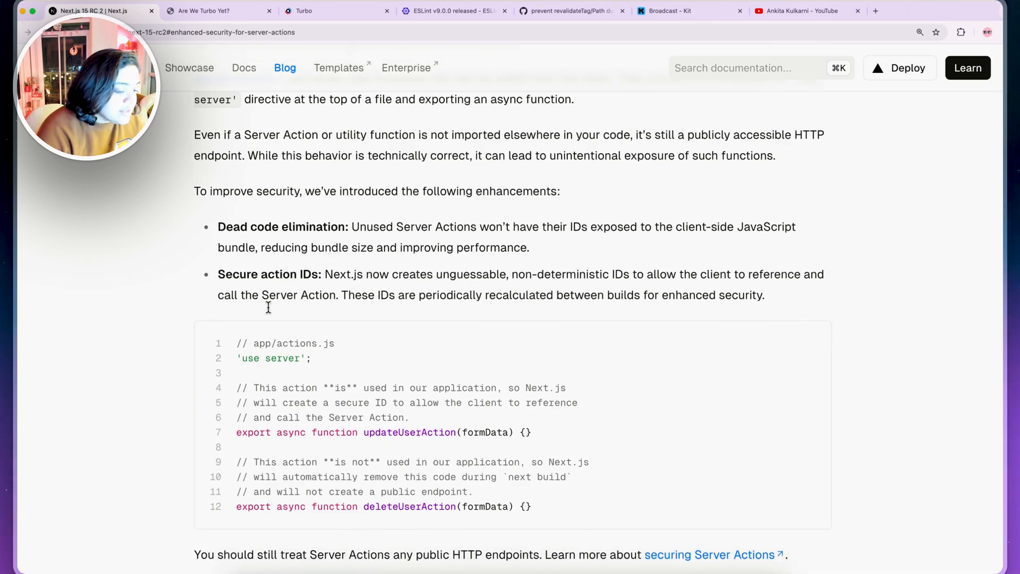
left_click_drag(218, 256, 507, 255)
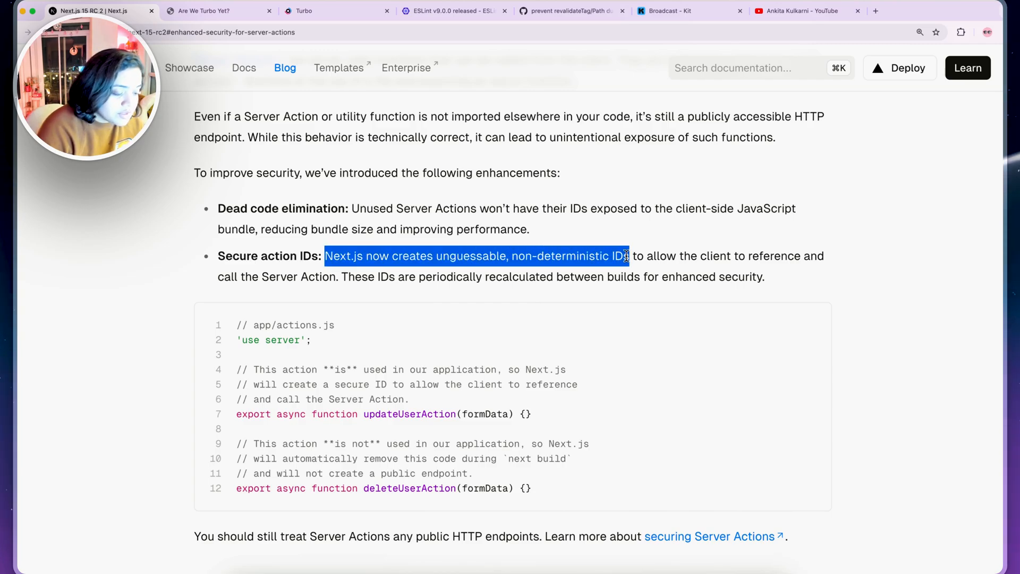
left_click(283, 255)
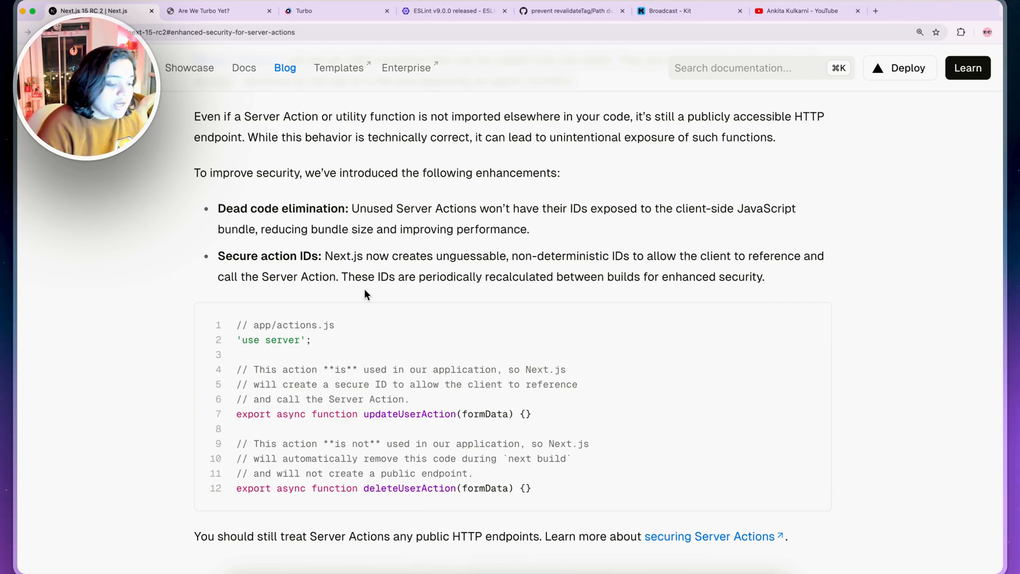
left_click_drag(389, 277, 554, 277)
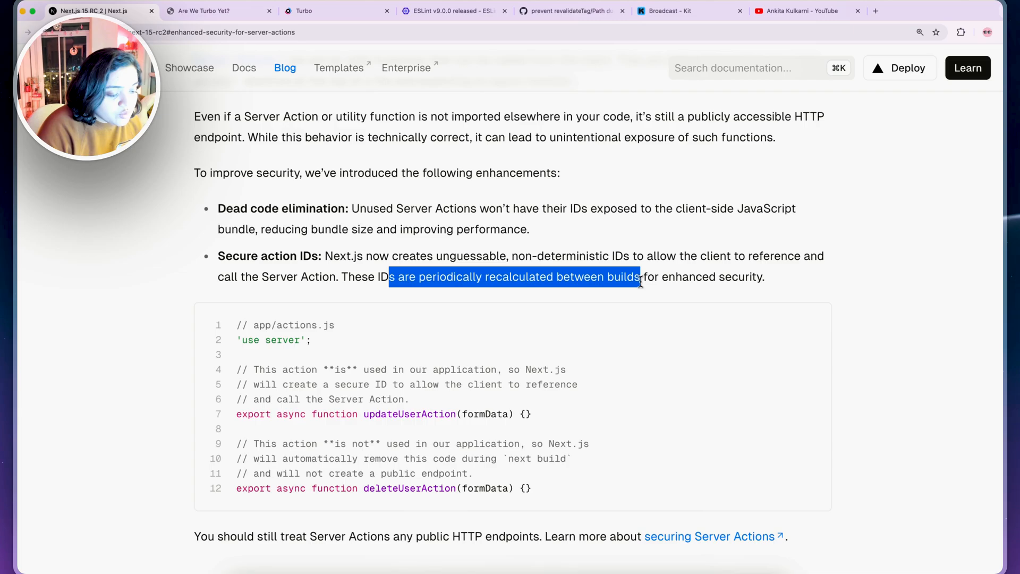
mouse_move(714, 319)
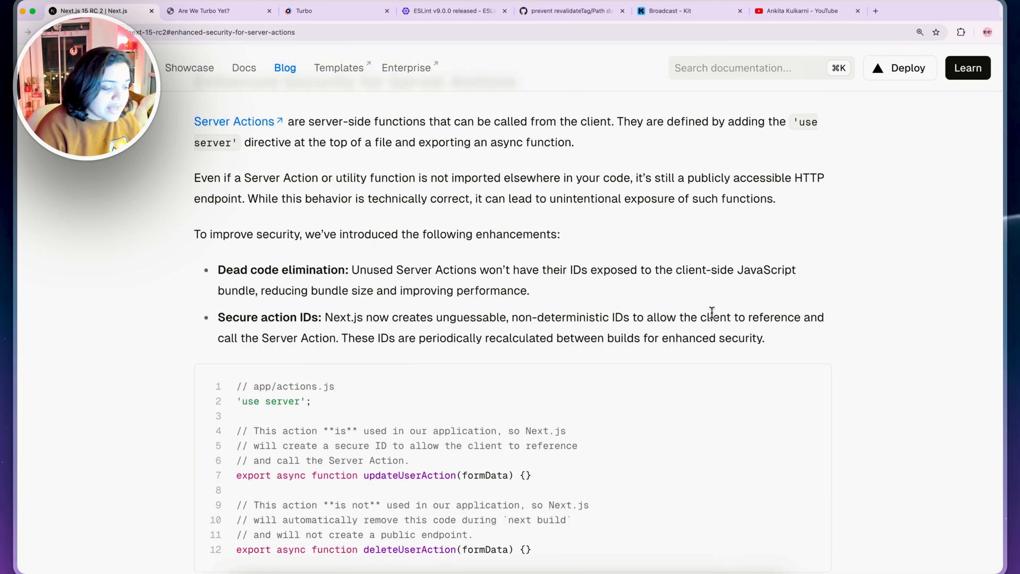
Highlight the advice to treat actions as public endpoints, then switch to YouTube
scroll("down", 3)
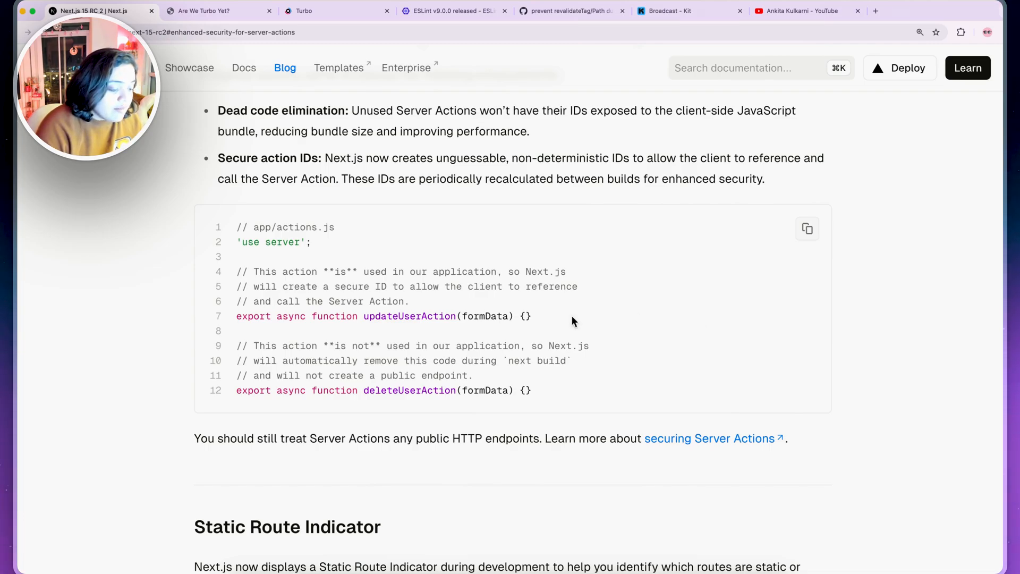
left_click_drag(195, 438, 342, 438)
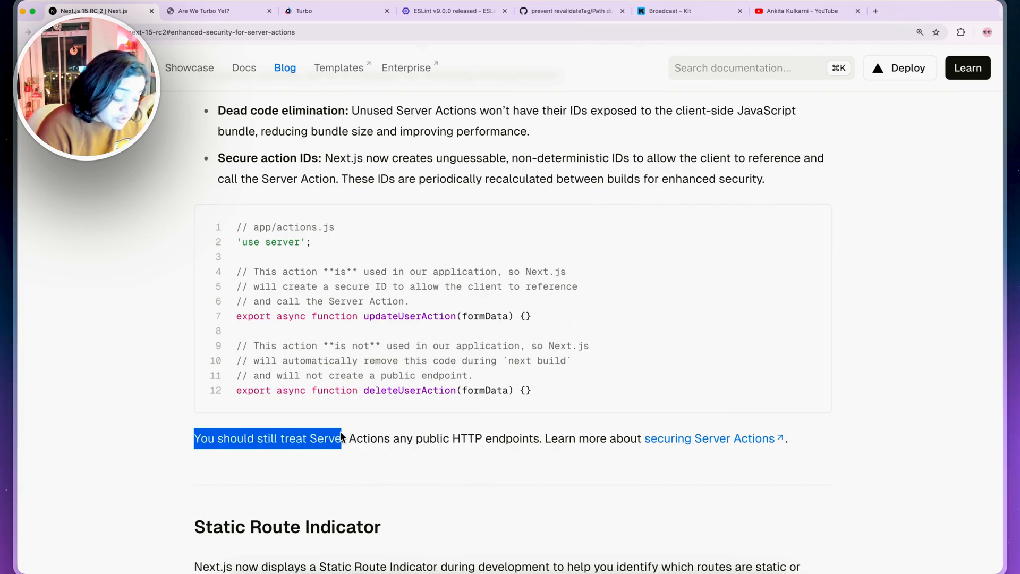
left_click_drag(338, 438, 543, 438)
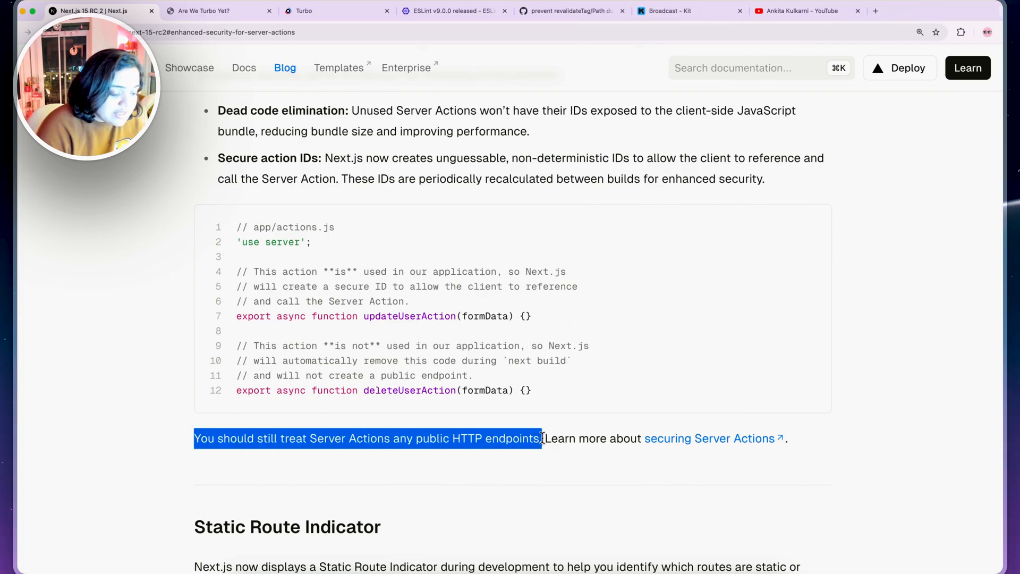
left_click(516, 480)
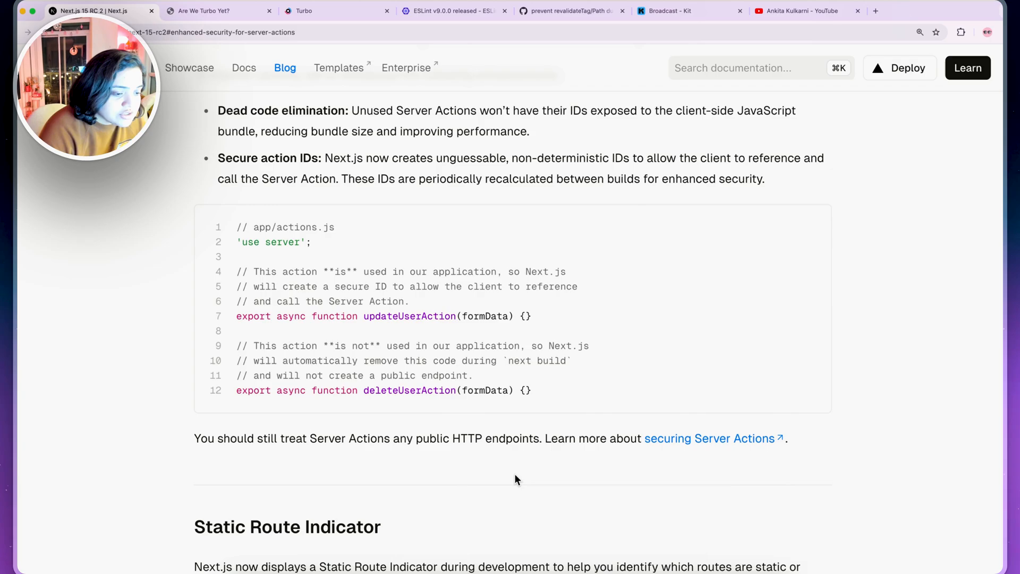
left_click(806, 11)
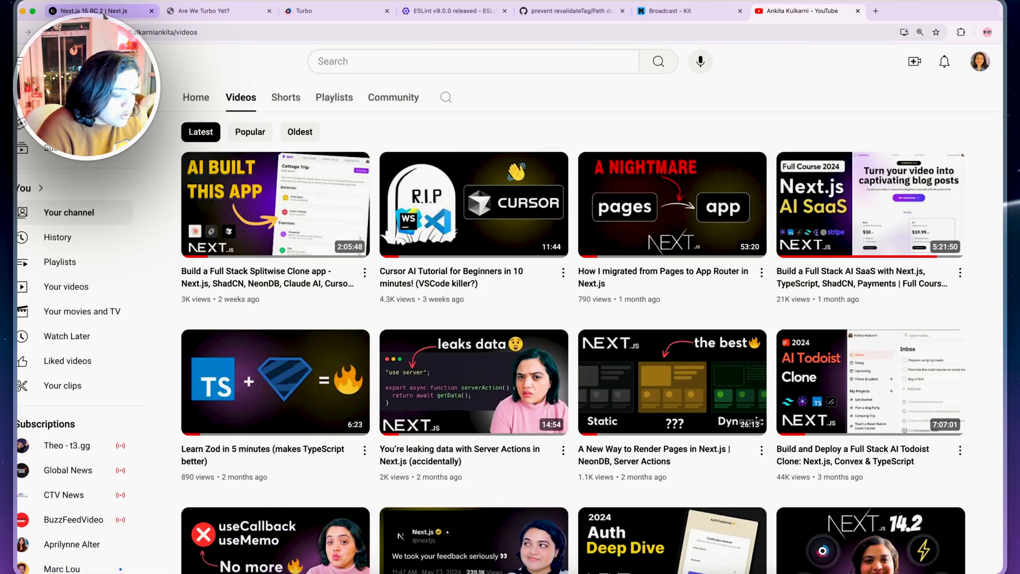
Return to the Next.js post and jump to the next/form section via the summary list
left_click(91, 10)
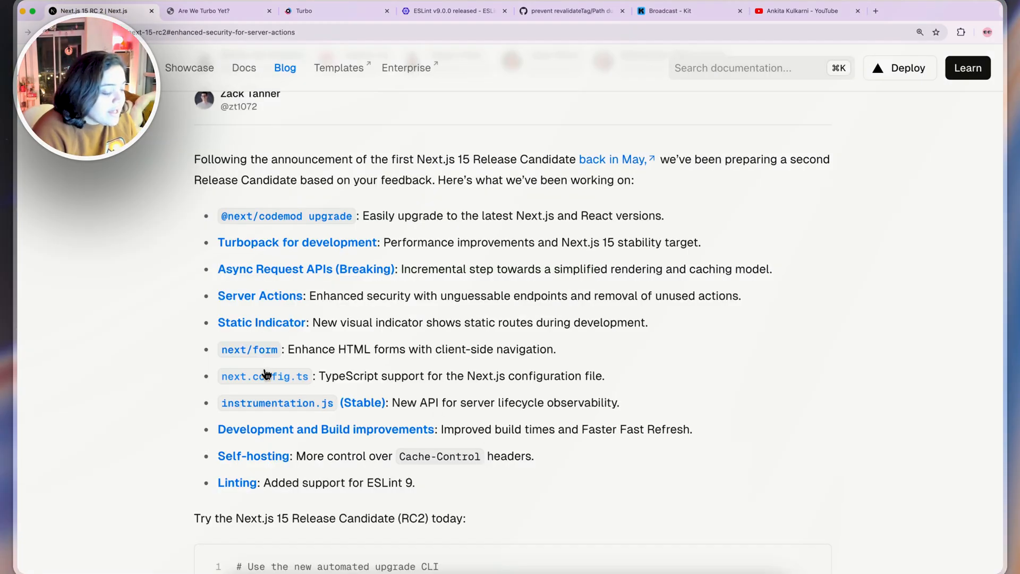
left_click(249, 349)
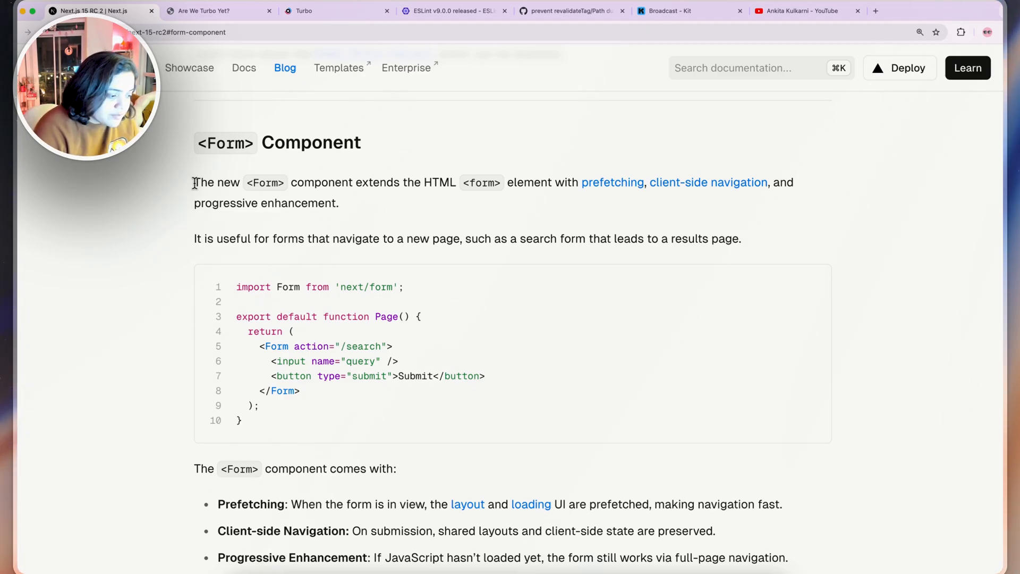
Highlight how Form extends the HTML form element and the example's Form action line
left_click_drag(195, 182, 355, 183)
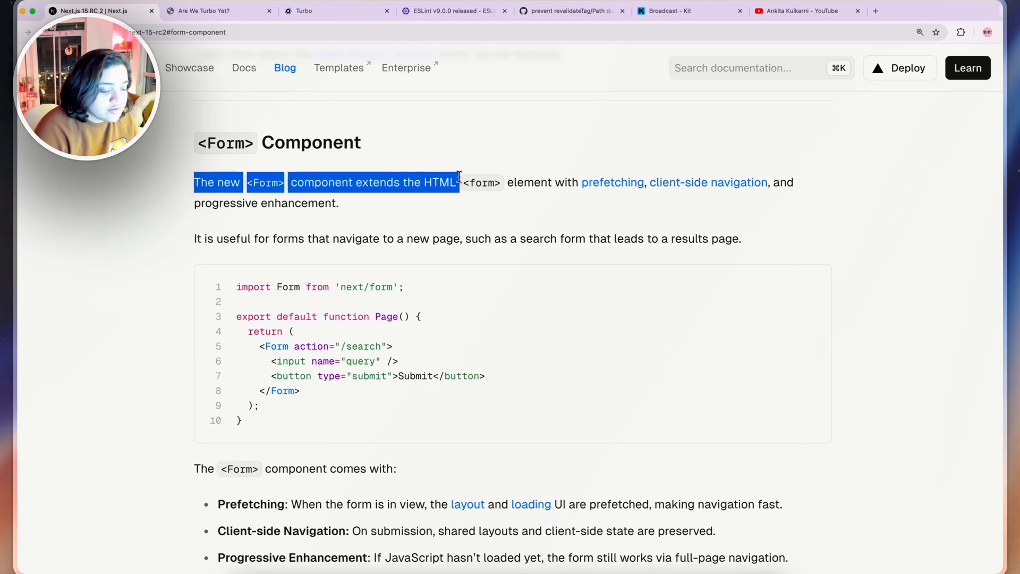
left_click(527, 183)
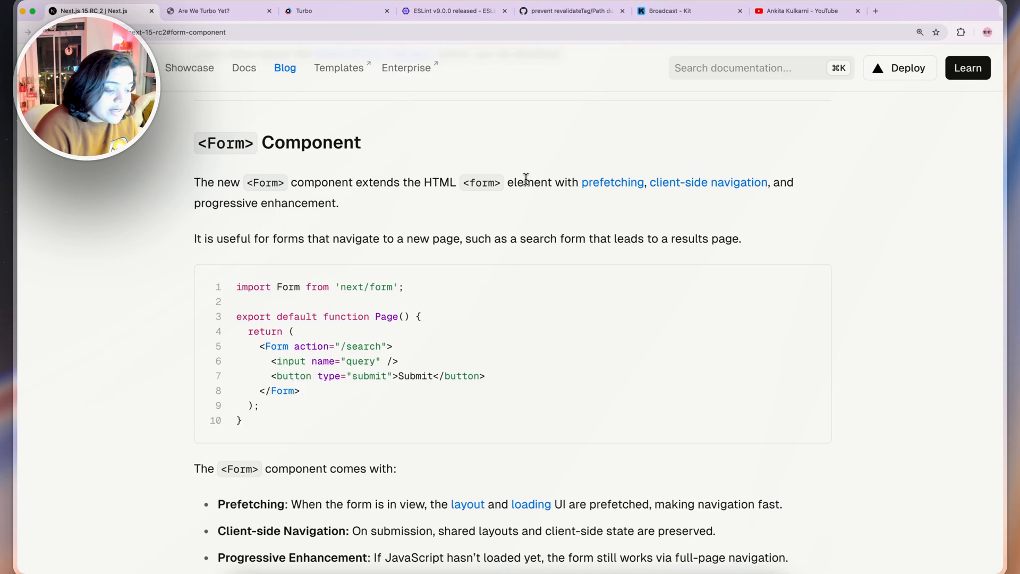
mouse_move(612, 182)
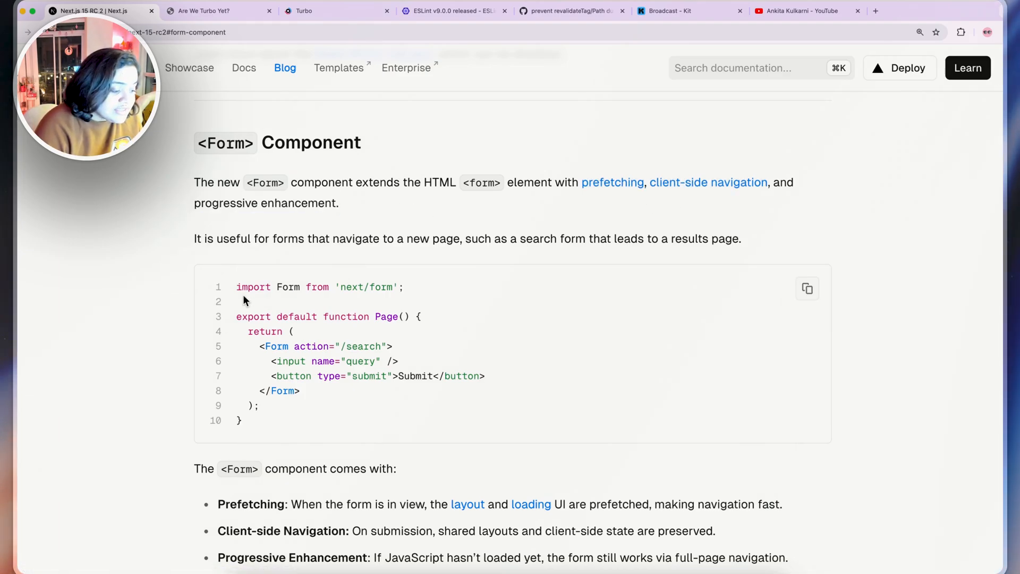
mouse_move(451, 296)
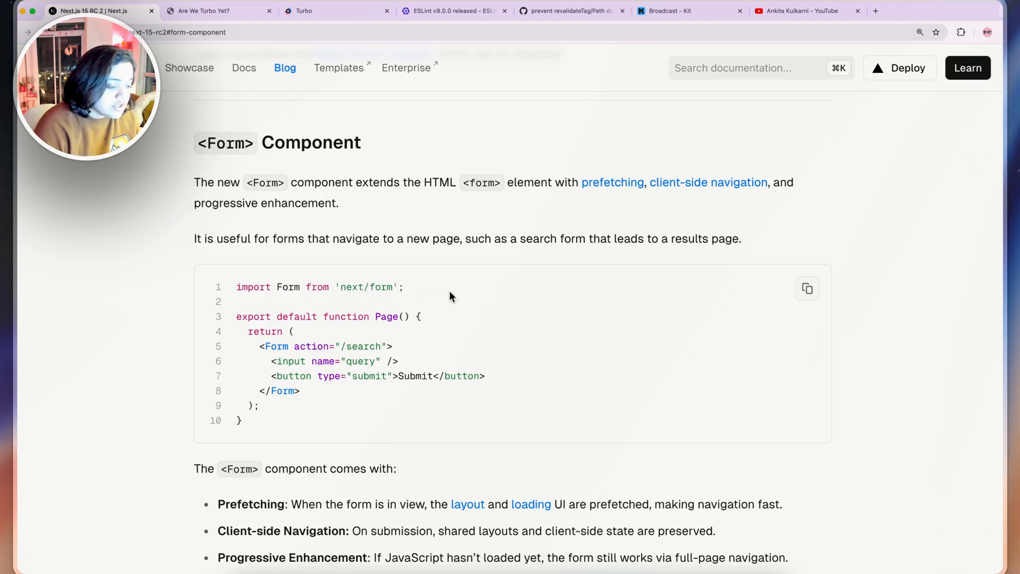
mouse_move(262, 235)
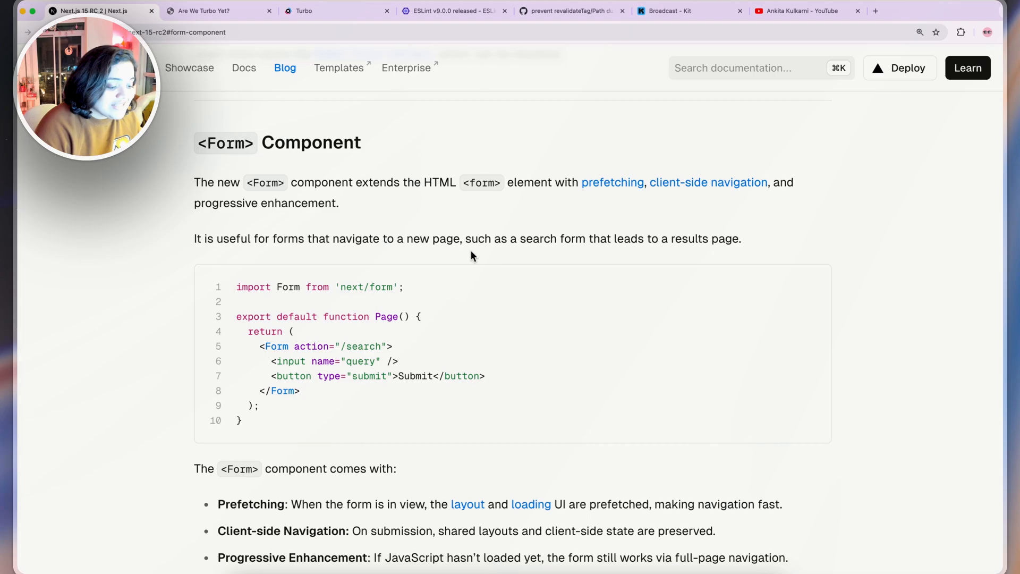
left_click_drag(454, 238, 741, 238)
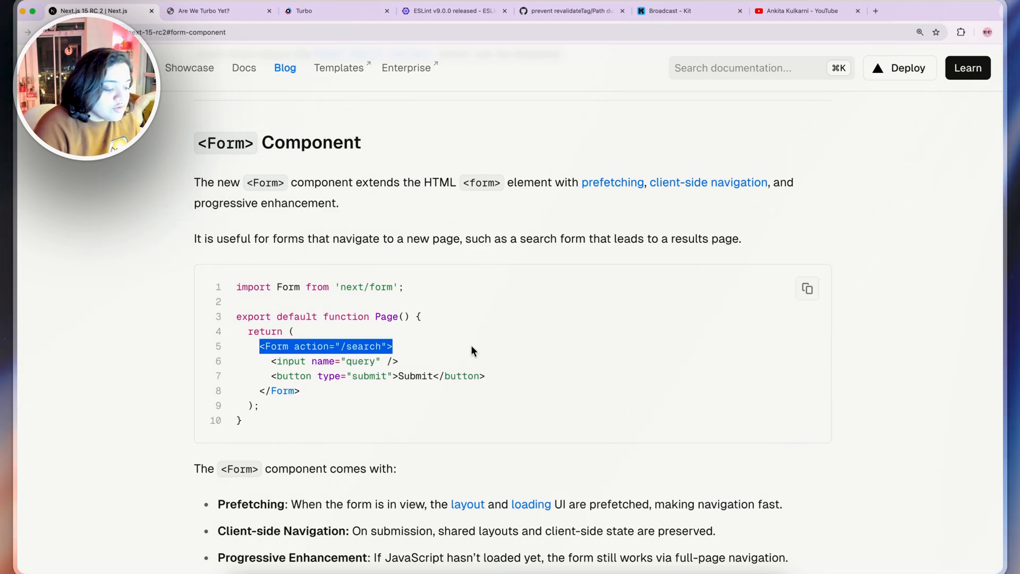
mouse_move(399, 355)
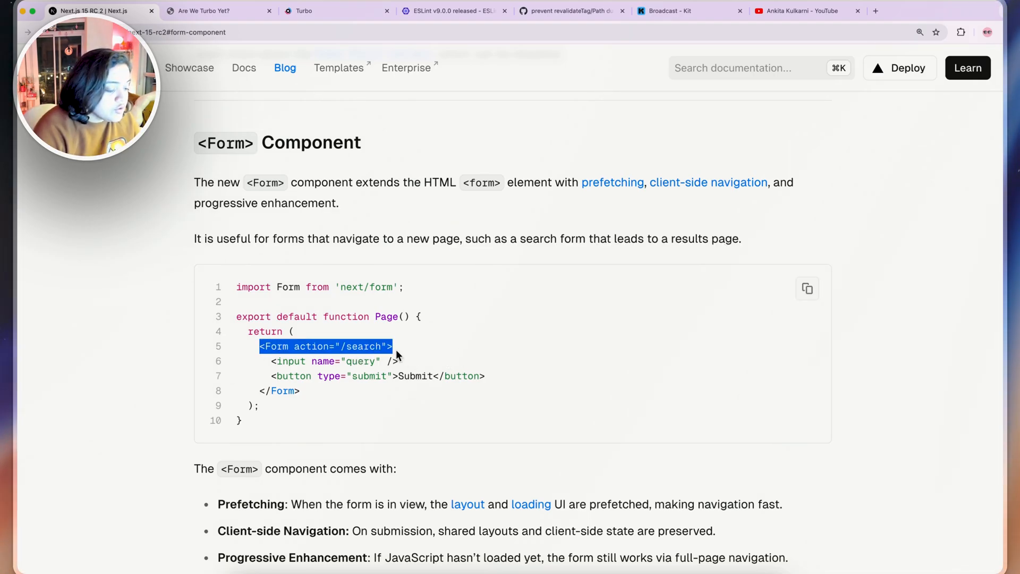
Select through the prefetching, client-side navigation and progressive enhancement feature bullets
double_click(274, 346)
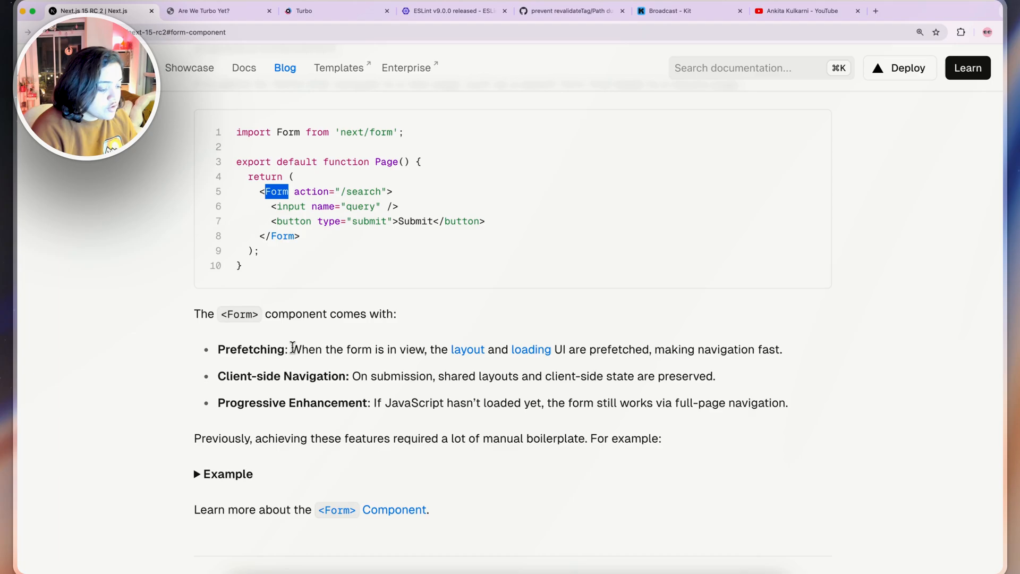
left_click_drag(291, 349, 420, 349)
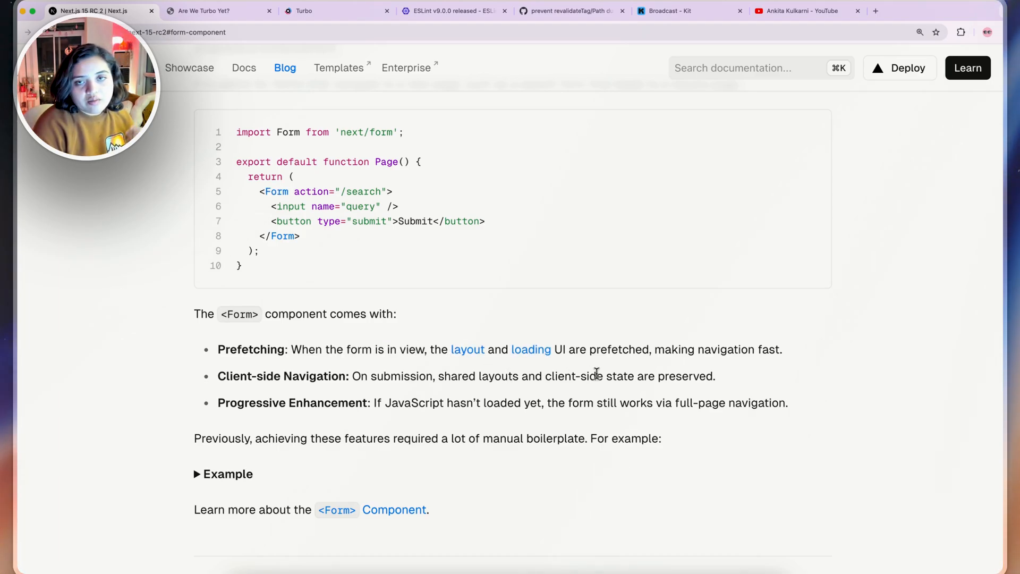
left_click_drag(653, 350, 781, 350)
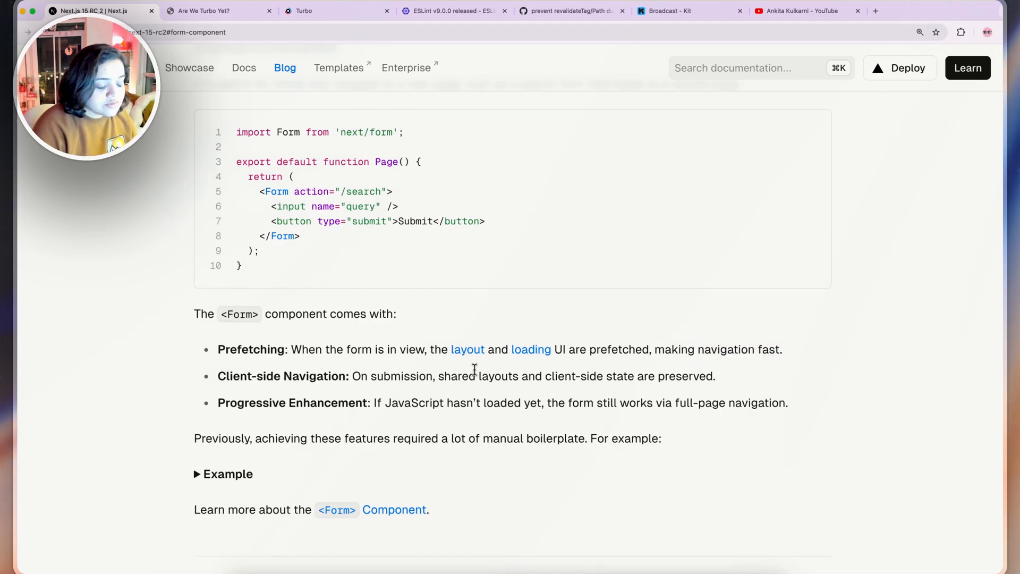
left_click_drag(436, 377, 518, 377)
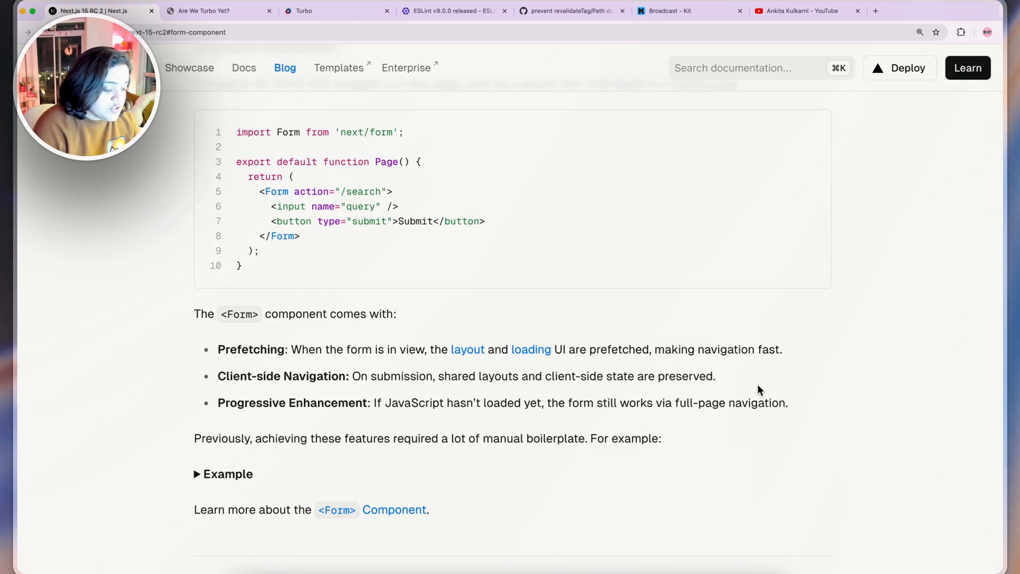
left_click_drag(224, 402, 379, 402)
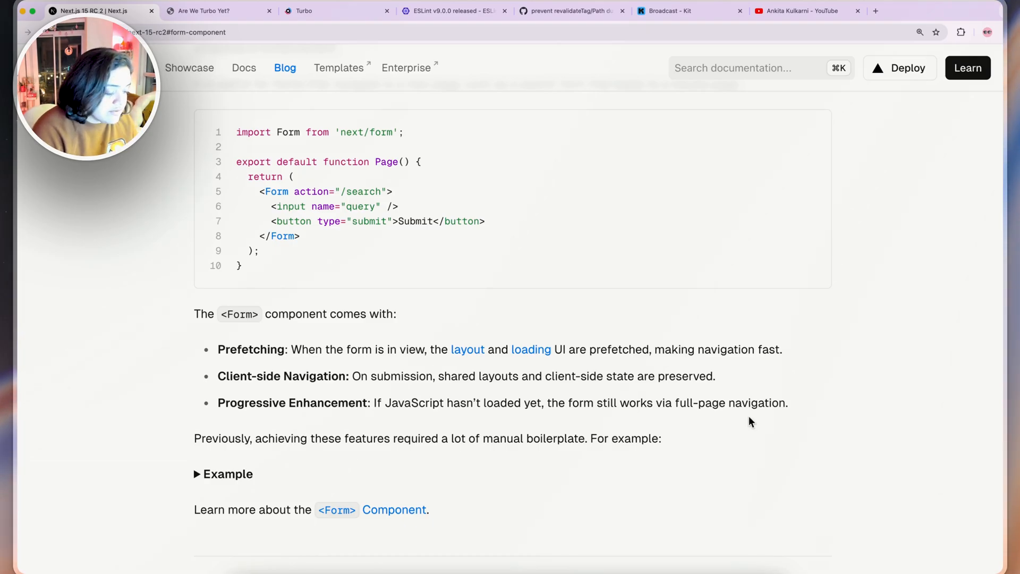
scroll("down", 3)
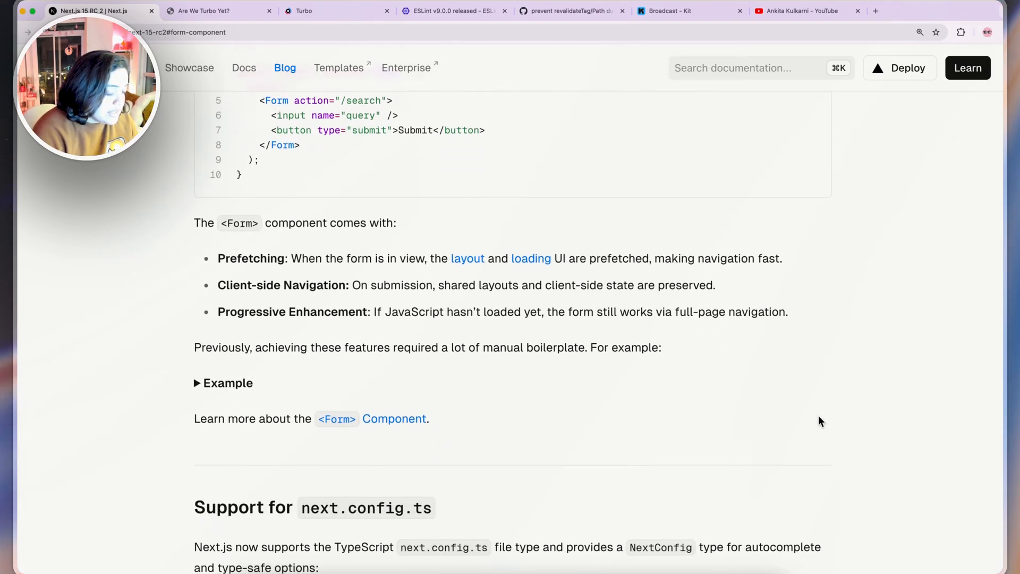
Expand the Form Example and scroll through the manual boilerplate code it replaces
left_click(196, 383)
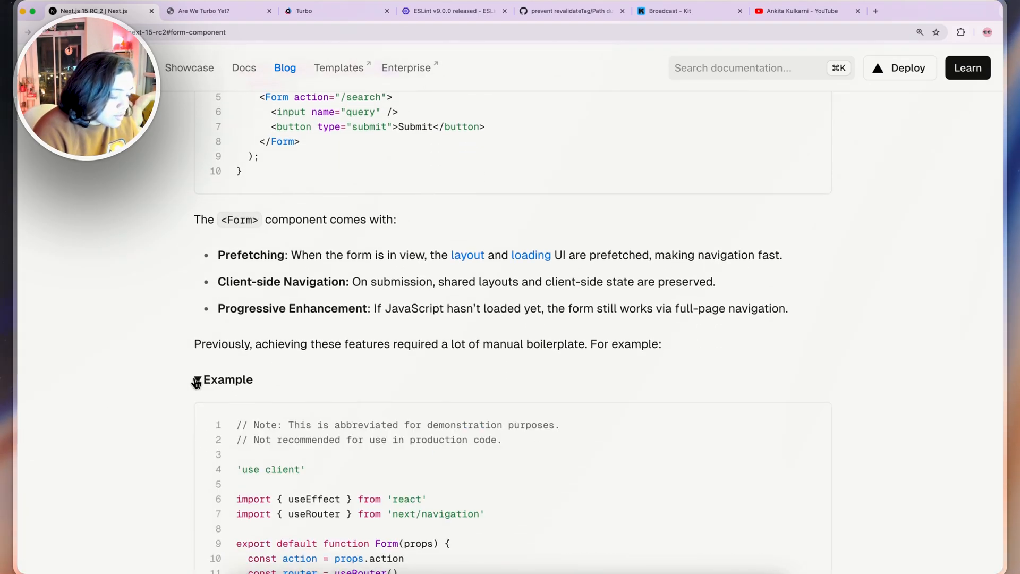
scroll("down", 3)
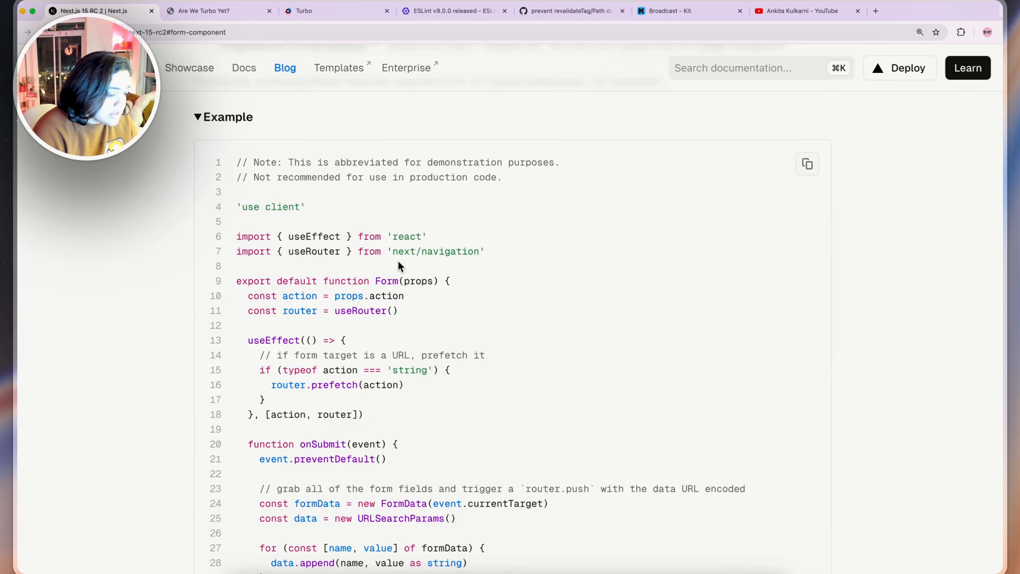
scroll("down", 3)
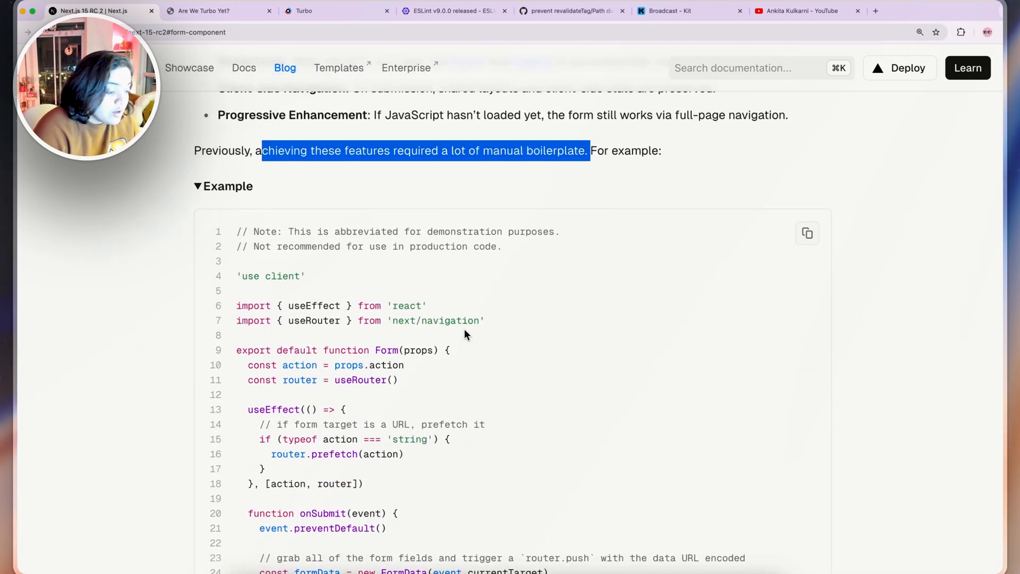
left_click(223, 186)
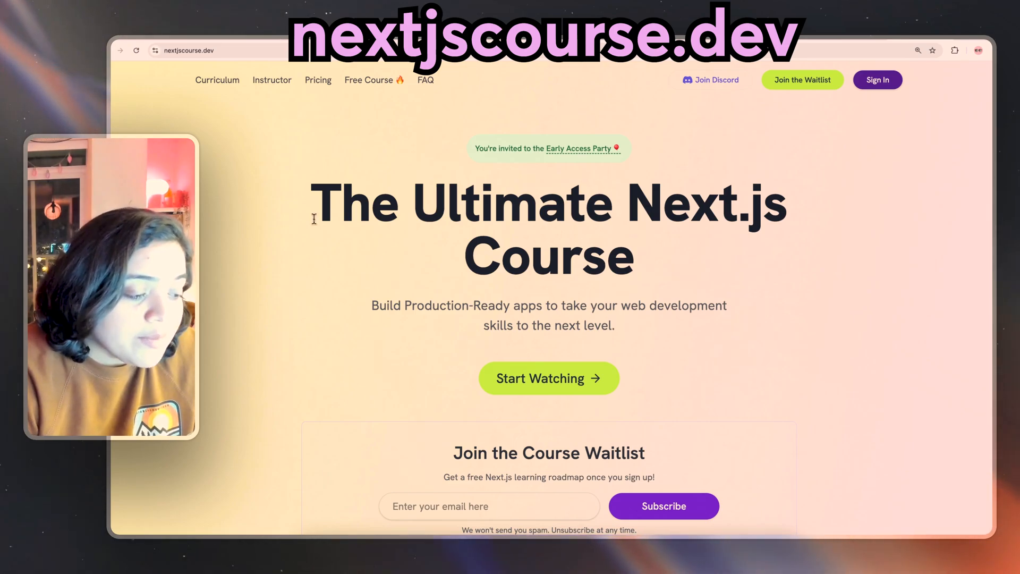
Look over The Ultimate Next.js Course hero section and scroll to the waitlist form
left_click_drag(313, 202, 634, 258)
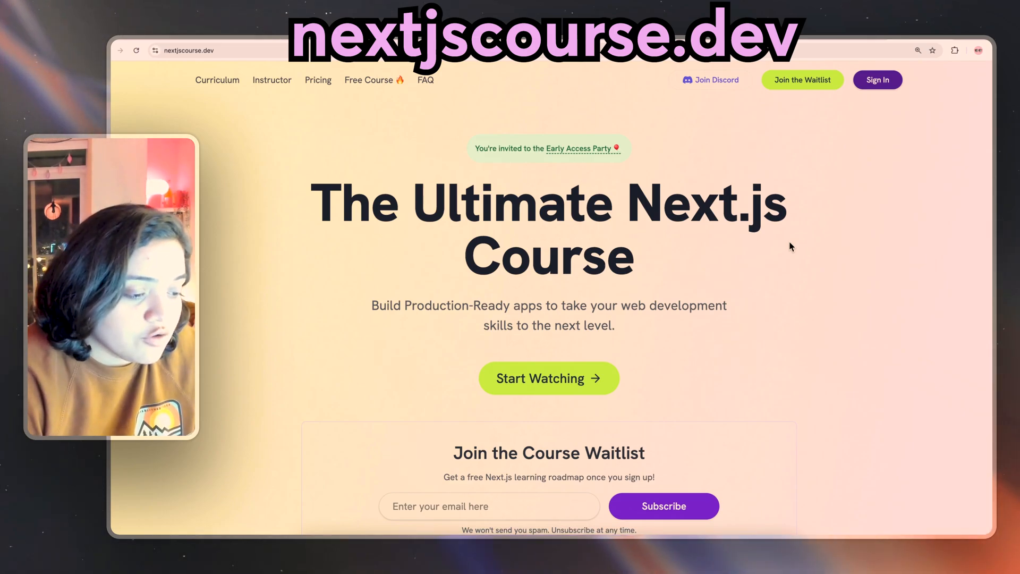
scroll("down", 3)
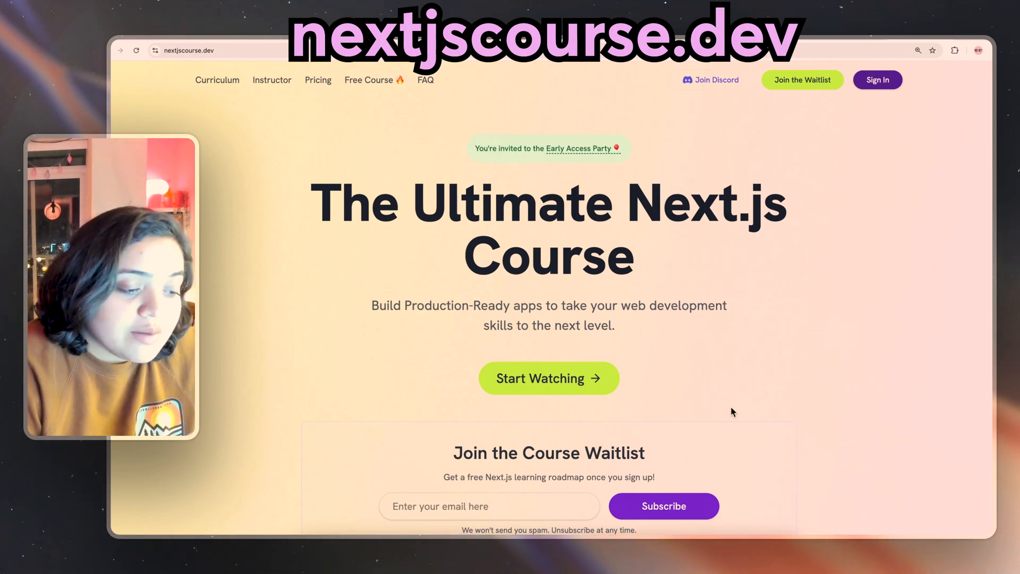
scroll("down", 3)
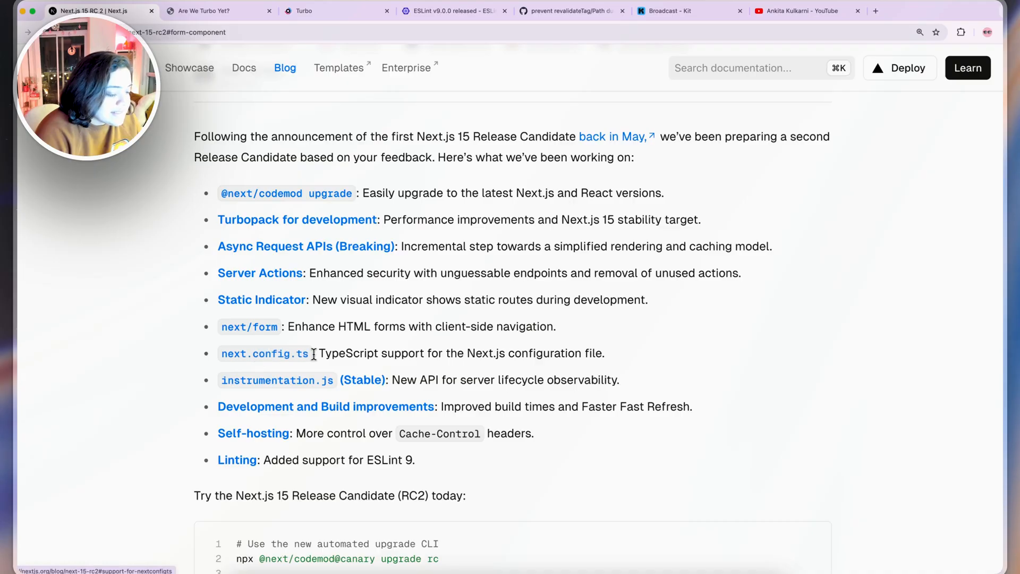
Jump to the next.config.ts TypeScript support section and highlight its intro sentence
left_click_drag(318, 354, 496, 354)
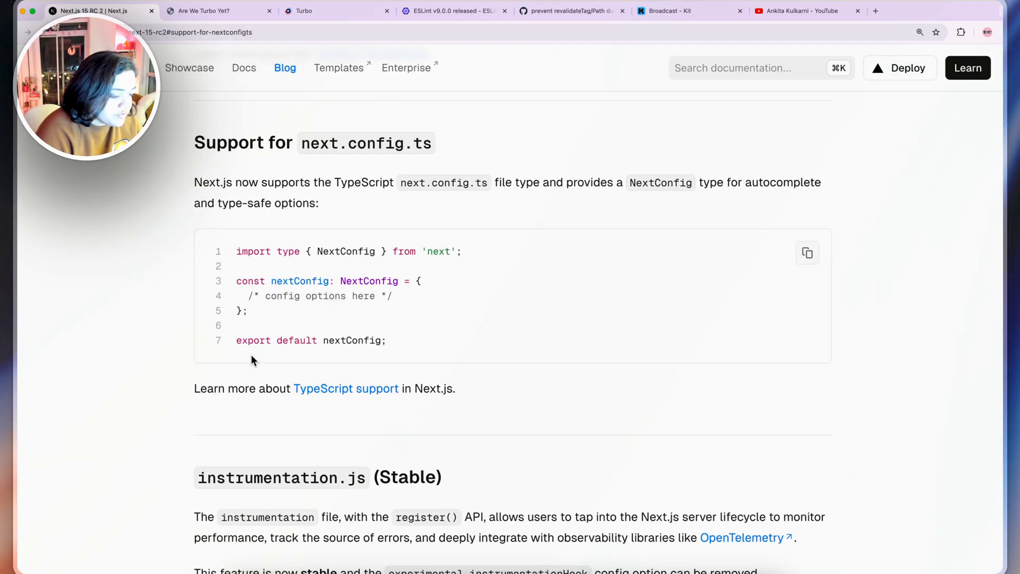
left_click_drag(194, 182, 417, 182)
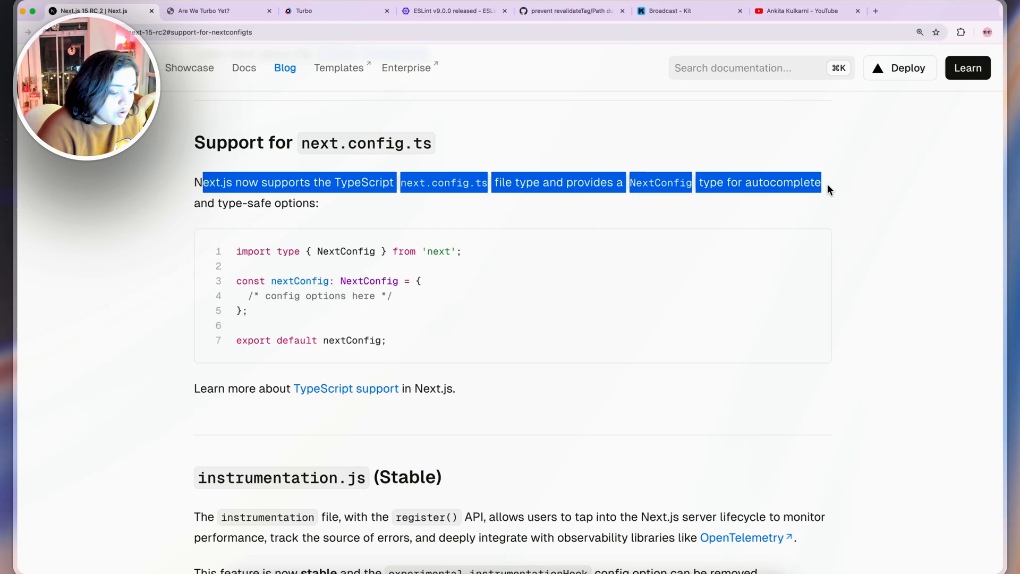
left_click(641, 215)
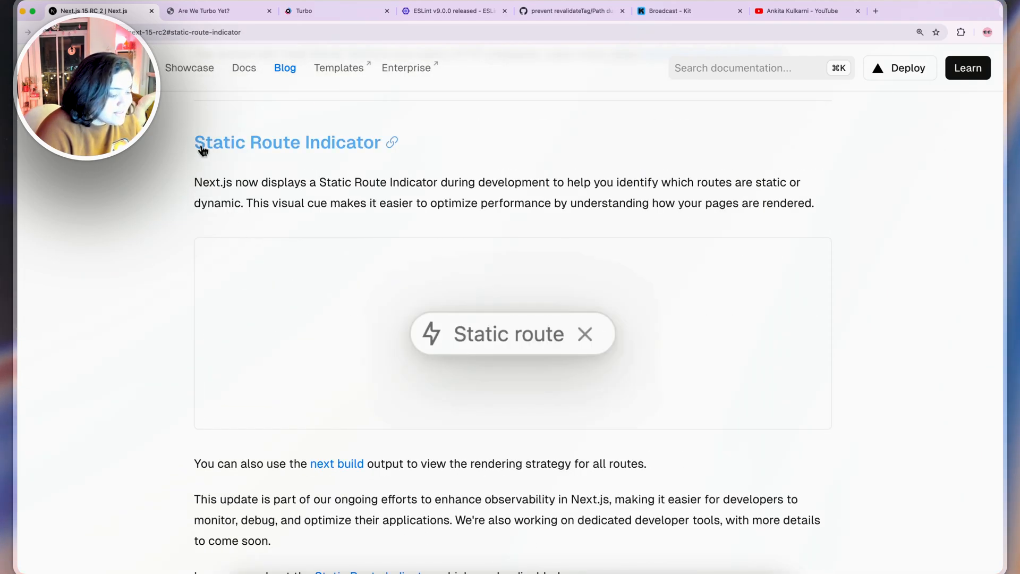
mouse_move(417, 155)
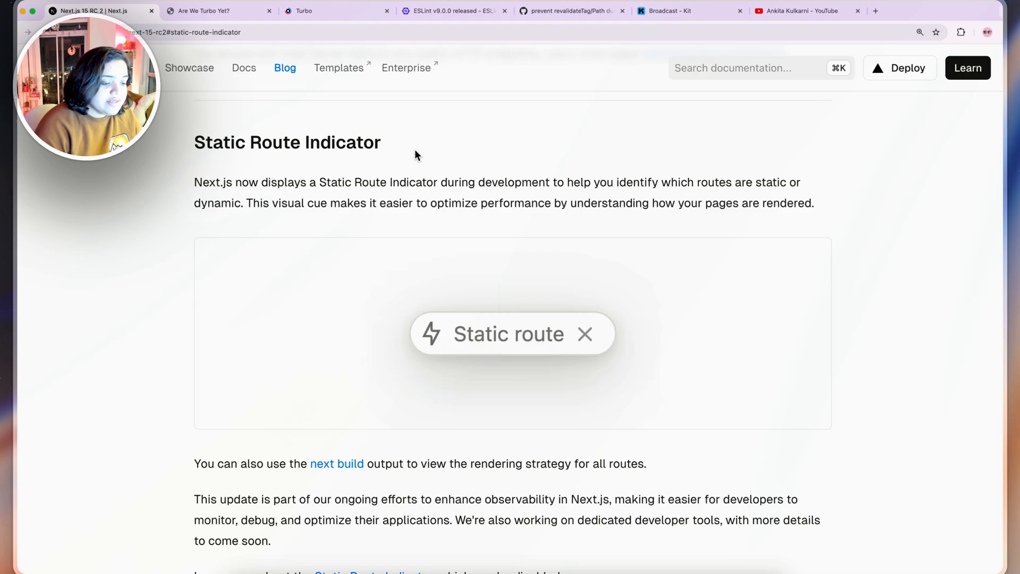
Highlight the Static Route Indicator sentence about the visual cue, then scroll back toward the summary
left_click_drag(686, 183, 814, 203)
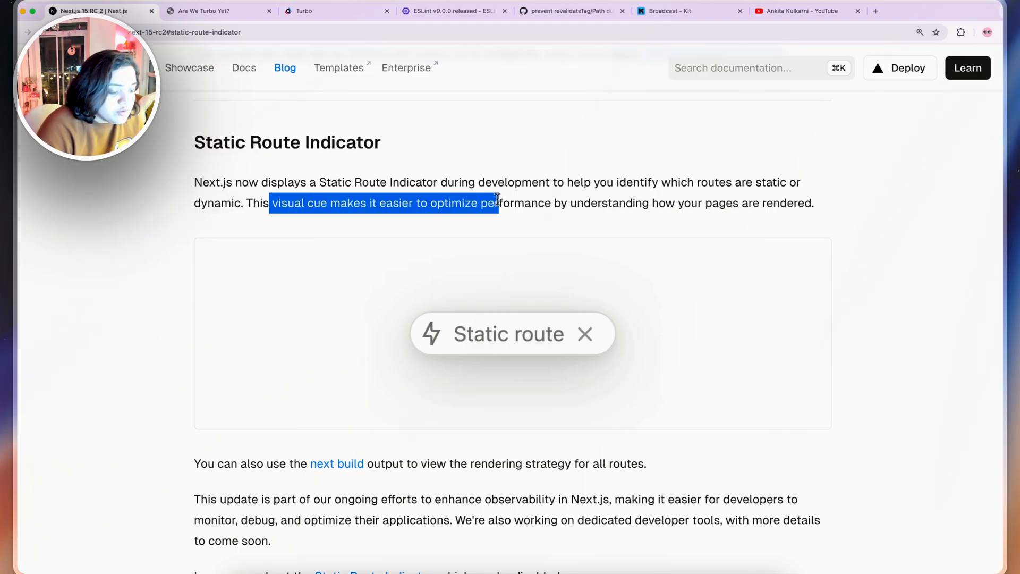
left_click(501, 203)
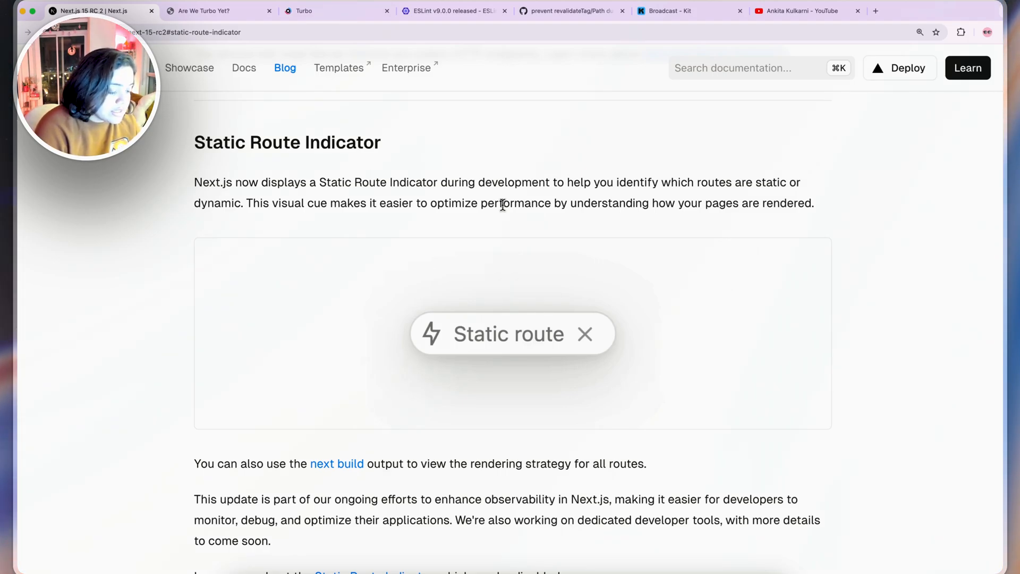
scroll("down", 3)
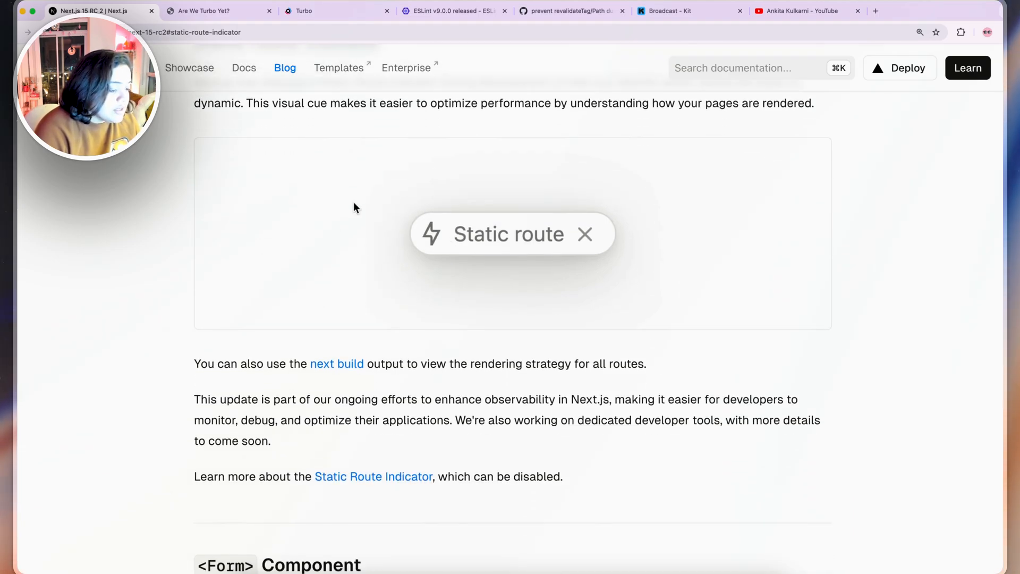
scroll("up", 3)
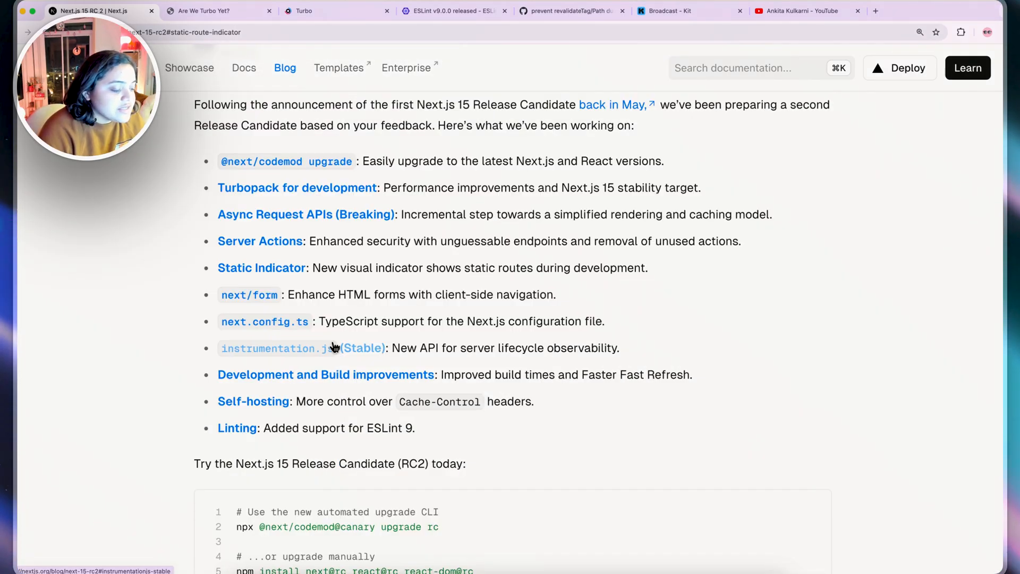
Jump to instrumentation.js (Stable), visit Sentry's site in a new tab, and return to the post
left_click(273, 348)
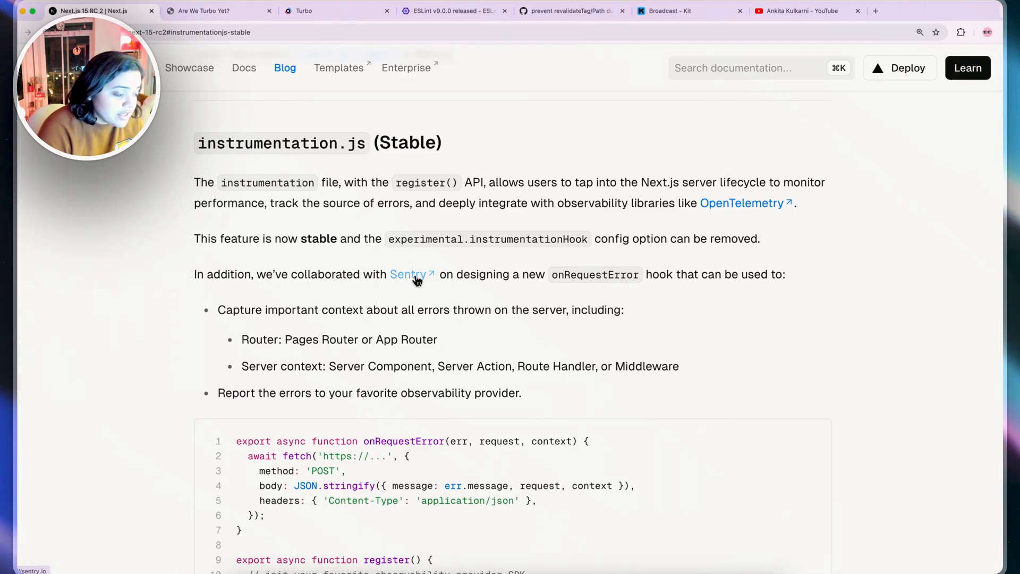
left_click(408, 274)
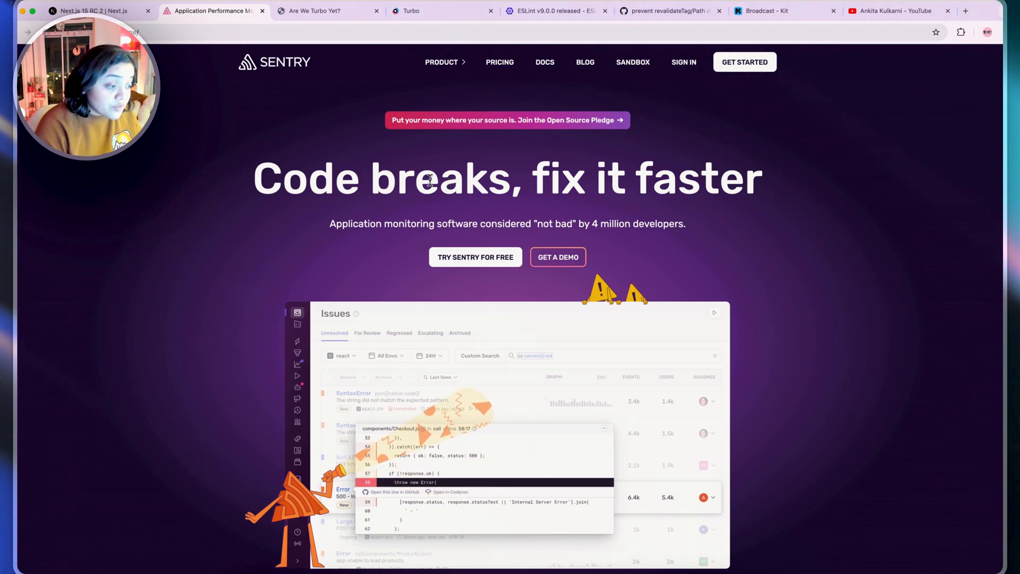
left_click(97, 11)
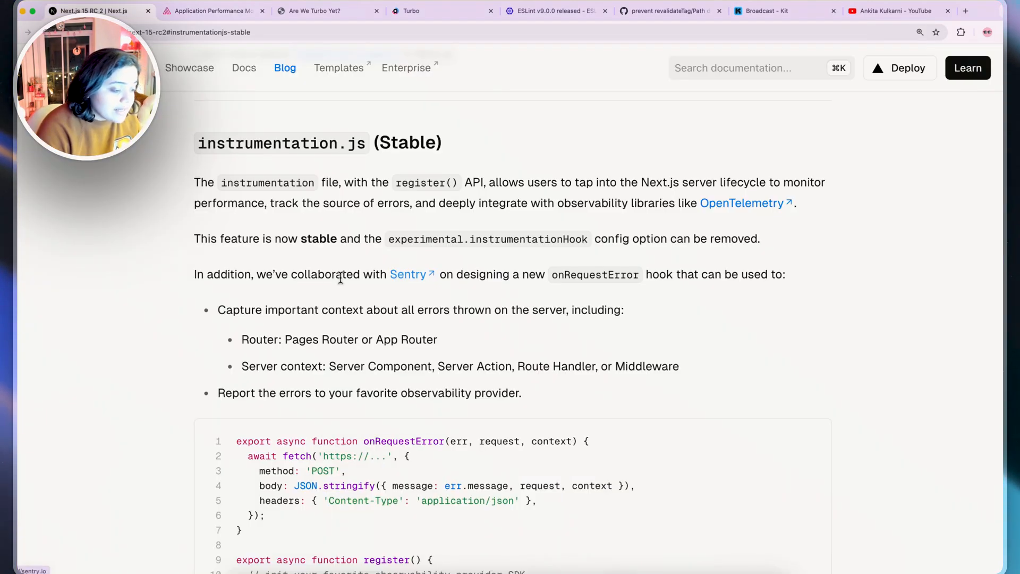
mouse_move(419, 282)
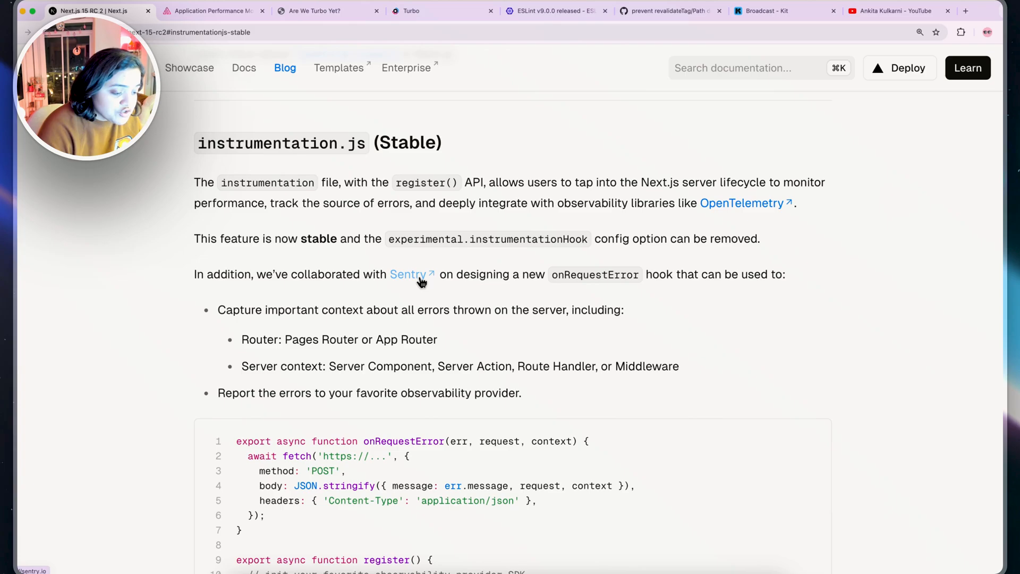
Highlight the instrumentation.js passages on important context, the register() API and error tracking
left_click_drag(439, 274, 644, 275)
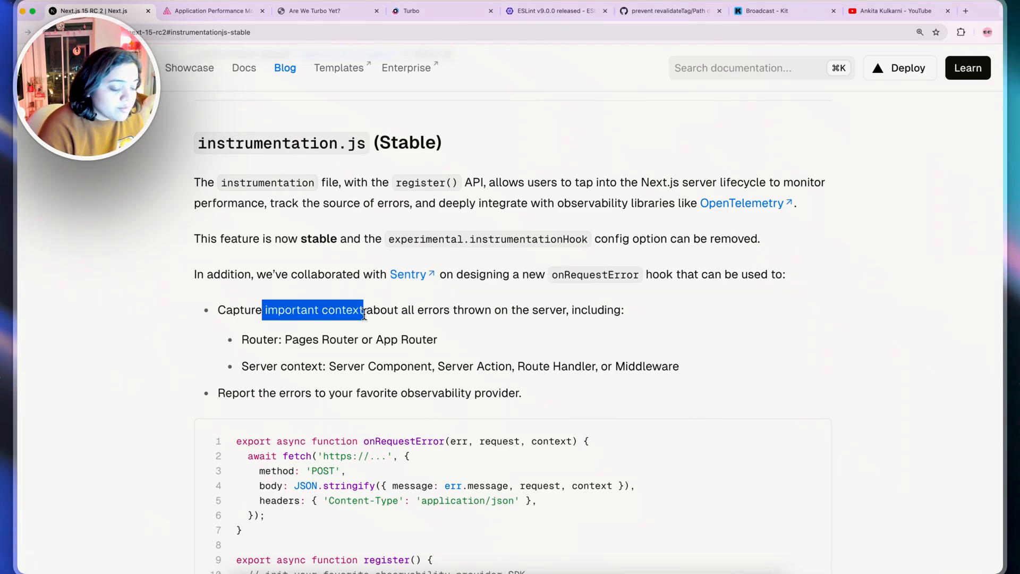
left_click_drag(363, 310, 548, 310)
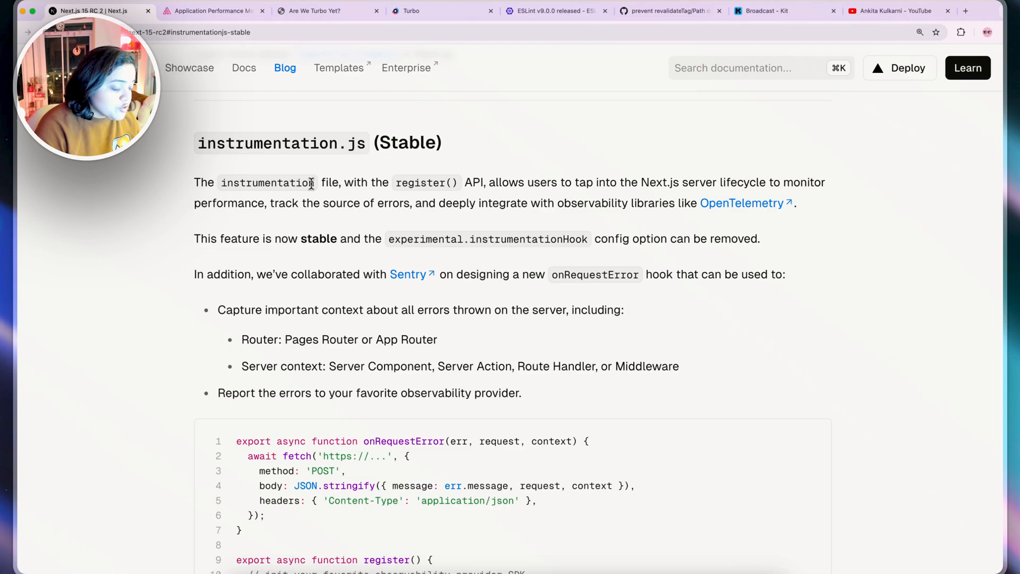
left_click_drag(312, 183, 534, 183)
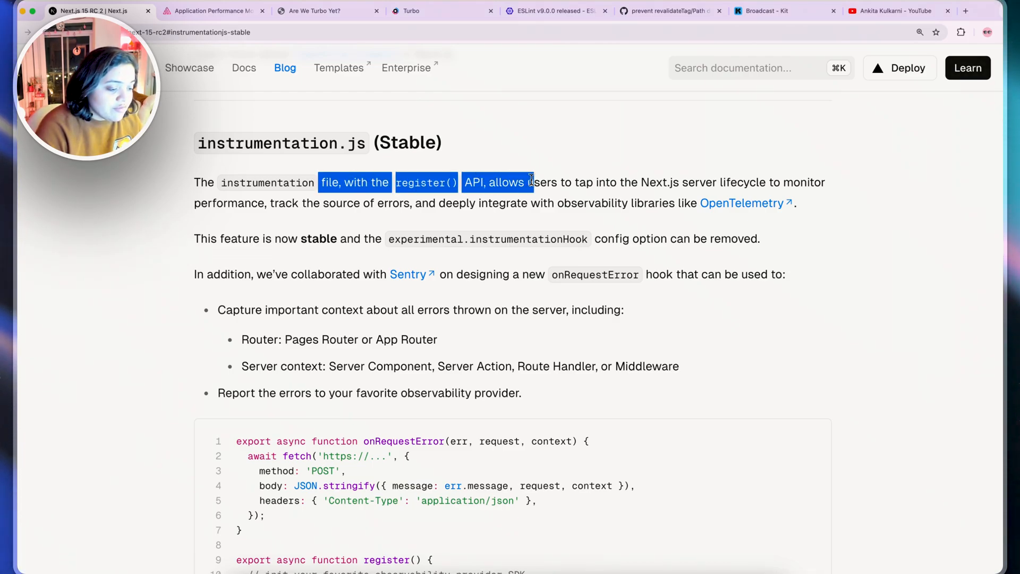
left_click_drag(533, 183, 779, 183)
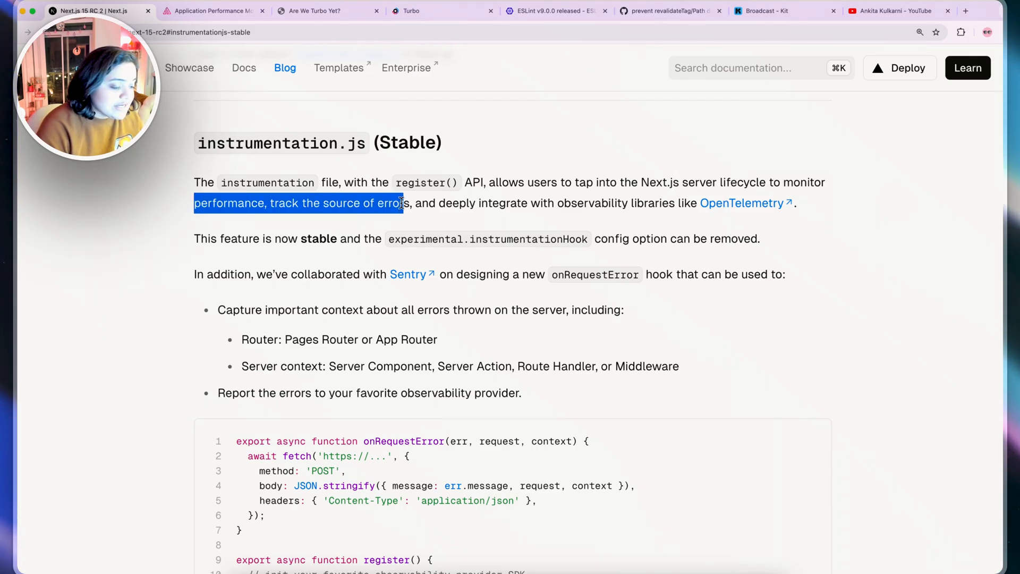
left_click(588, 202)
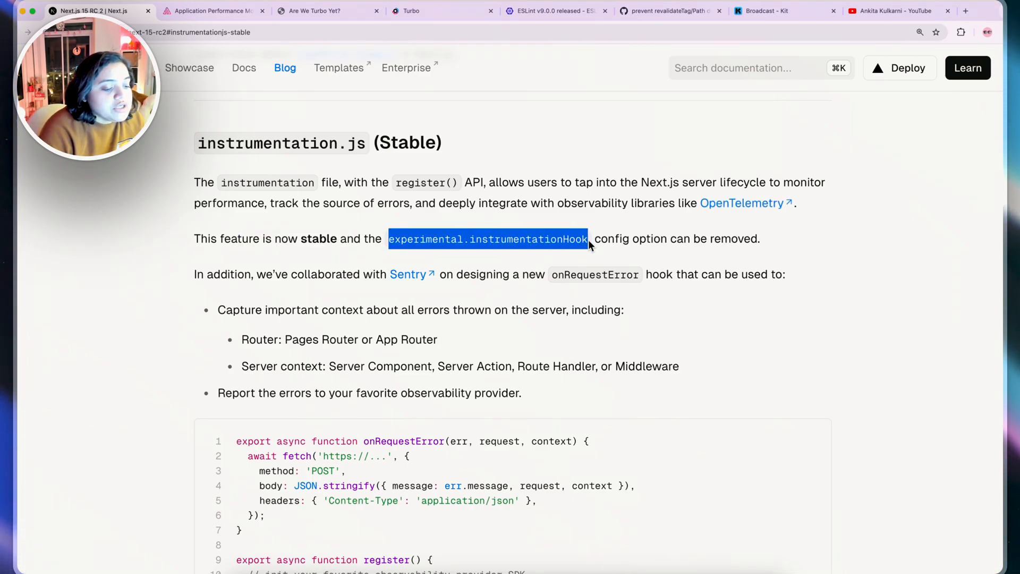
Highlight words in the onRequestError code example, including 'favorite', then scroll back up
scroll("down", 3)
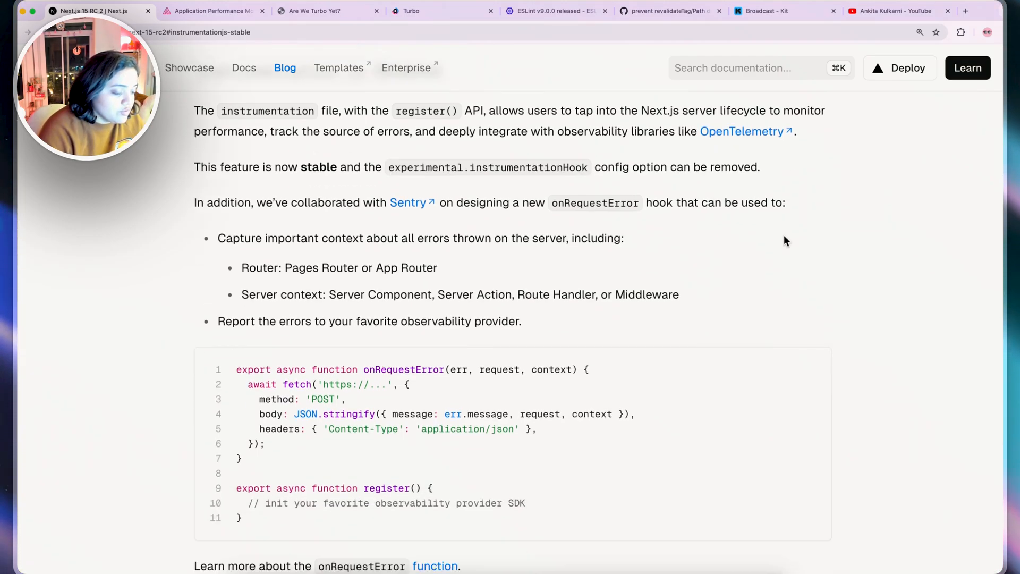
scroll("down", 3)
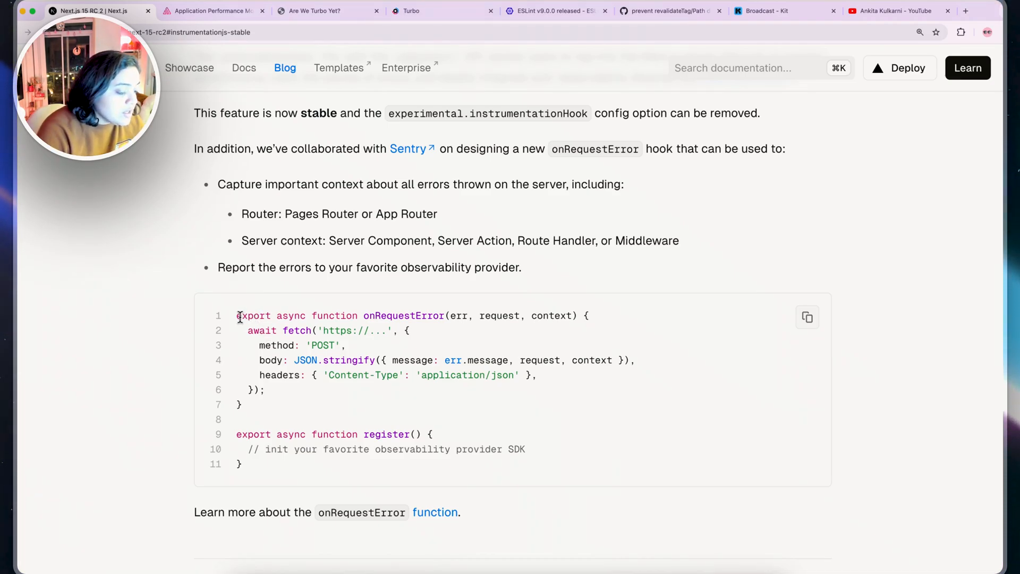
double_click(403, 316)
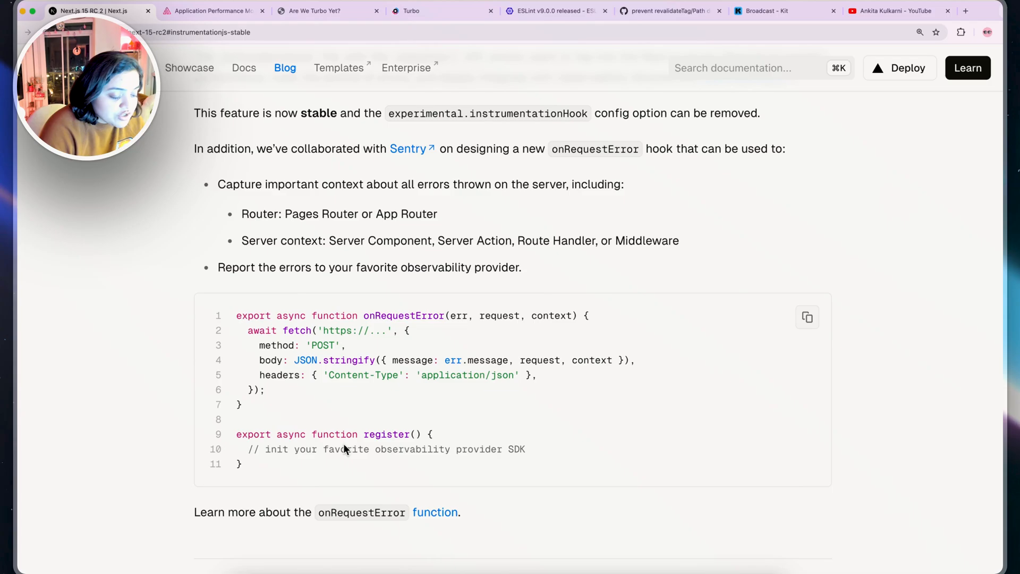
double_click(345, 449)
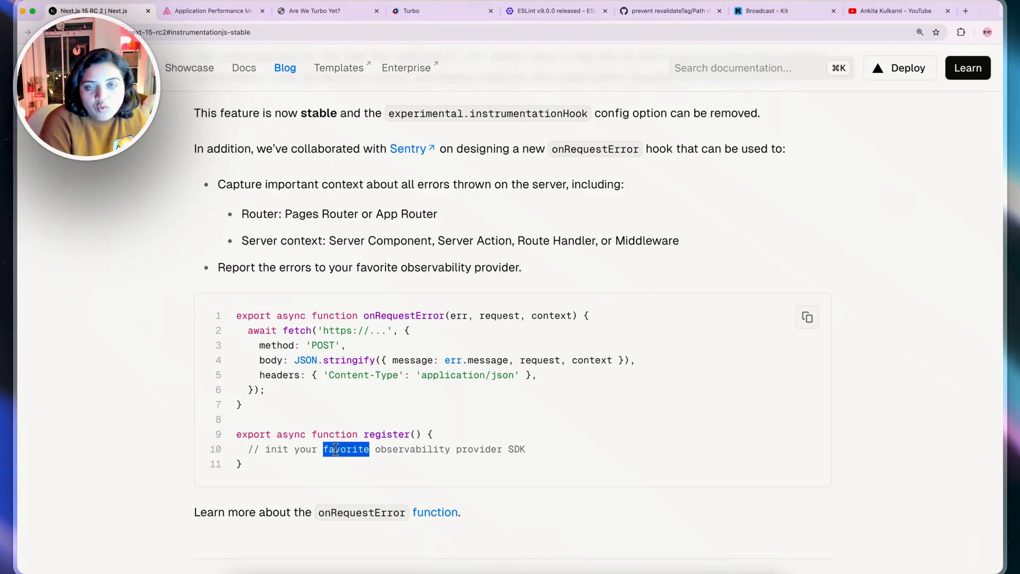
scroll("up", 3)
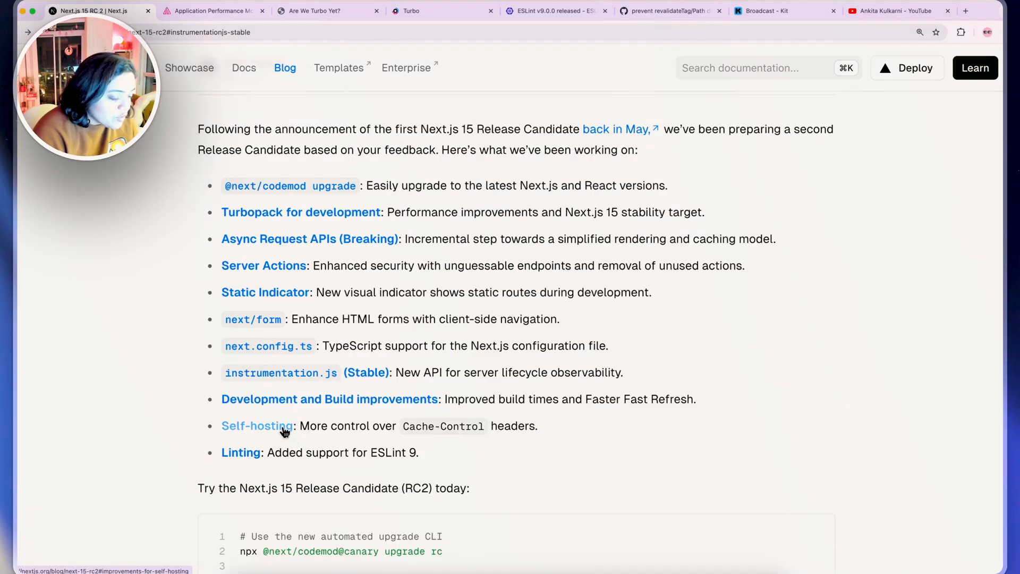
Jump to the Improvements for self-hosting section from the summary list
left_click(257, 425)
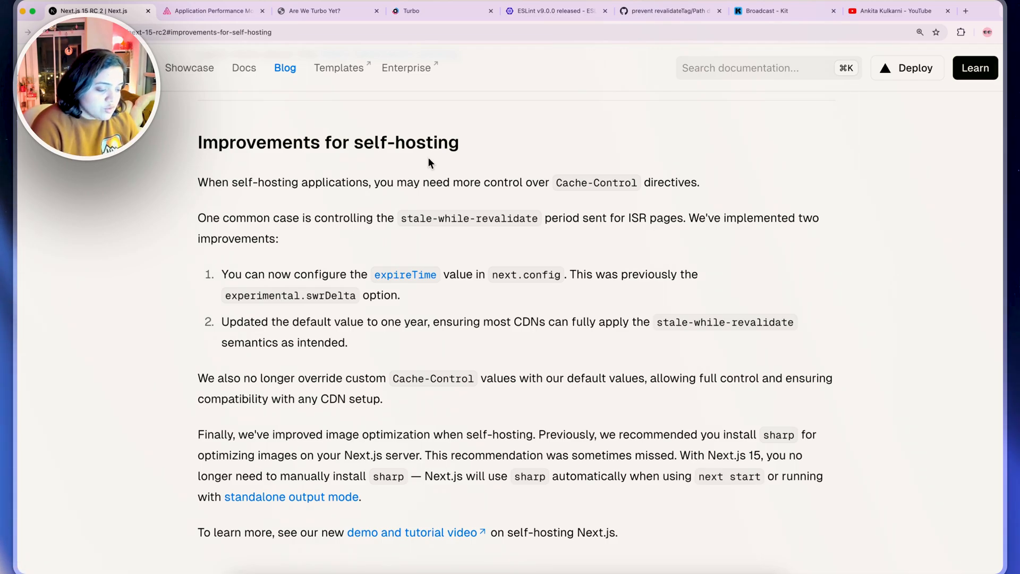
Highlight the self-hosting sentence about the stale-while-revalidate period
left_click_drag(198, 218, 372, 218)
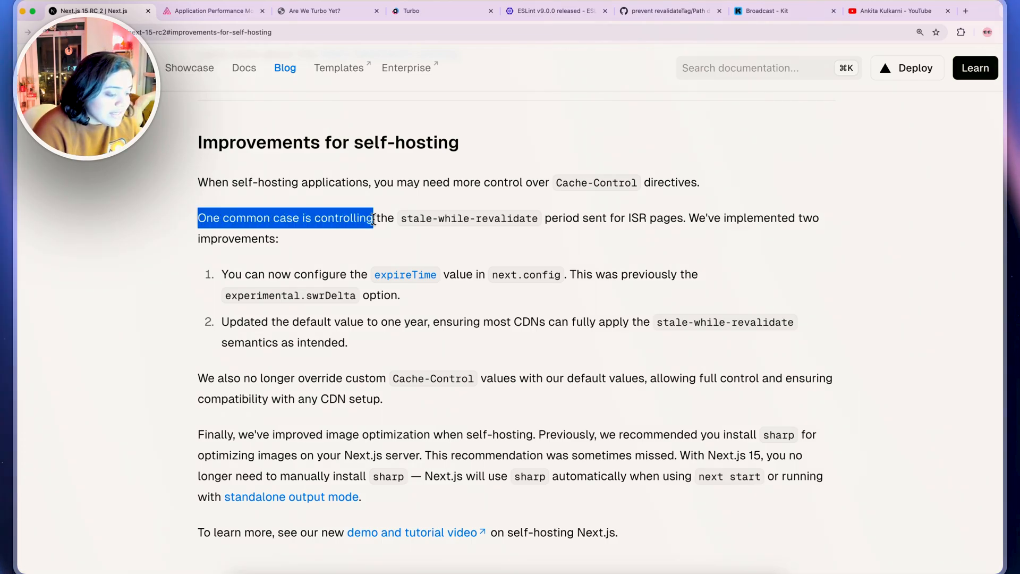
left_click_drag(373, 218, 608, 218)
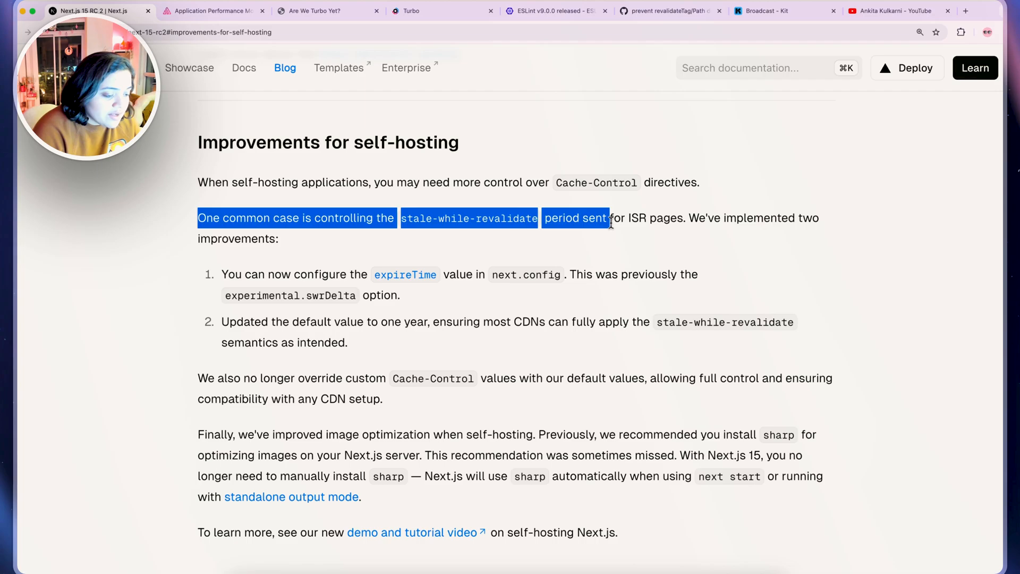
left_click(612, 218)
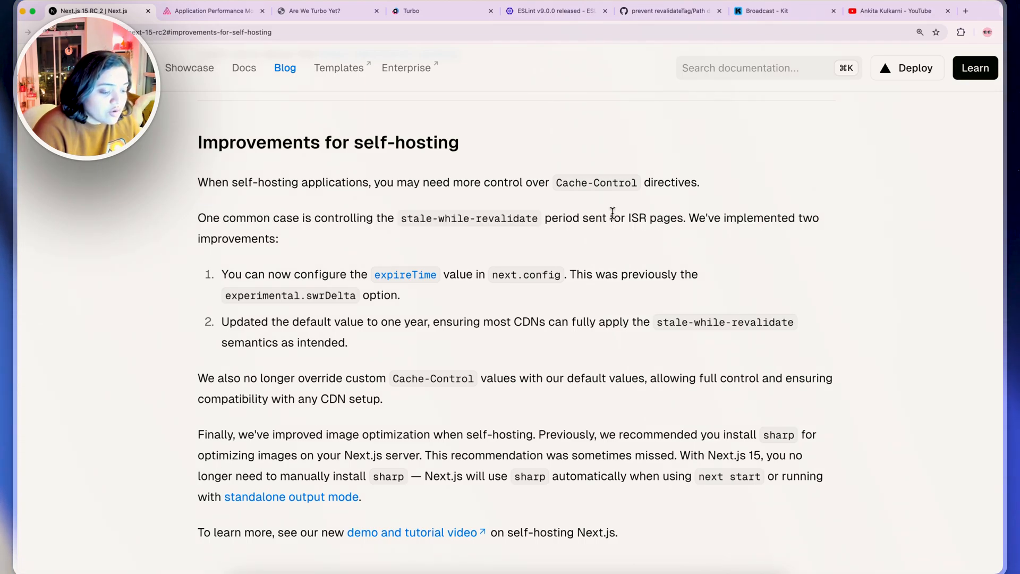
left_click_drag(629, 218, 704, 218)
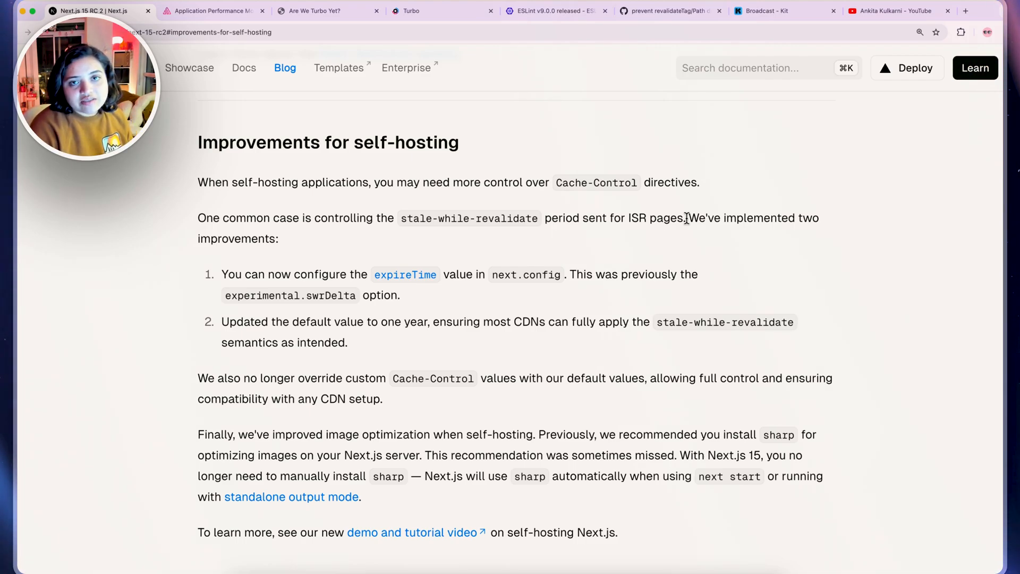
mouse_move(524, 213)
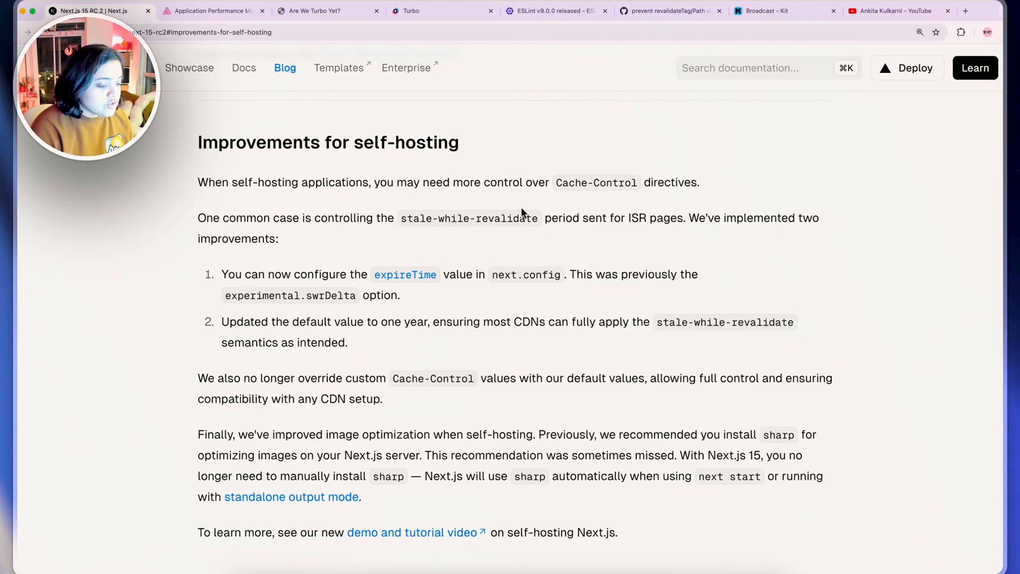
left_click_drag(402, 218, 580, 218)
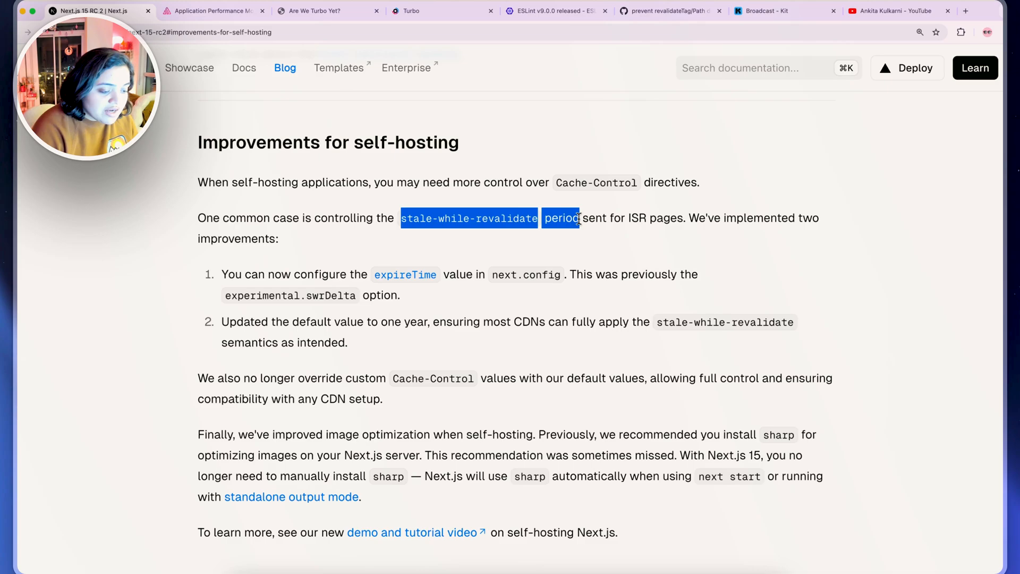
left_click(578, 218)
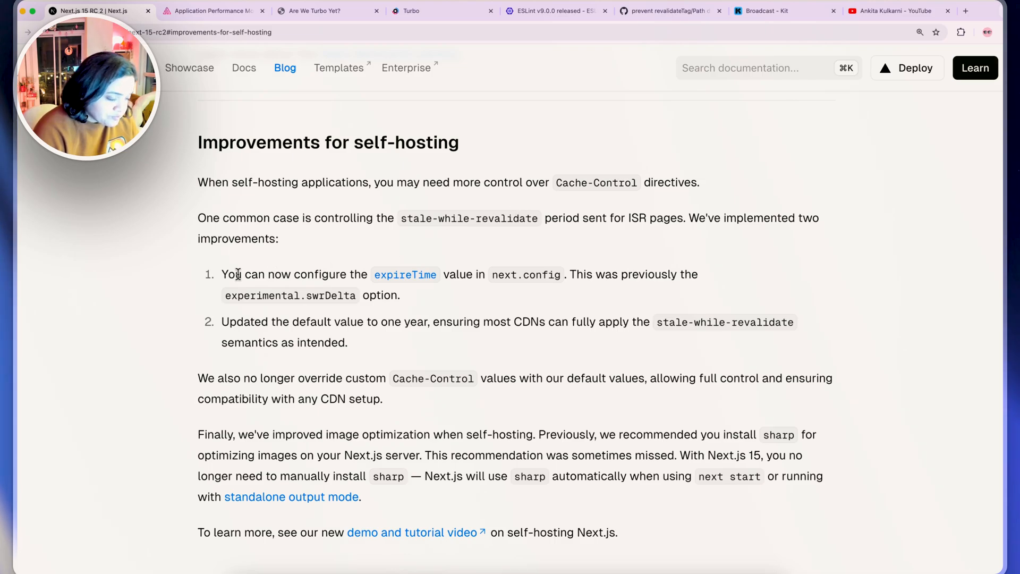
Highlight the points on configuring expireTime, the updated default value, and CDN stale-while-revalidate
left_click_drag(224, 274, 467, 274)
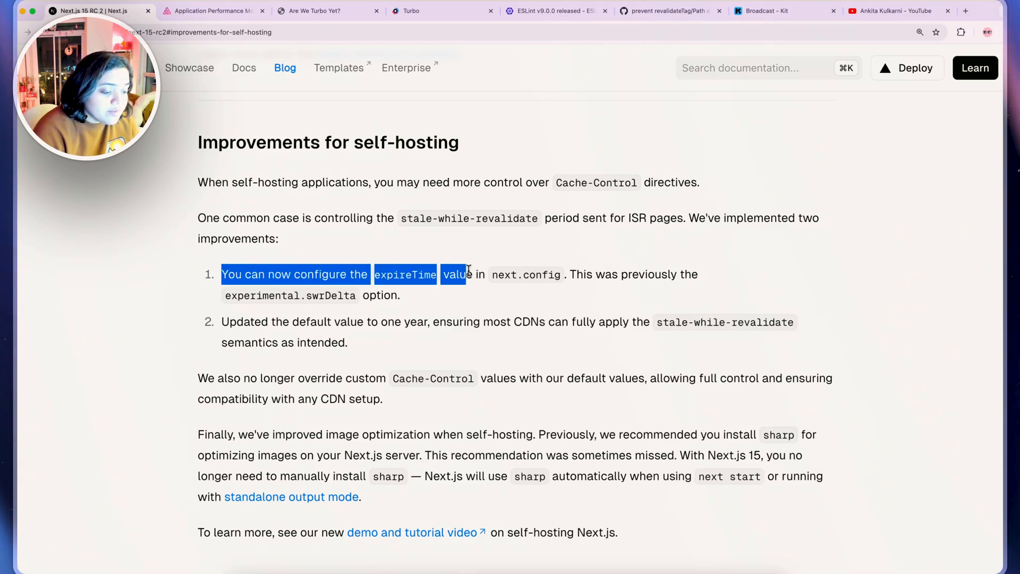
left_click(475, 317)
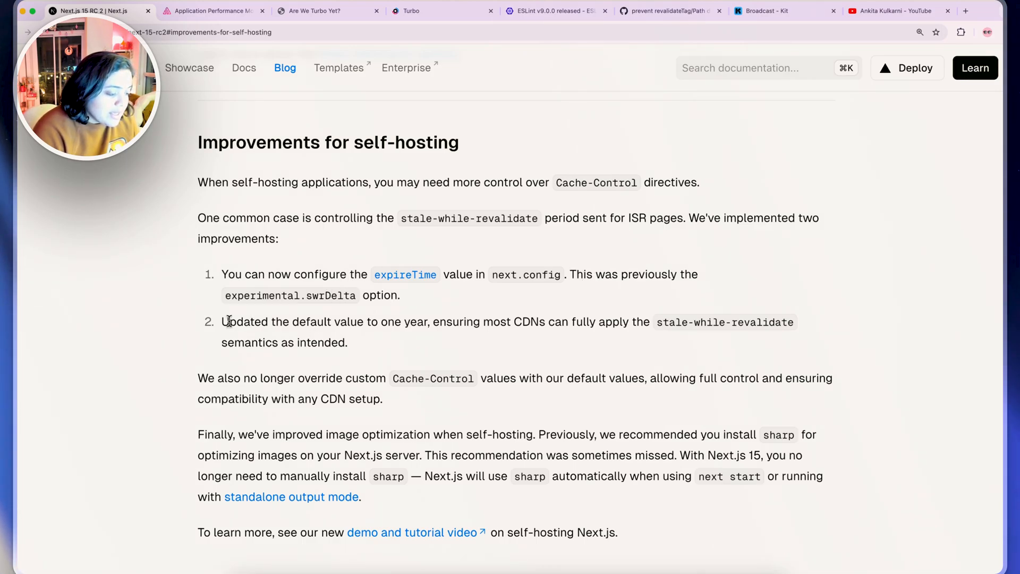
left_click_drag(223, 322, 363, 321)
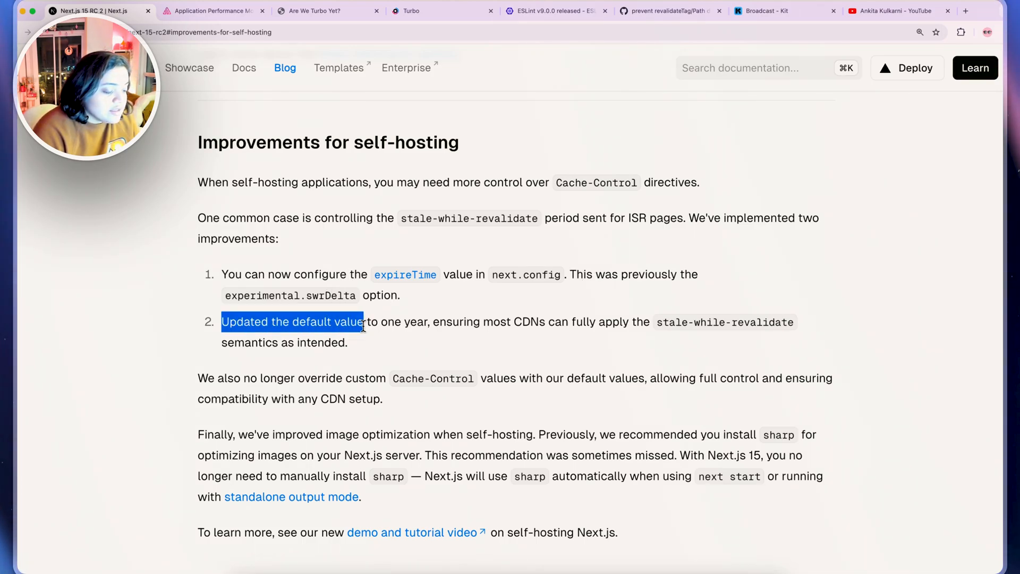
left_click(435, 322)
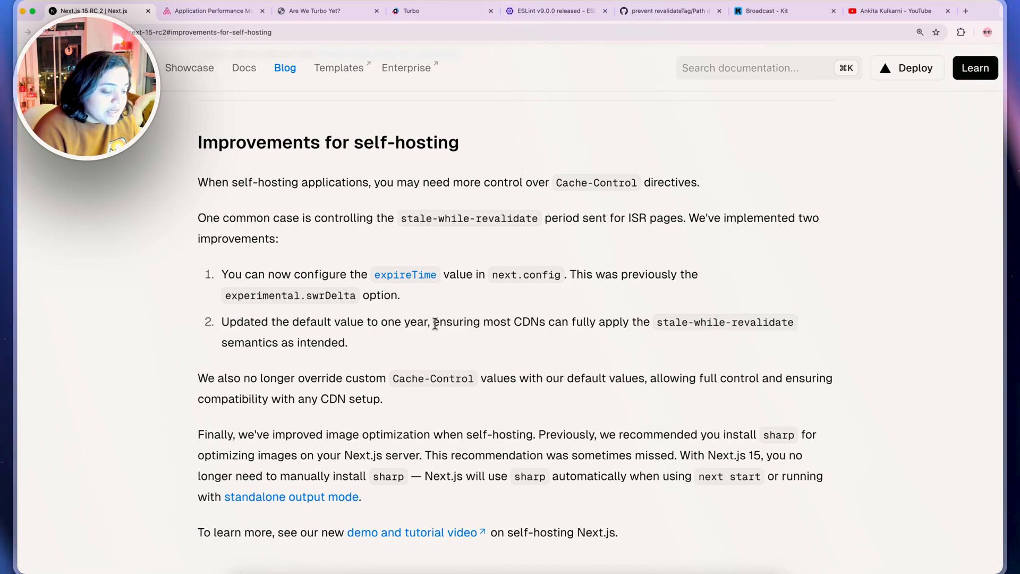
left_click_drag(433, 322, 794, 321)
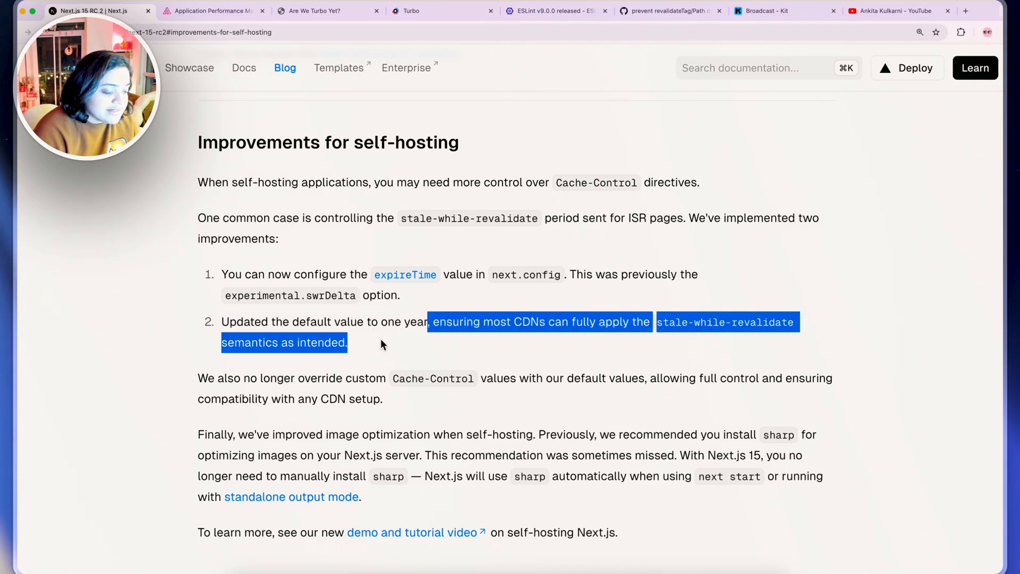
left_click(221, 376)
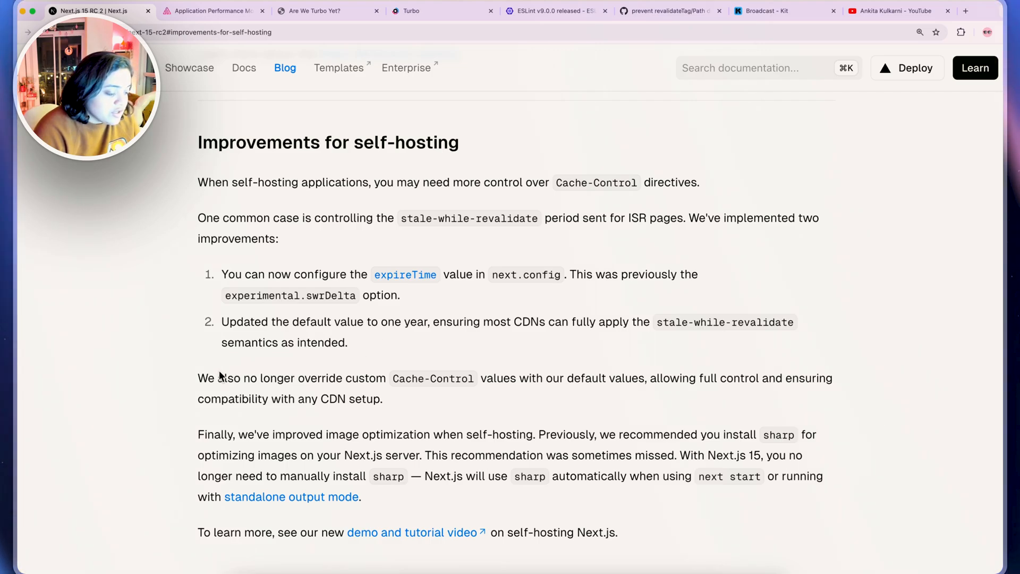
Highlight the custom Cache-Control note, then search 'openne' in a new tab
left_click_drag(197, 378, 476, 378)
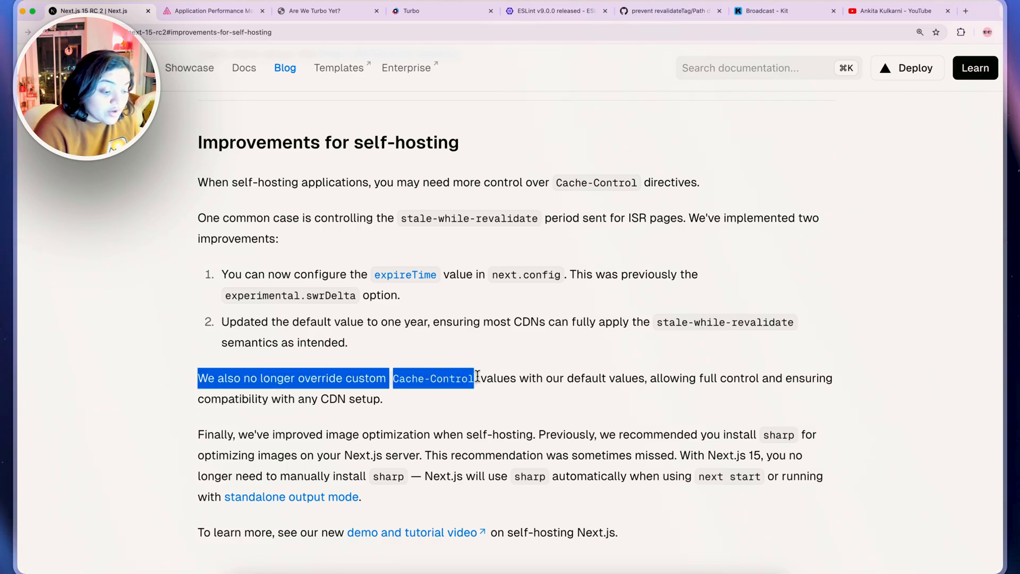
left_click_drag(475, 378, 670, 389)
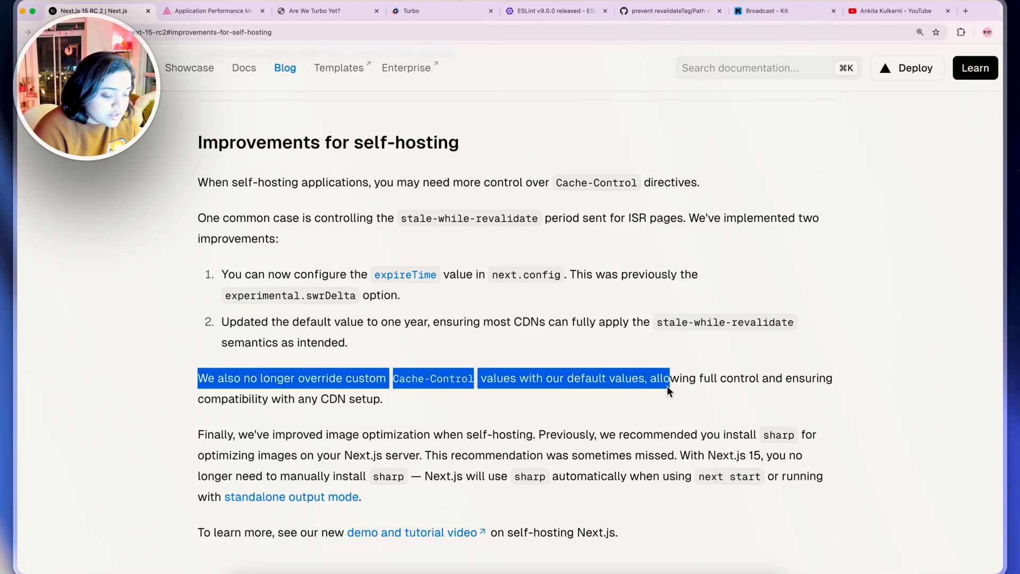
left_click(625, 405)
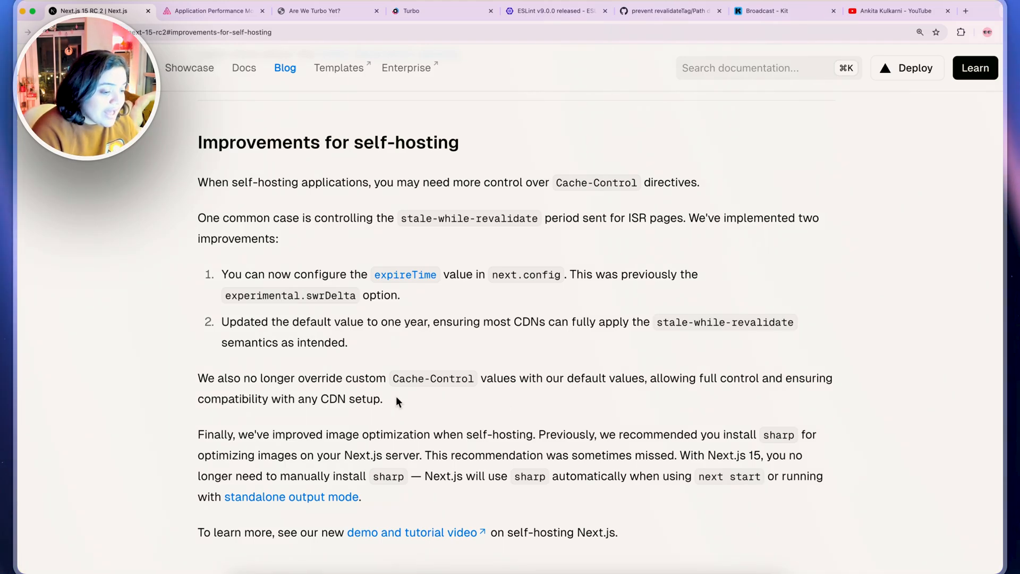
type("openne")
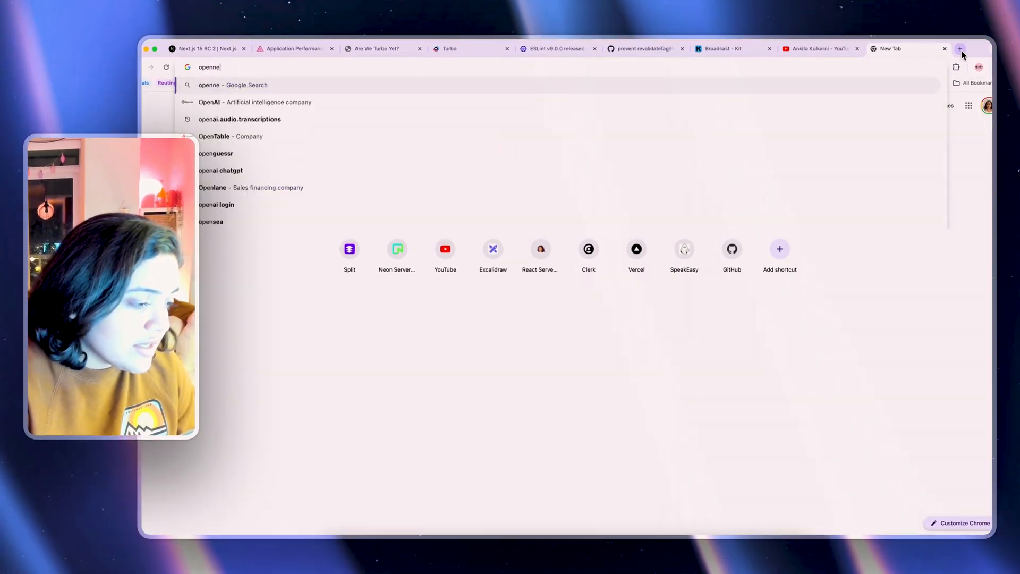
Open opennext.js.org, zoom in, and read the OpenNext overview
key("Enter")
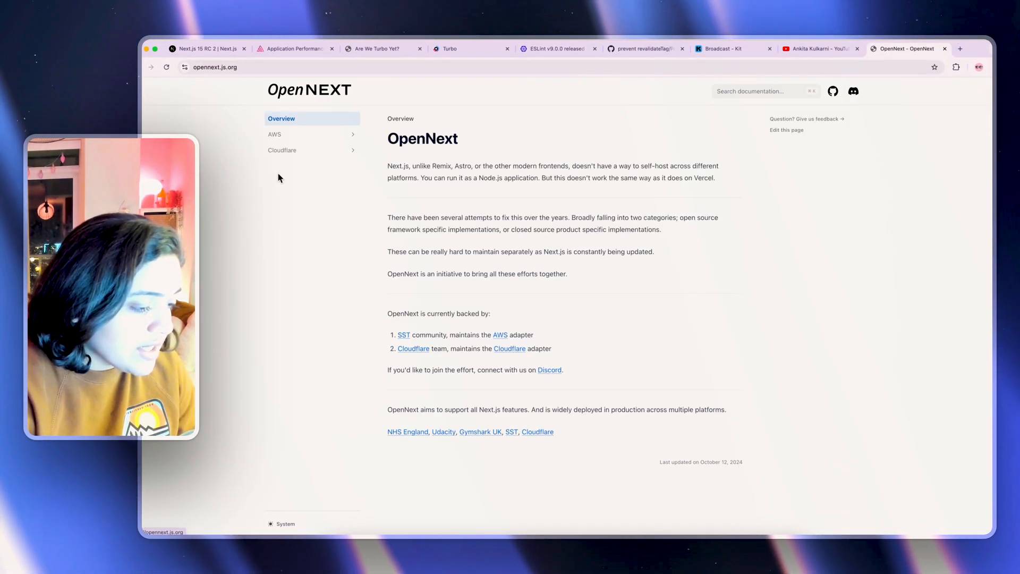
key("ctrl+plus")
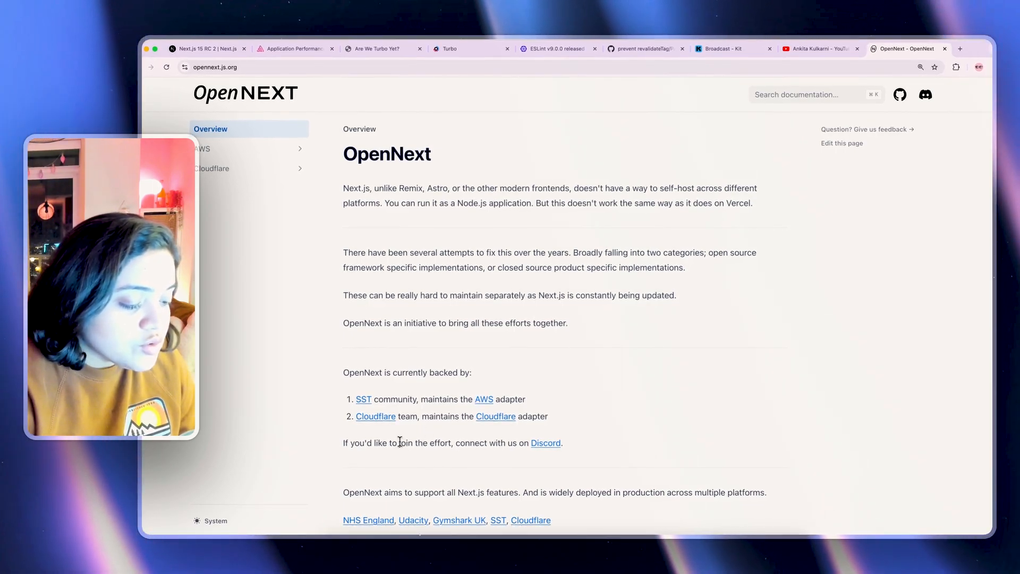
mouse_move(672, 380)
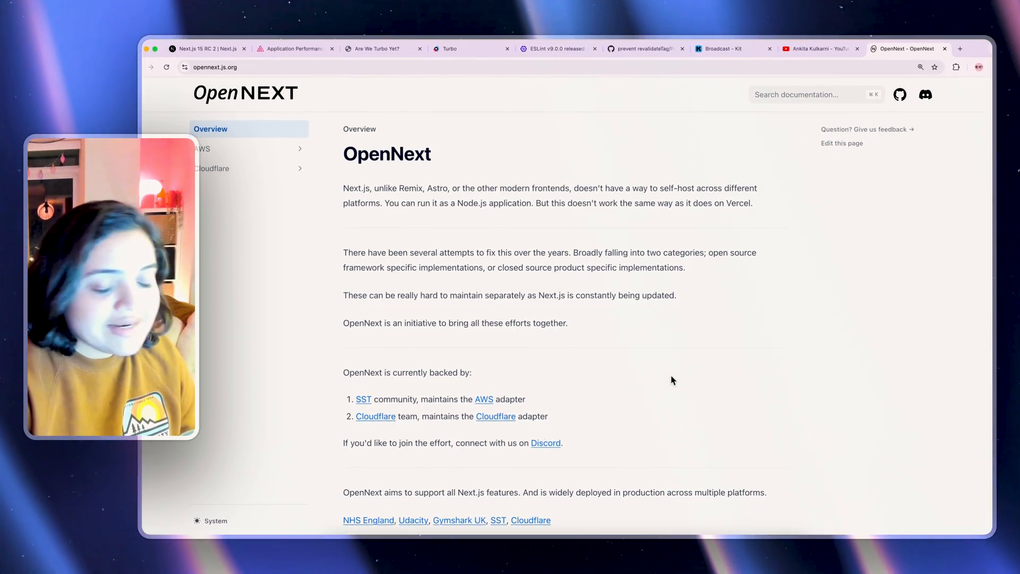
double_click(386, 154)
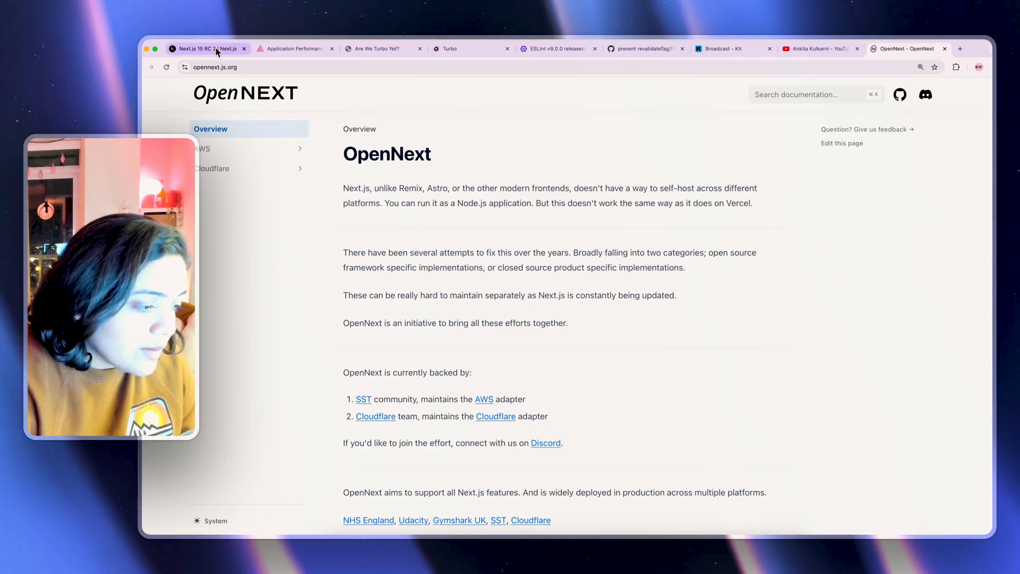
Return to the Next.js post and view Lee Robinson's Self-Hosting Next.js post on X
left_click(205, 48)
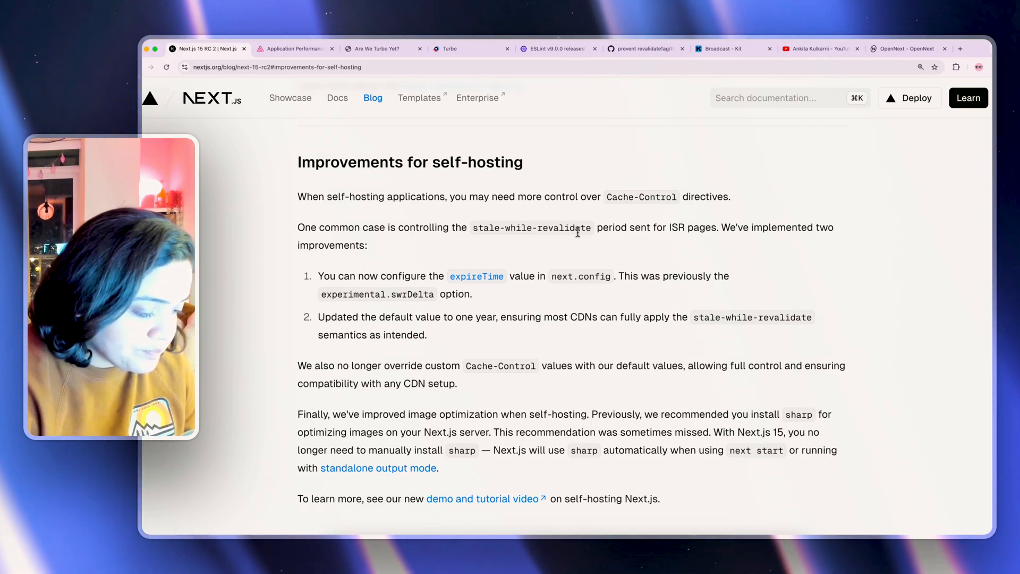
scroll("down", 3)
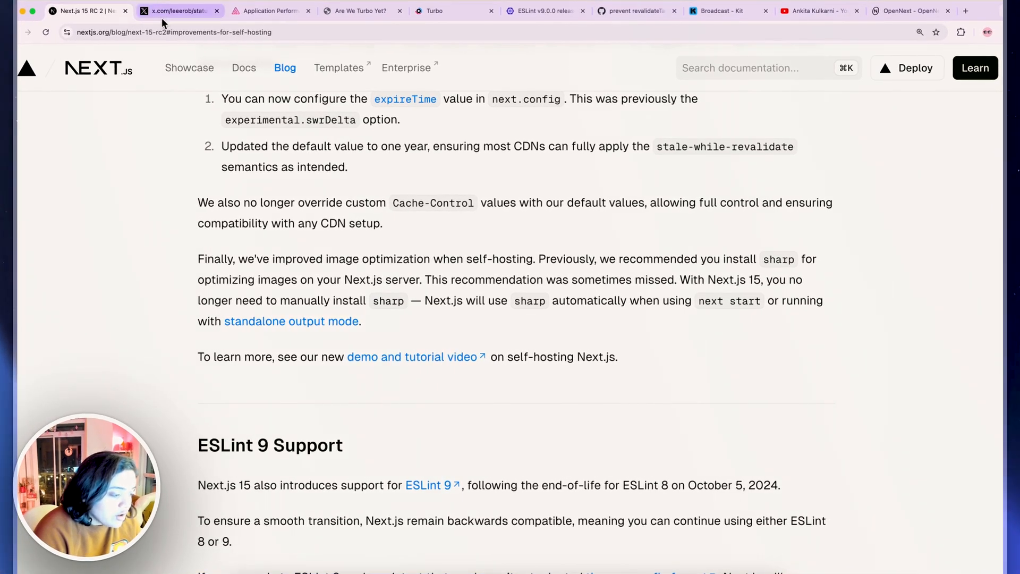
left_click(175, 11)
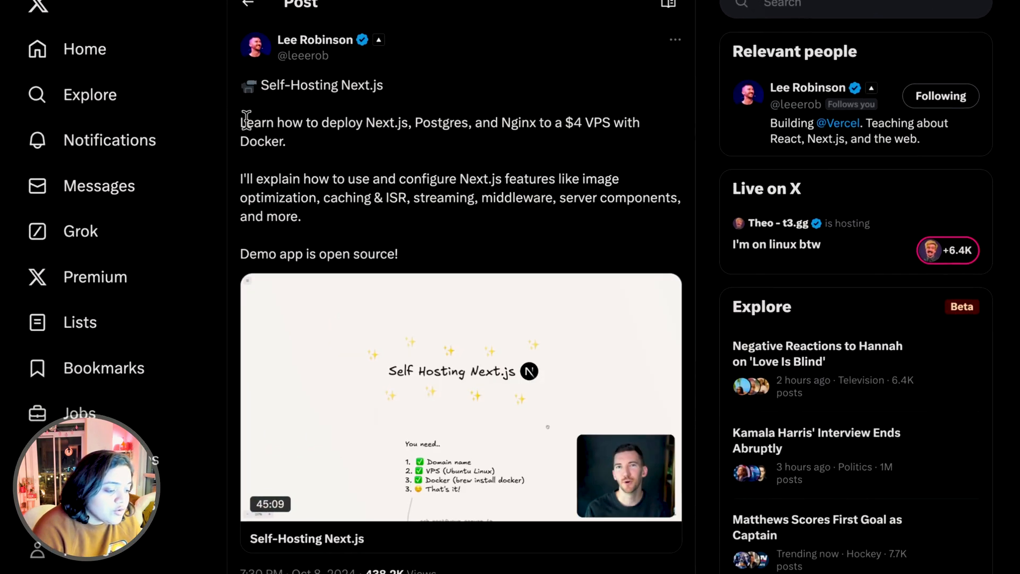
left_click_drag(241, 122, 583, 122)
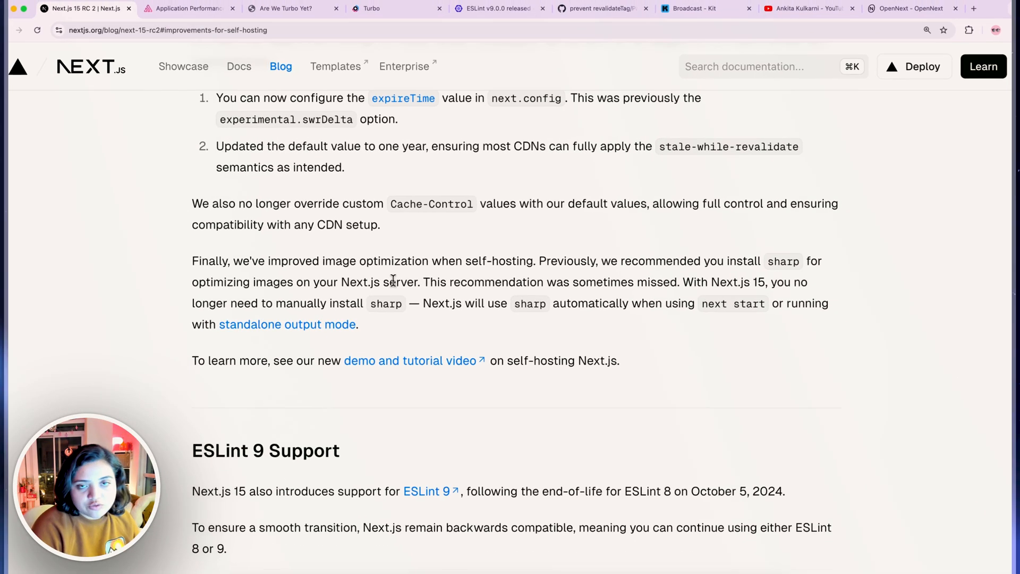
scroll("down", 3)
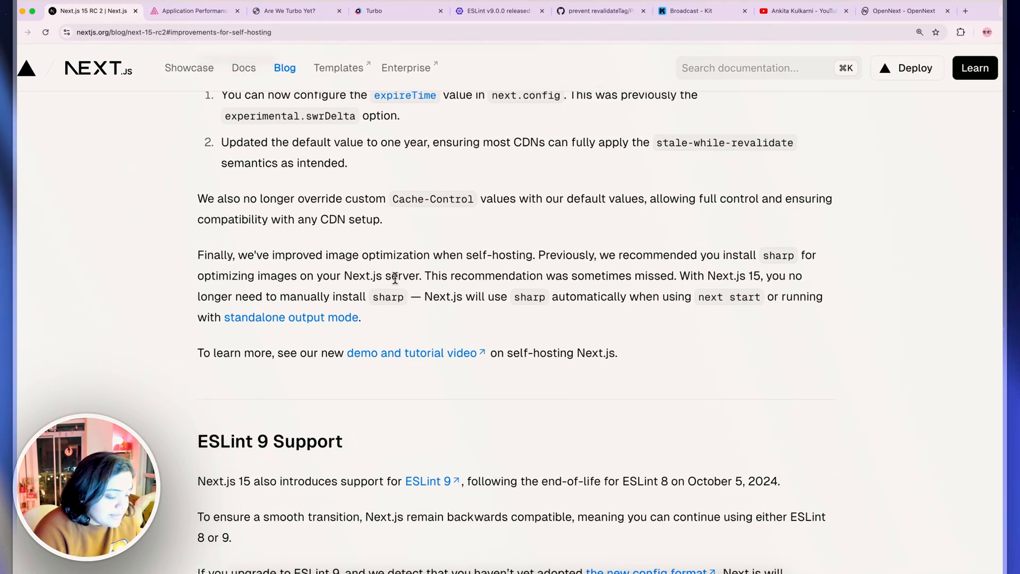
scroll("down", 3)
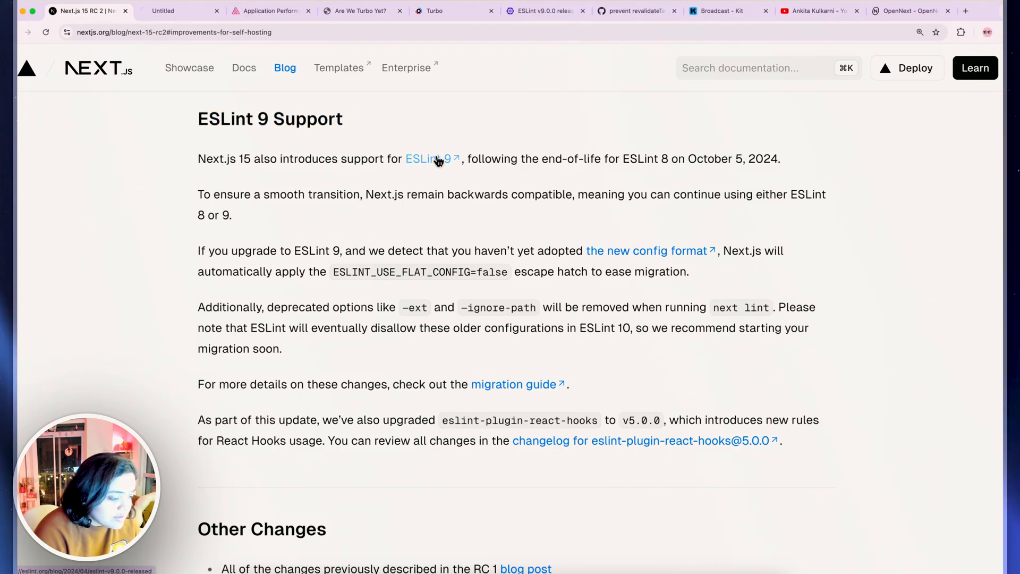
left_click(427, 159)
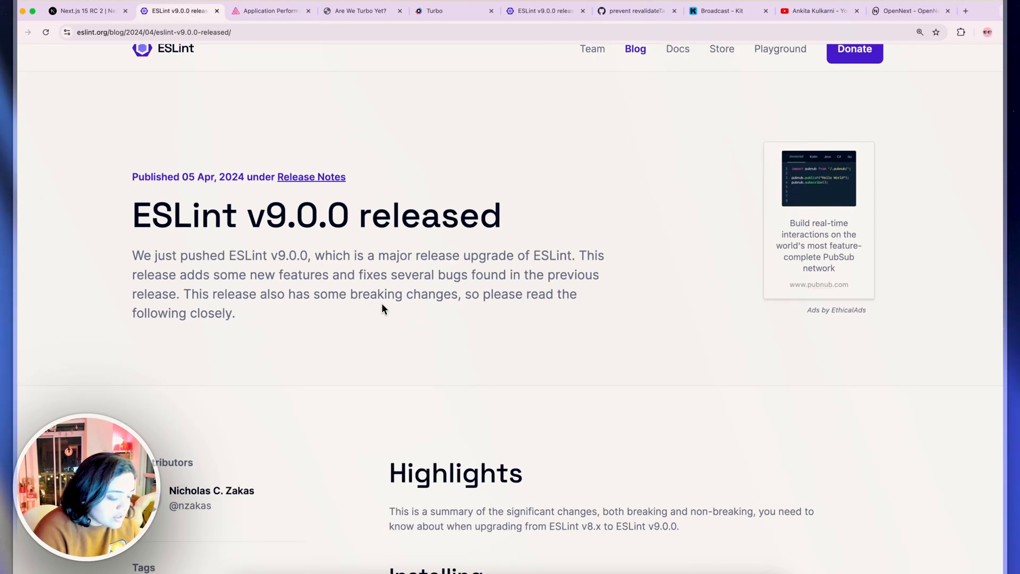
left_click(84, 11)
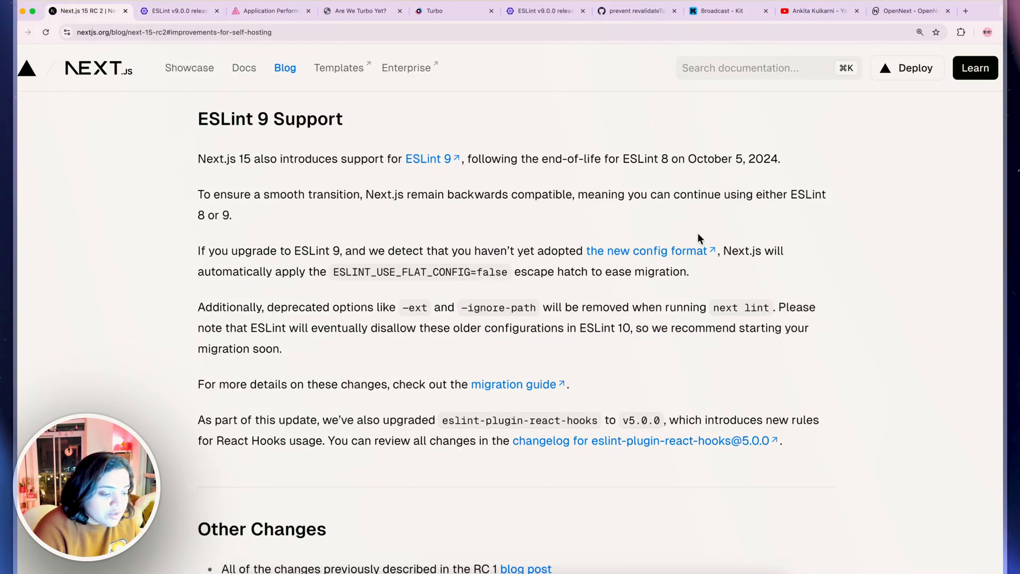
mouse_move(474, 197)
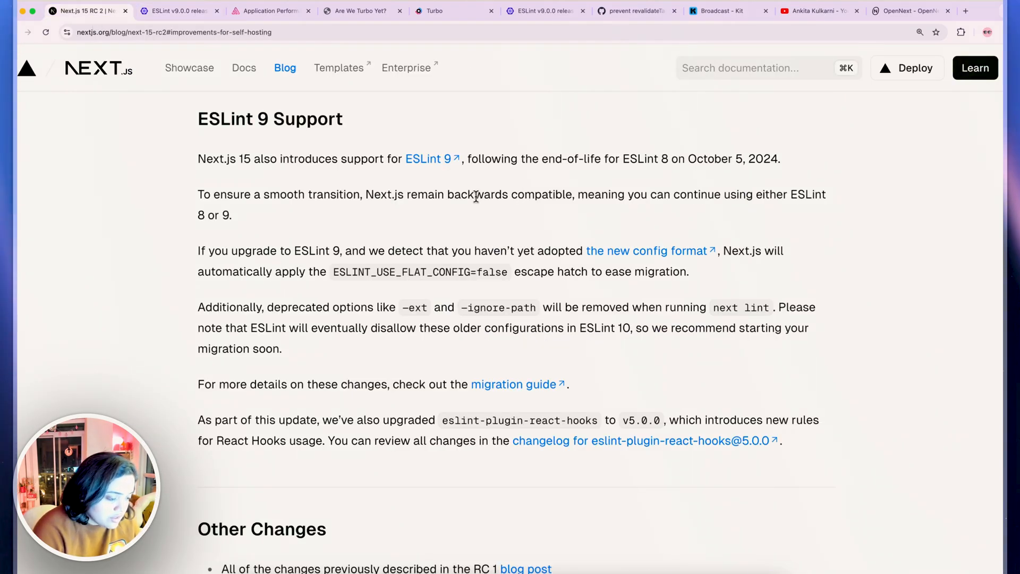
double_click(401, 272)
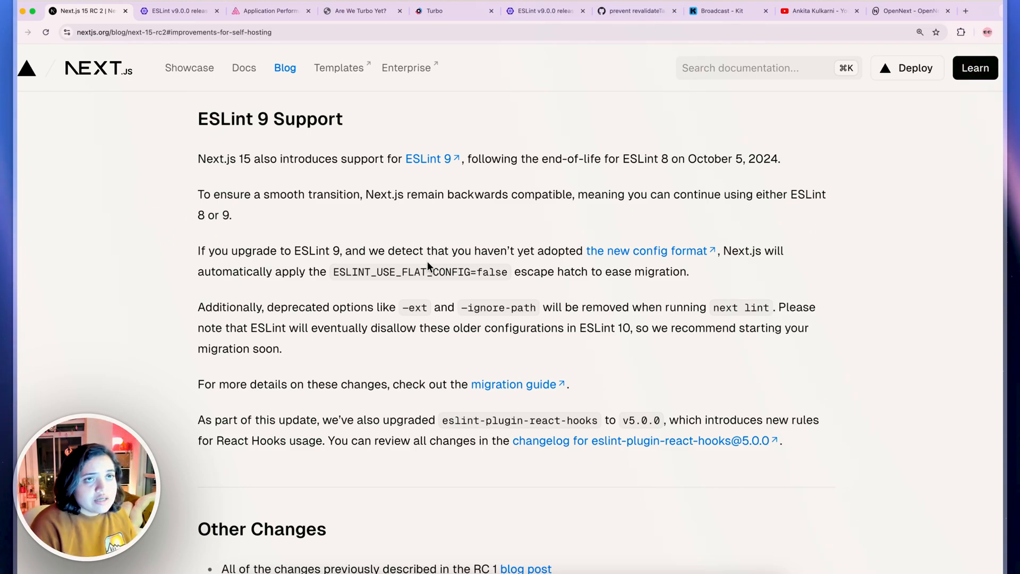
left_click(250, 11)
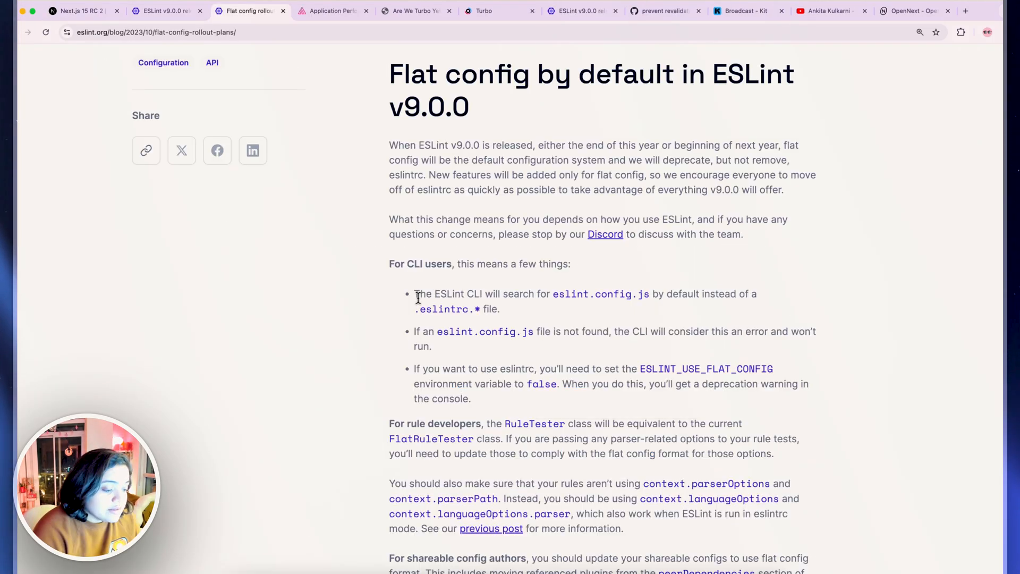
double_click(445, 309)
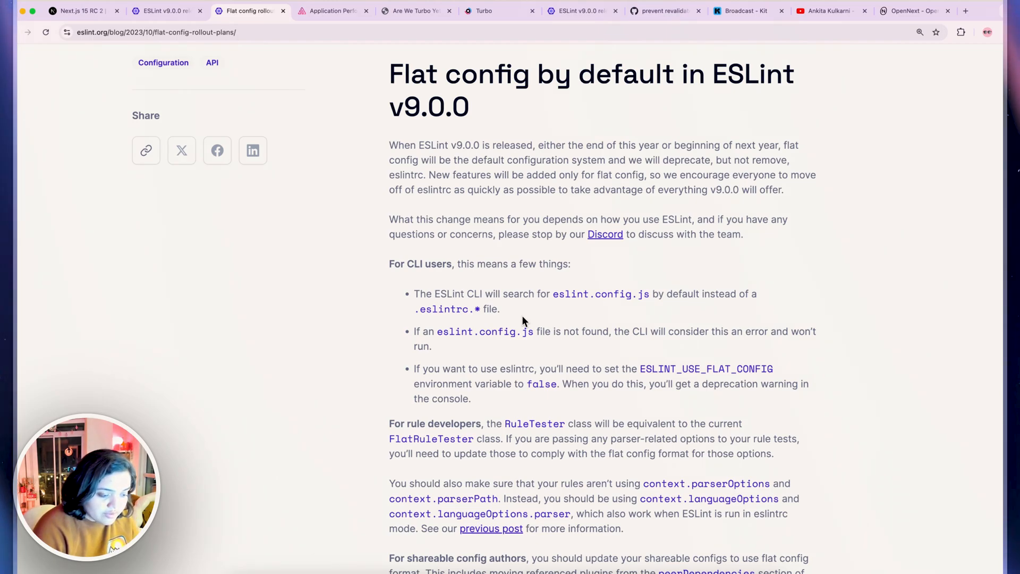
left_click_drag(429, 293, 484, 294)
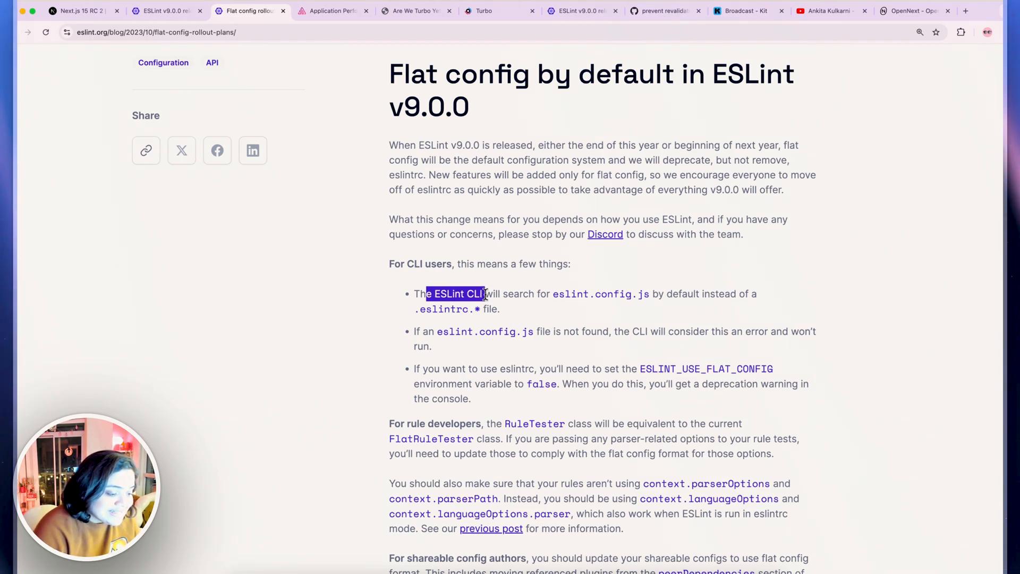
left_click_drag(484, 294, 653, 293)
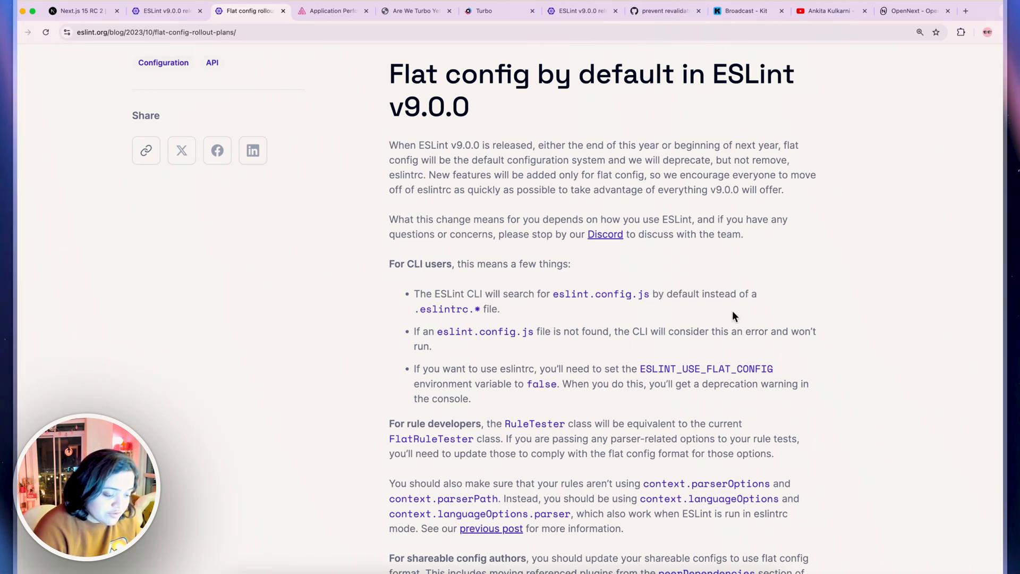
left_click_drag(535, 331, 607, 331)
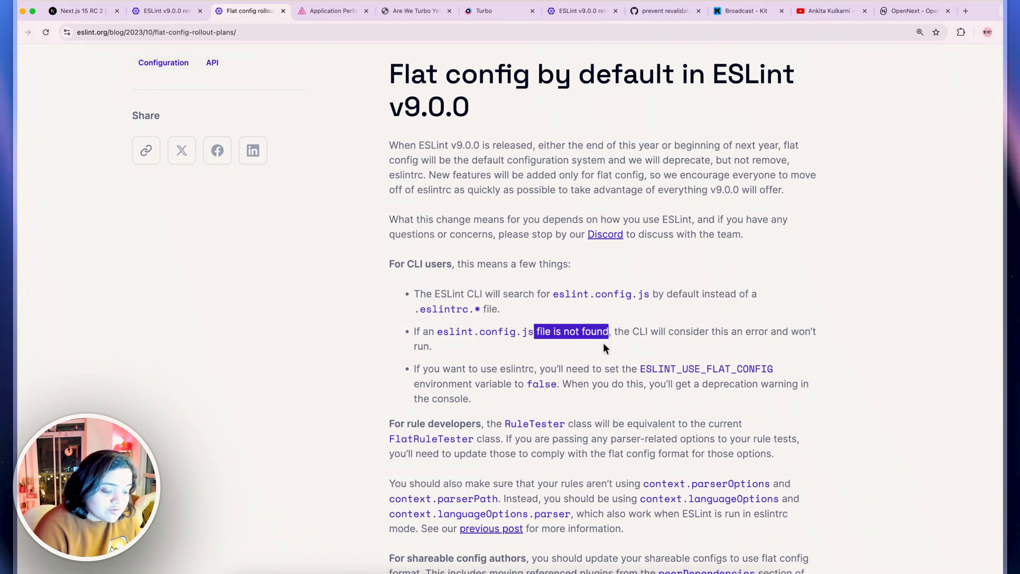
left_click(598, 353)
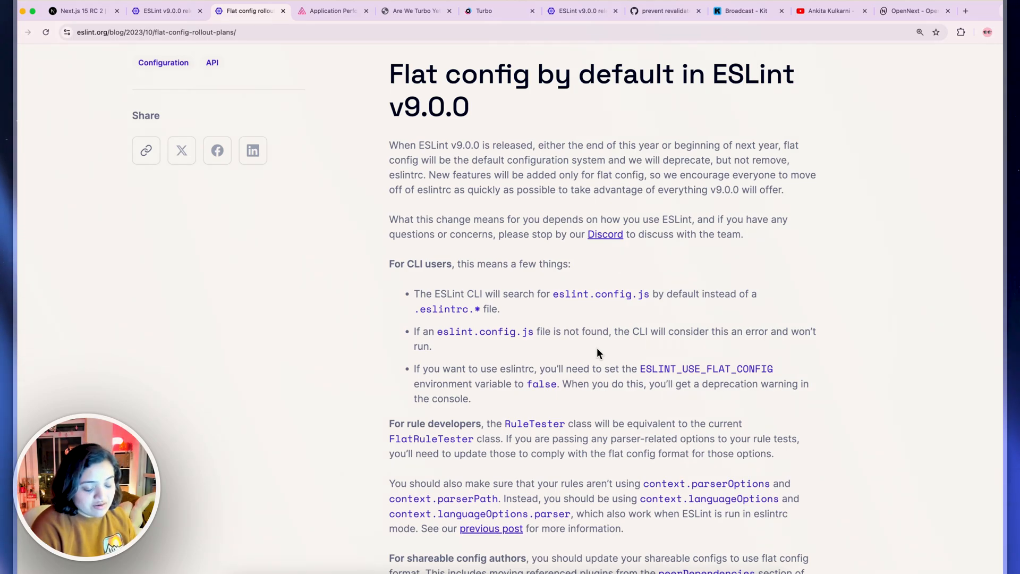
double_click(706, 368)
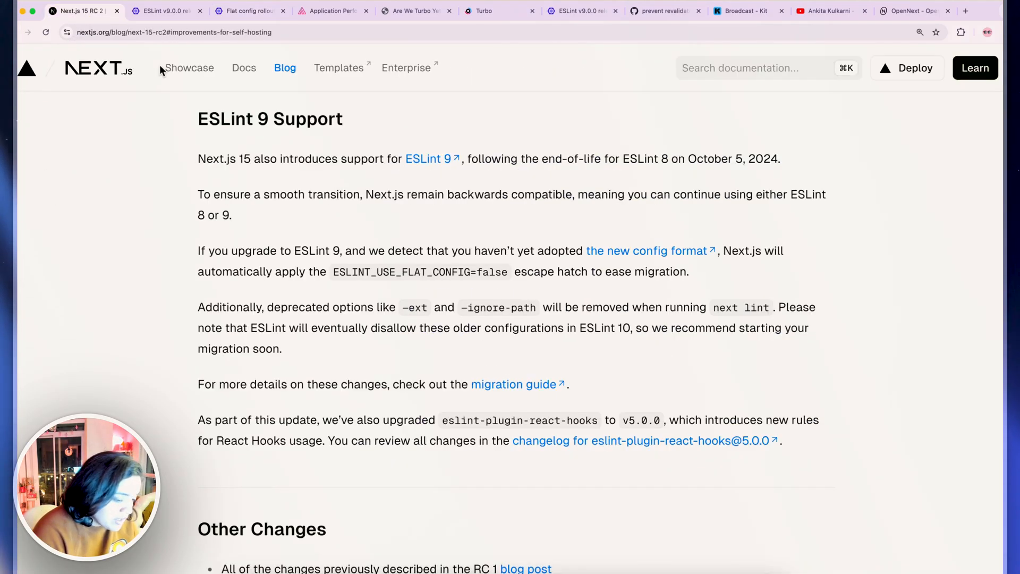
Highlight the flat config escape hatch paragraph and open the ESLint migration guide
left_click_drag(421, 272, 517, 271)
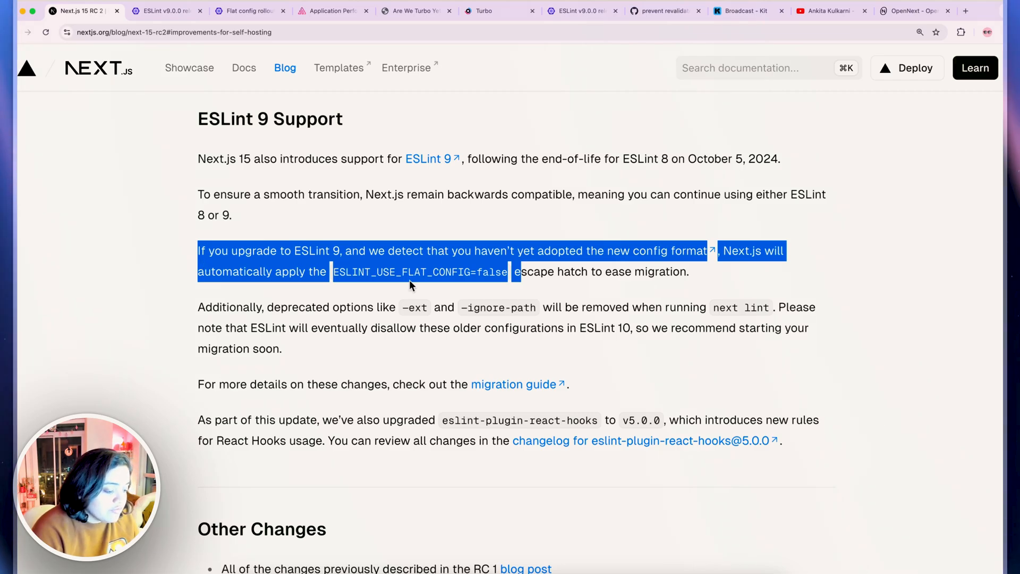
mouse_move(527, 384)
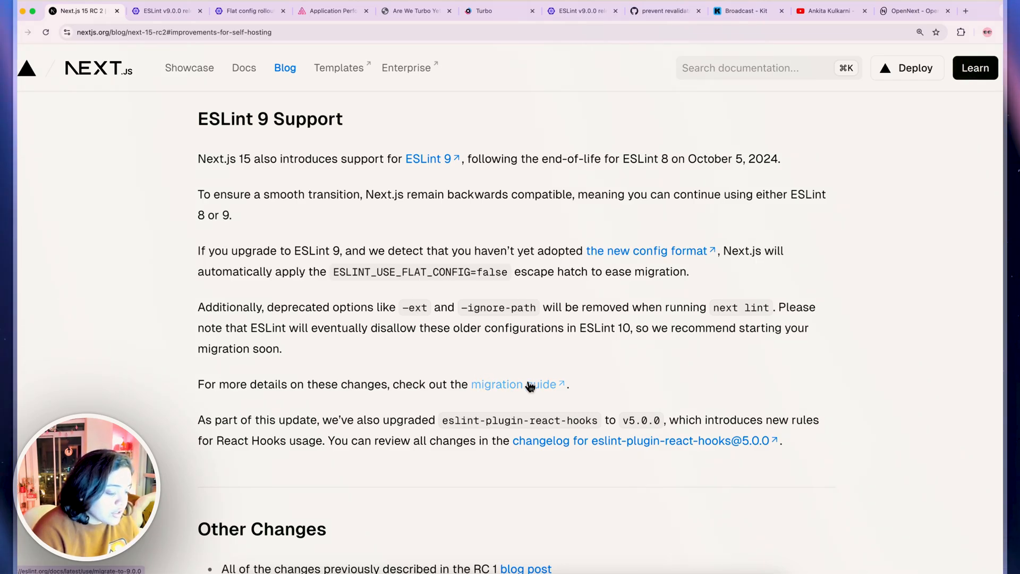
left_click(517, 383)
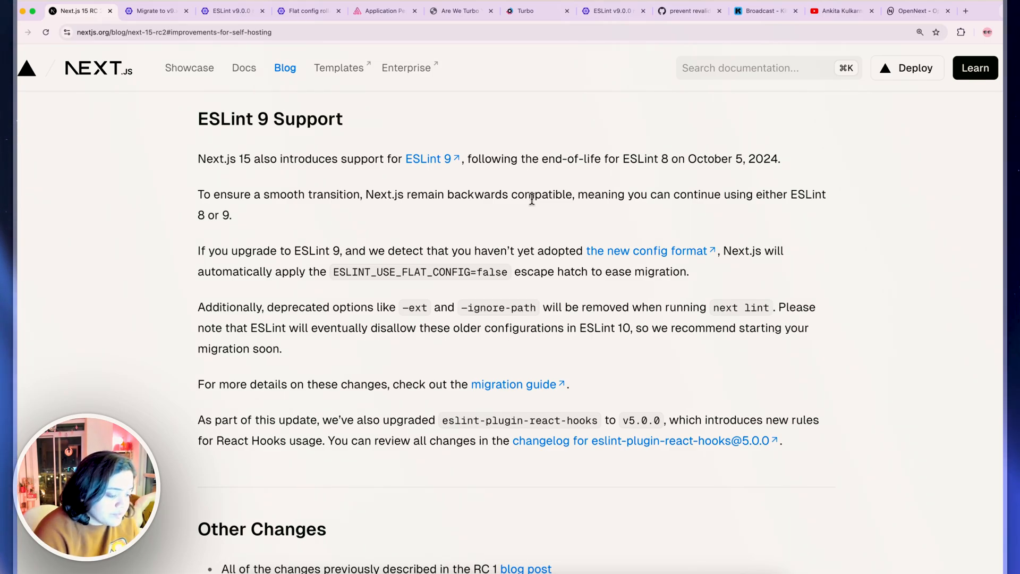
Highlight the revalidateTag/revalidatePath item in Other Changes and view its GitHub pull request
scroll("down", 3)
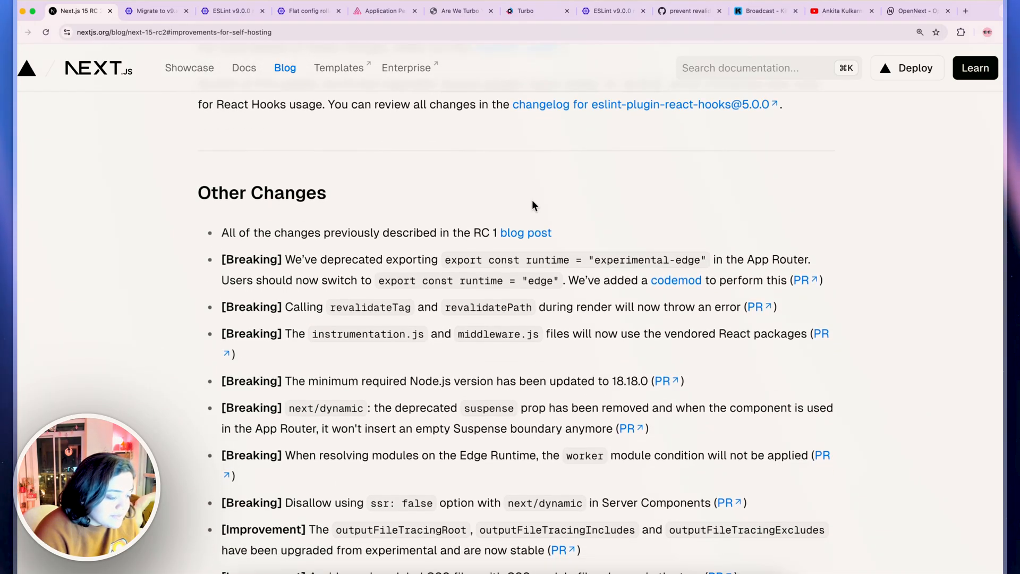
scroll("down", 3)
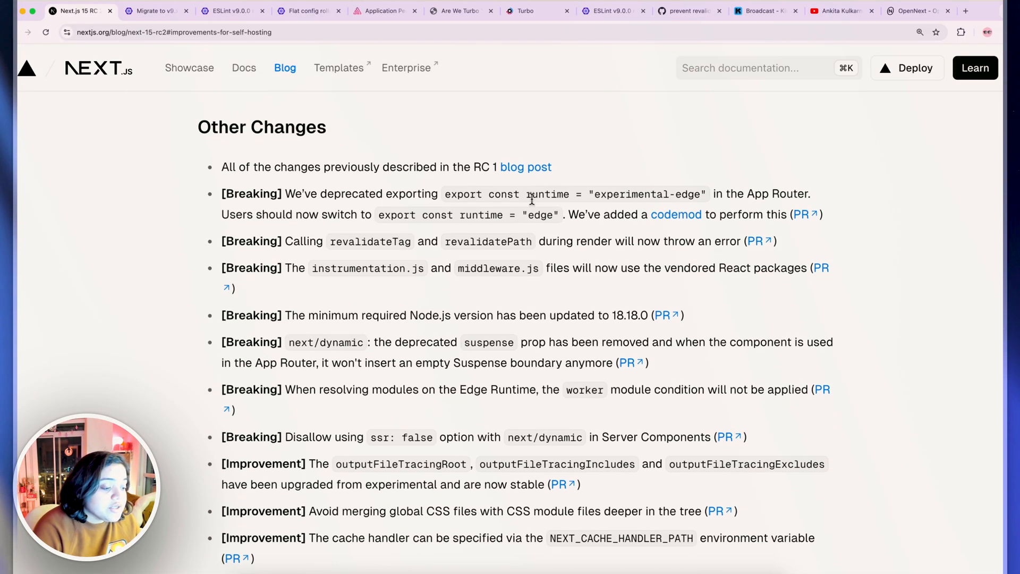
triple_click(383, 166)
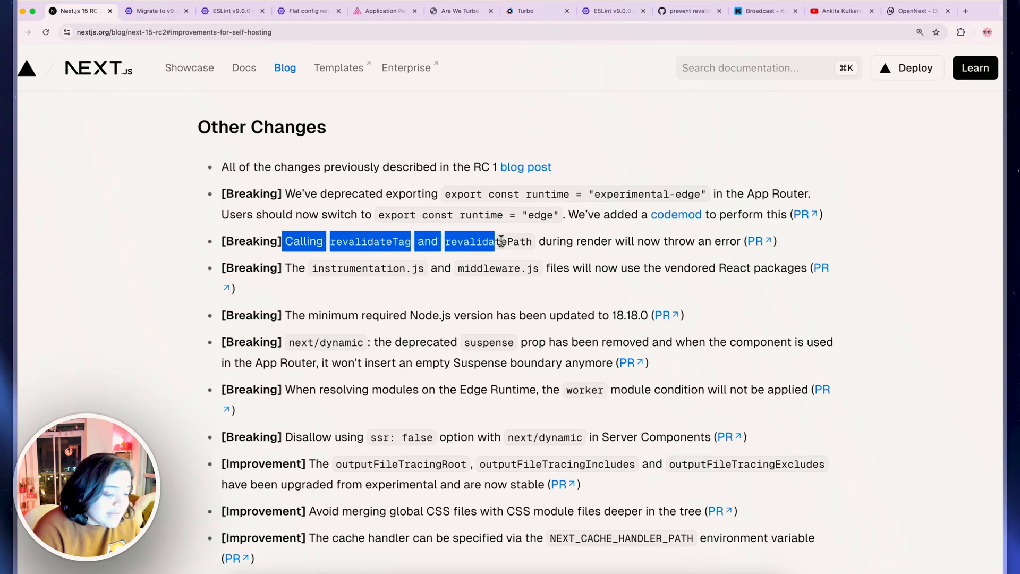
left_click_drag(500, 241, 739, 241)
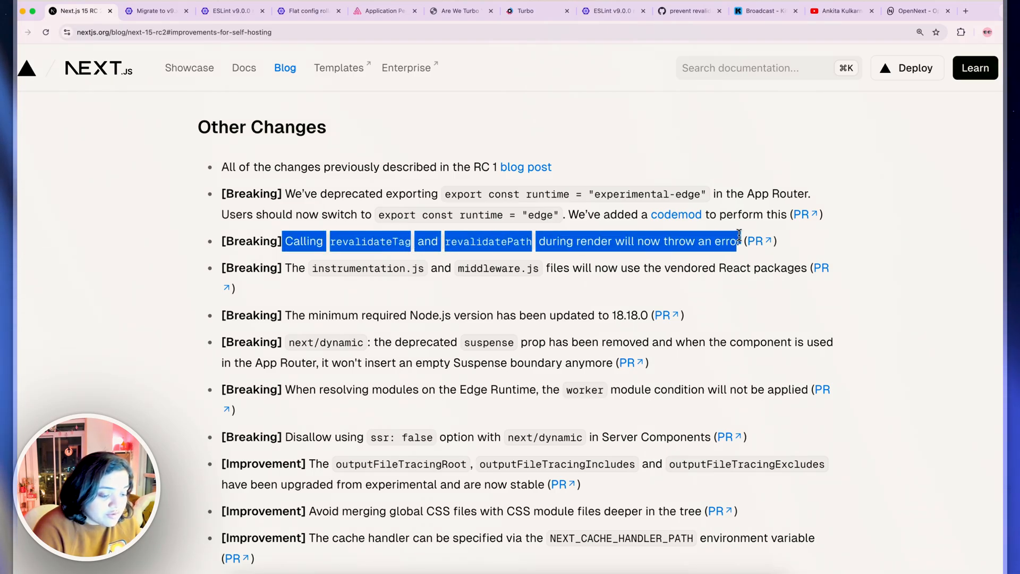
left_click(690, 11)
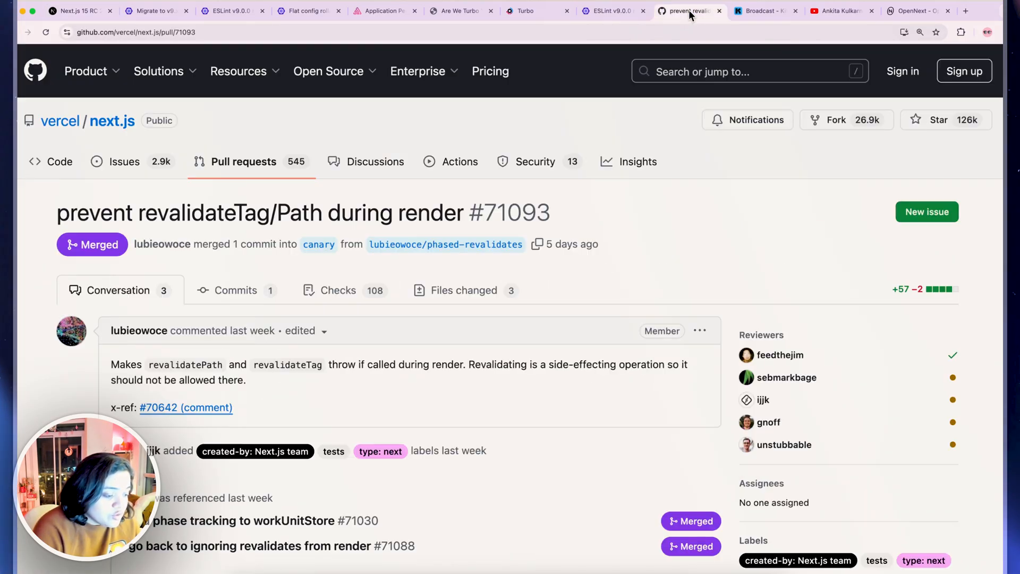
Read the description of GitHub PR #71093, then return to the Next.js release post
scroll("down", 3)
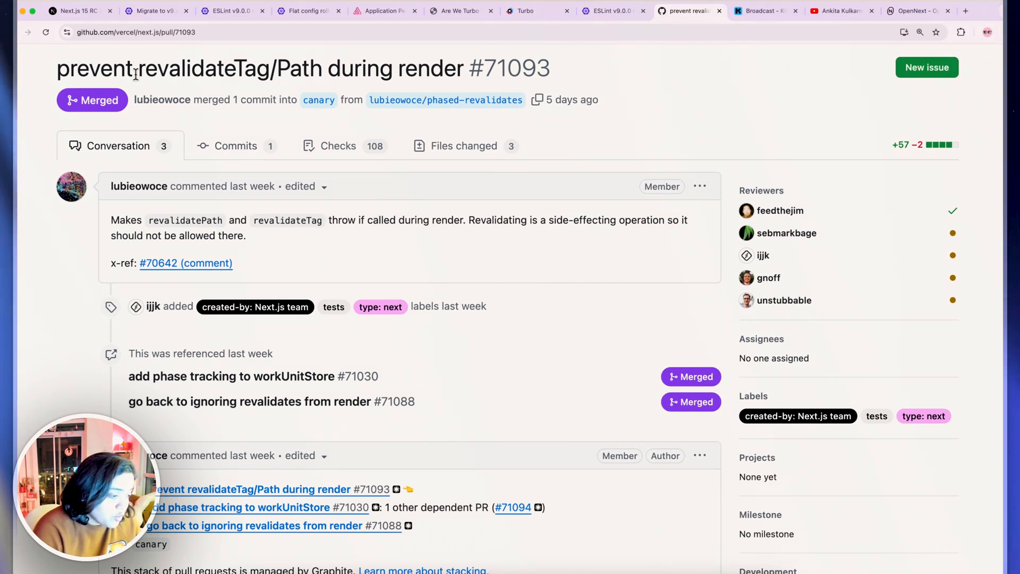
left_click(72, 11)
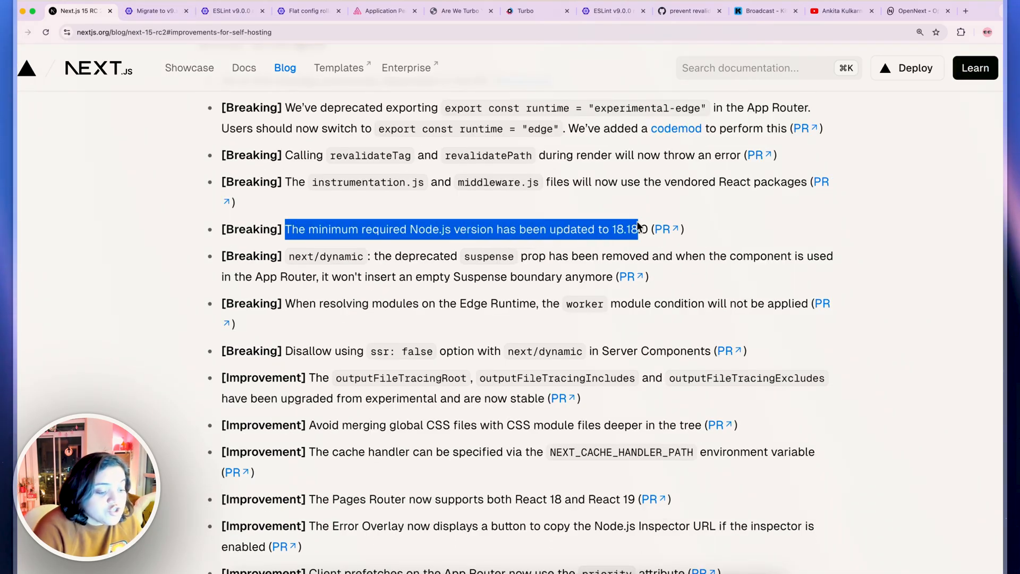
Highlight the breaking change removing the deprecated suspense prop, past the Node.js 18.18.0 item
left_click(641, 229)
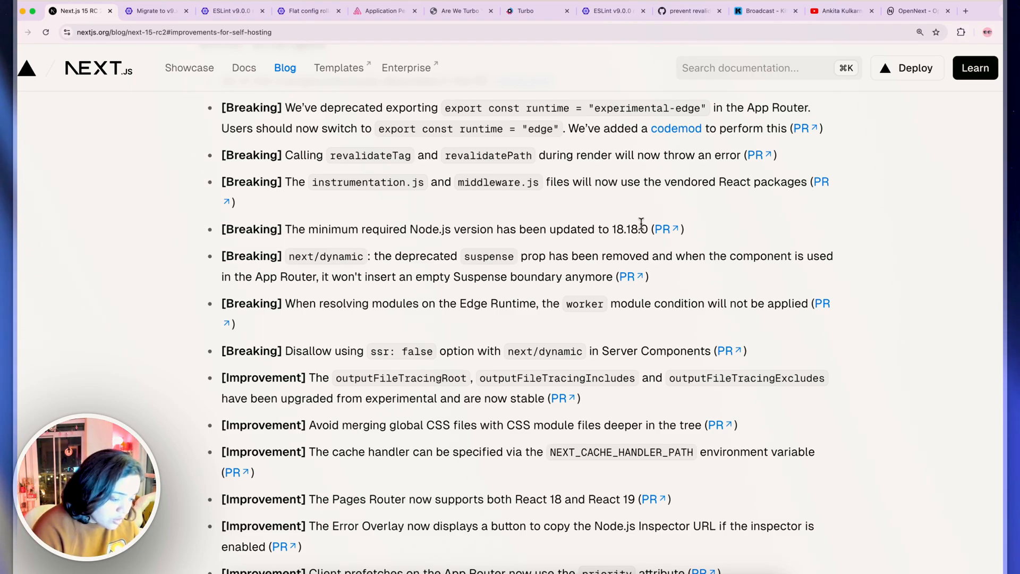
left_click_drag(376, 256, 651, 256)
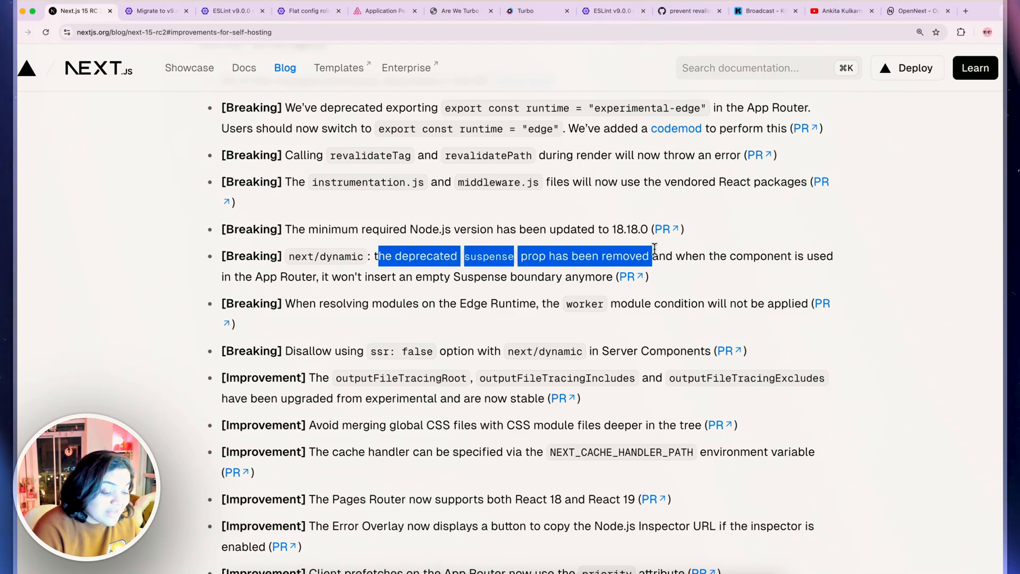
left_click(331, 260)
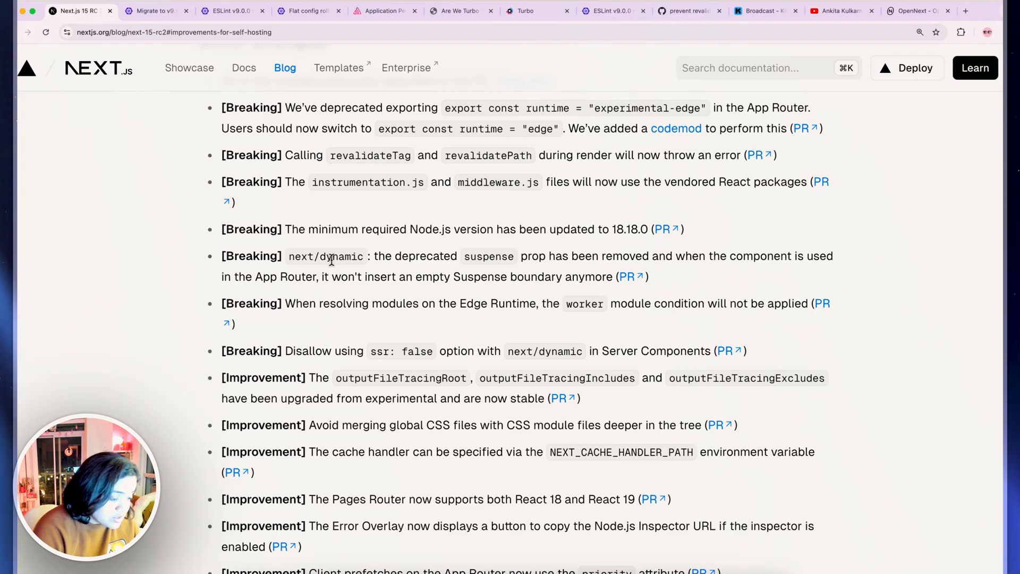
Scroll through the Improvements entries, reaching end items like msw mocking
scroll("down", 3)
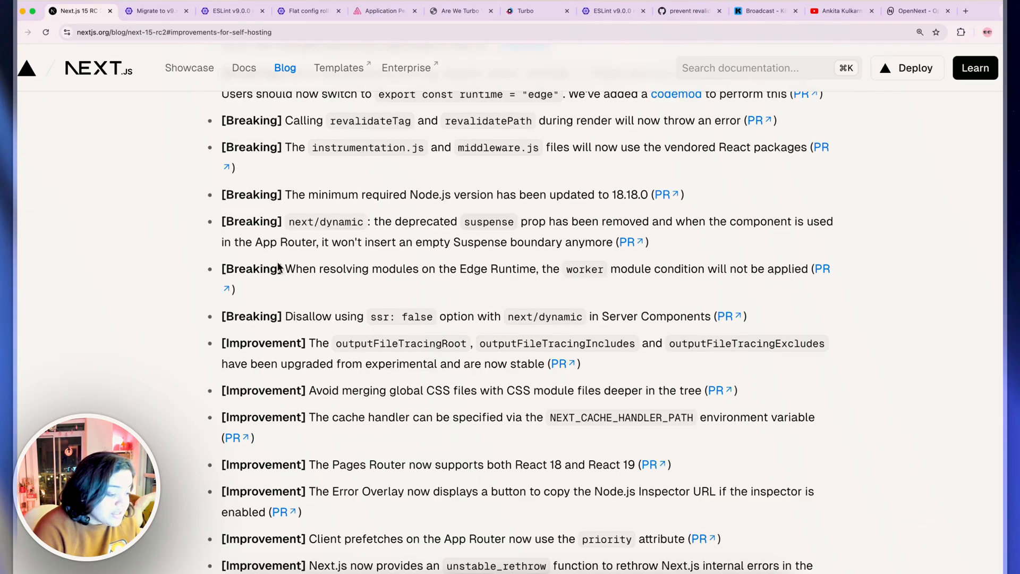
left_click_drag(319, 242, 562, 242)
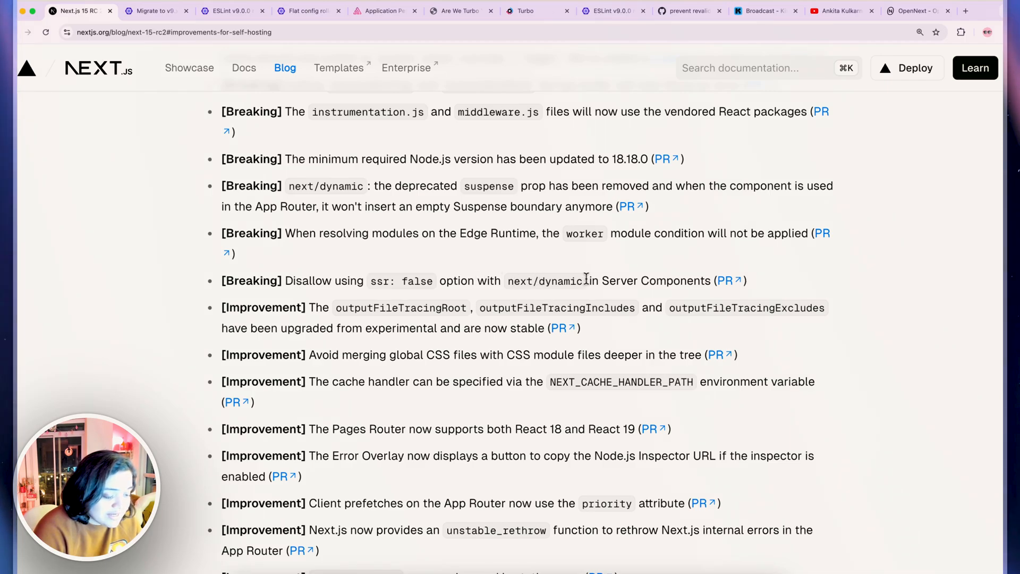
mouse_move(684, 347)
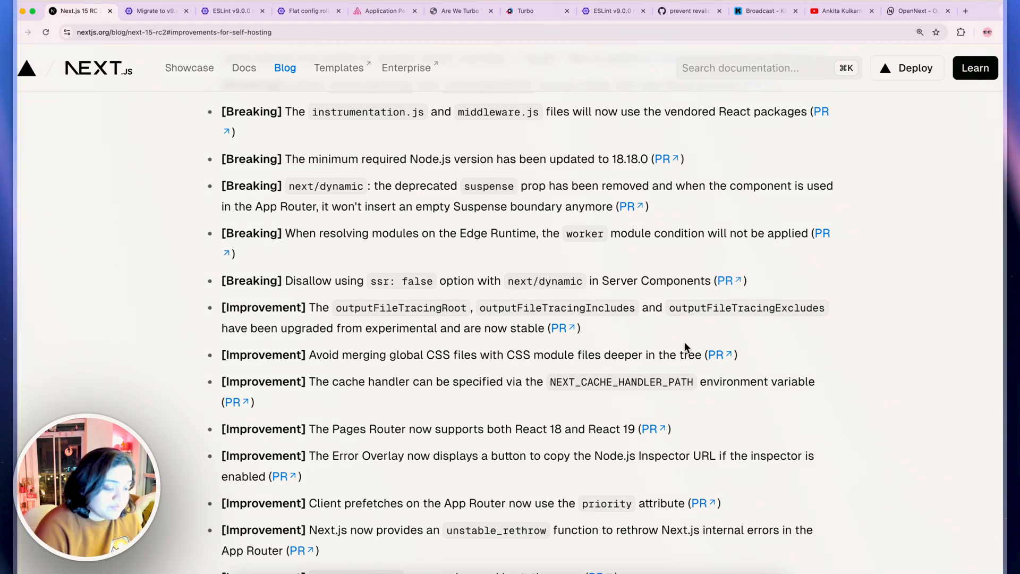
scroll("down", 3)
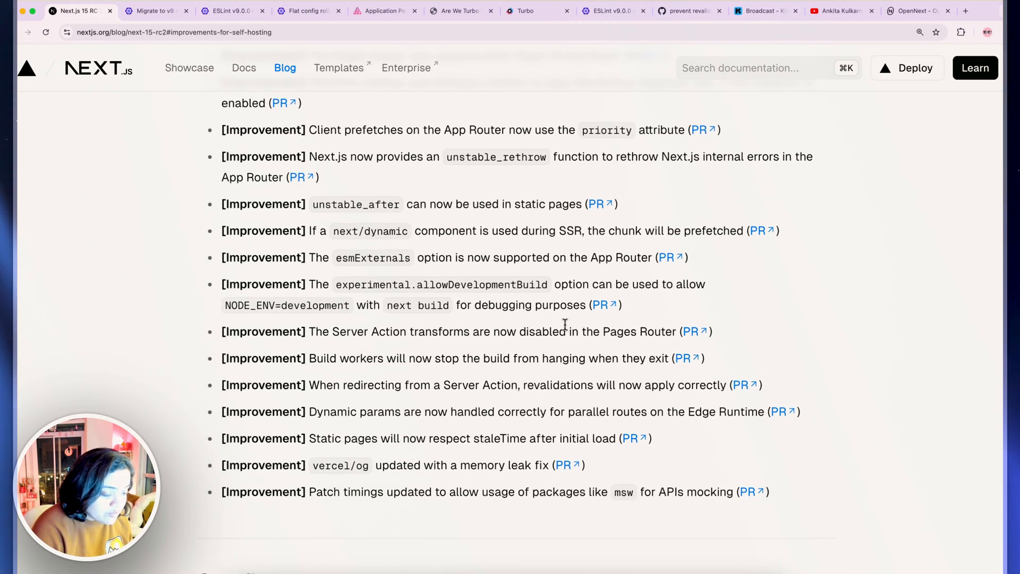
scroll("up", 3)
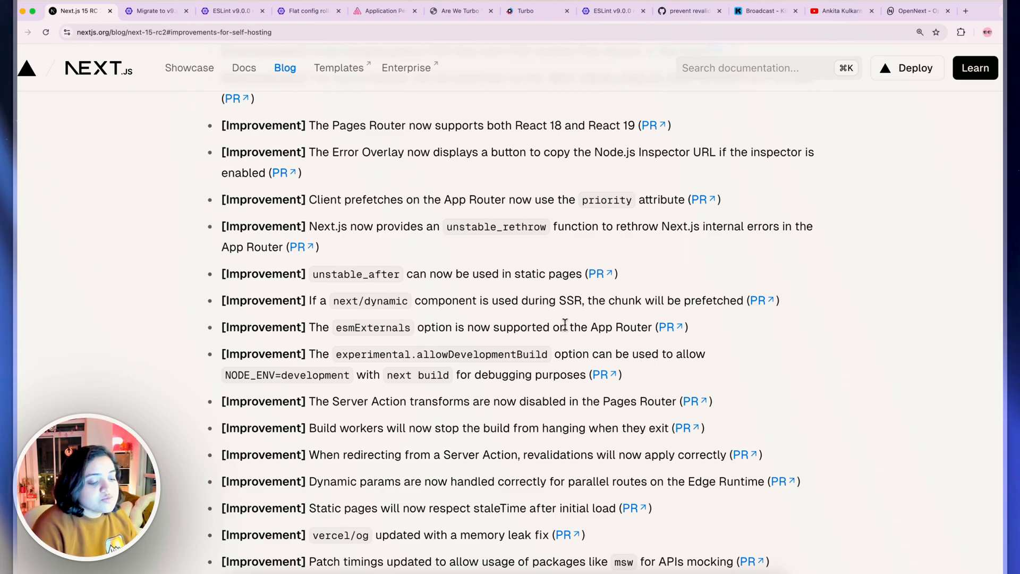